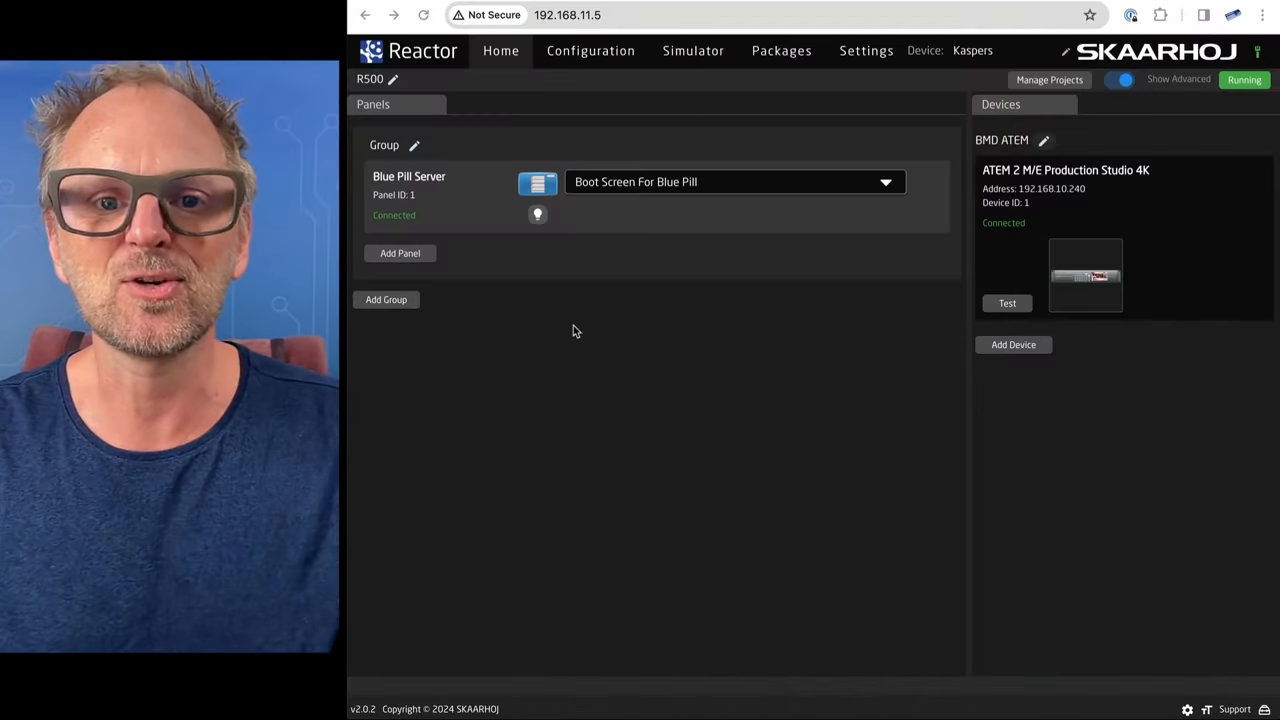
mouse_move(650, 188)
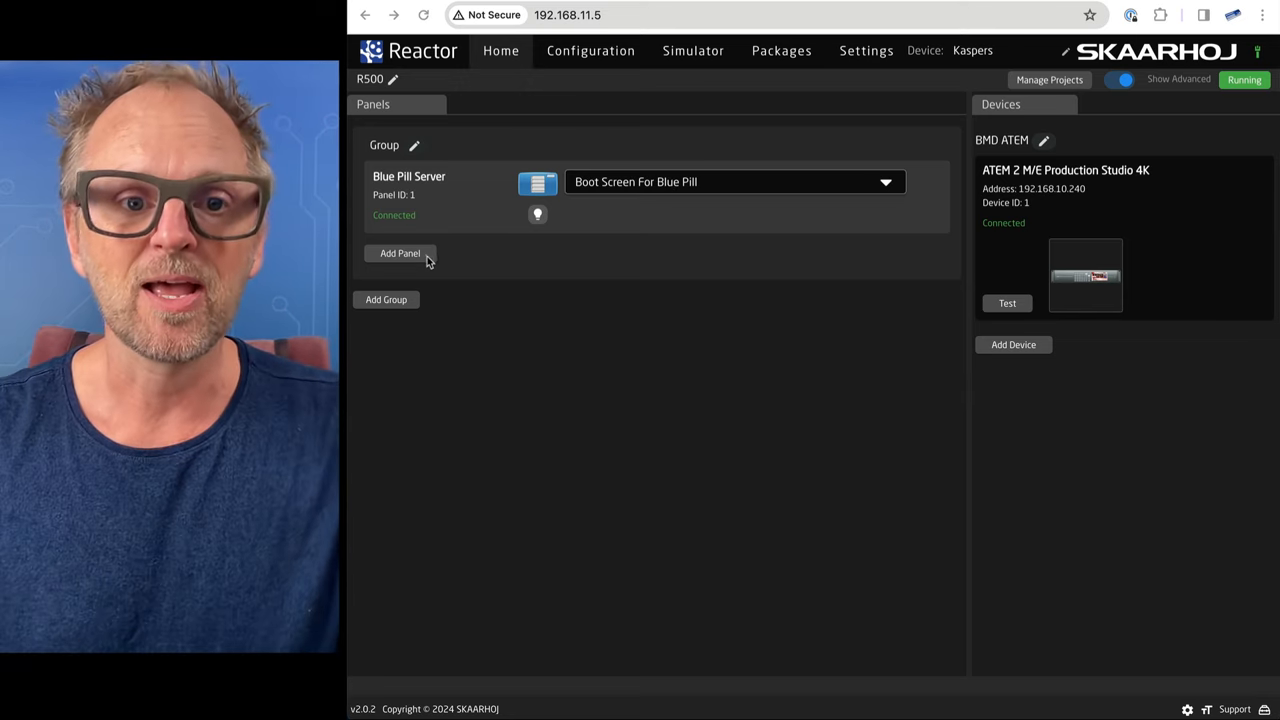
Add the discovered XP_HIDS-LOGITECHR500 panel to the group.
left_click(400, 253)
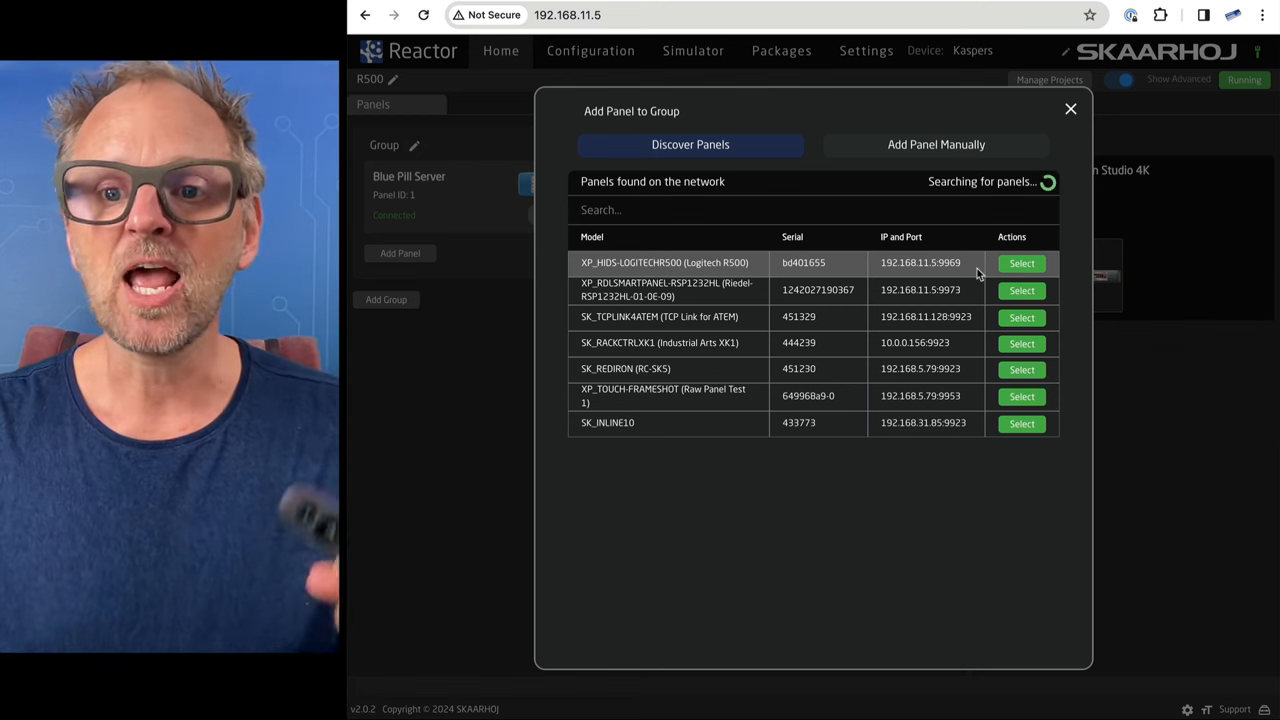
left_click(1021, 263)
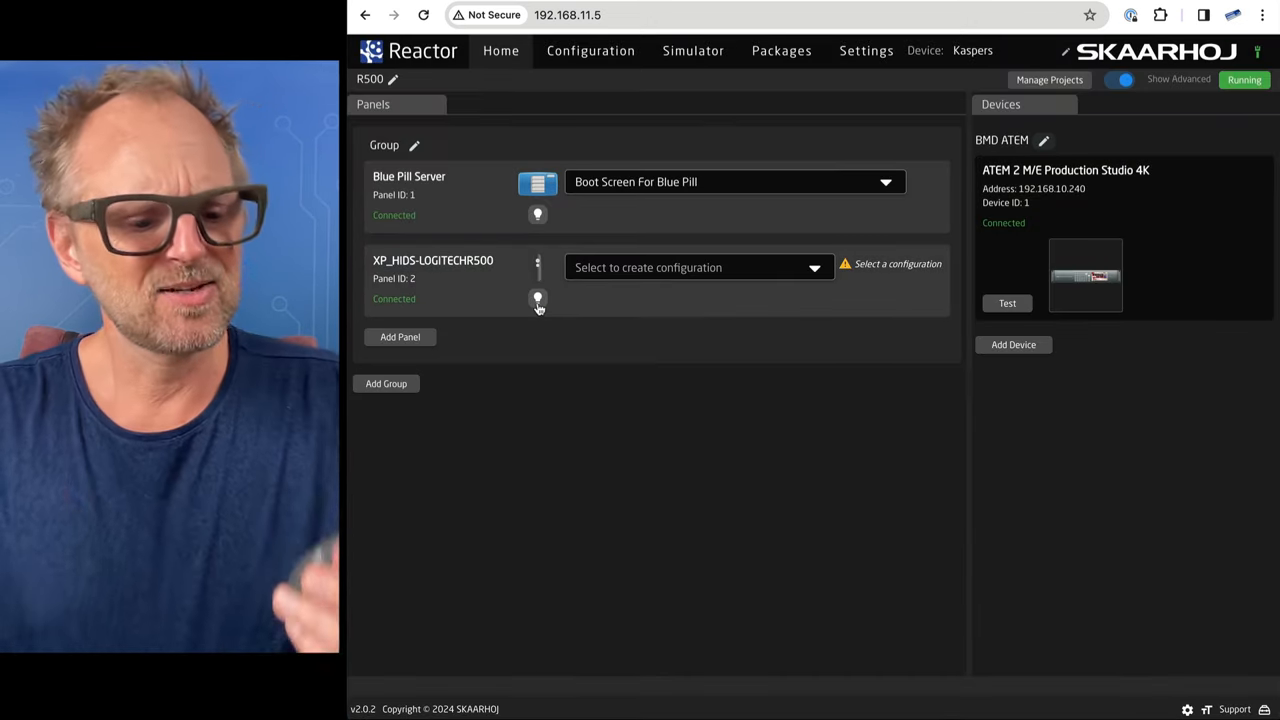
mouse_move(538, 299)
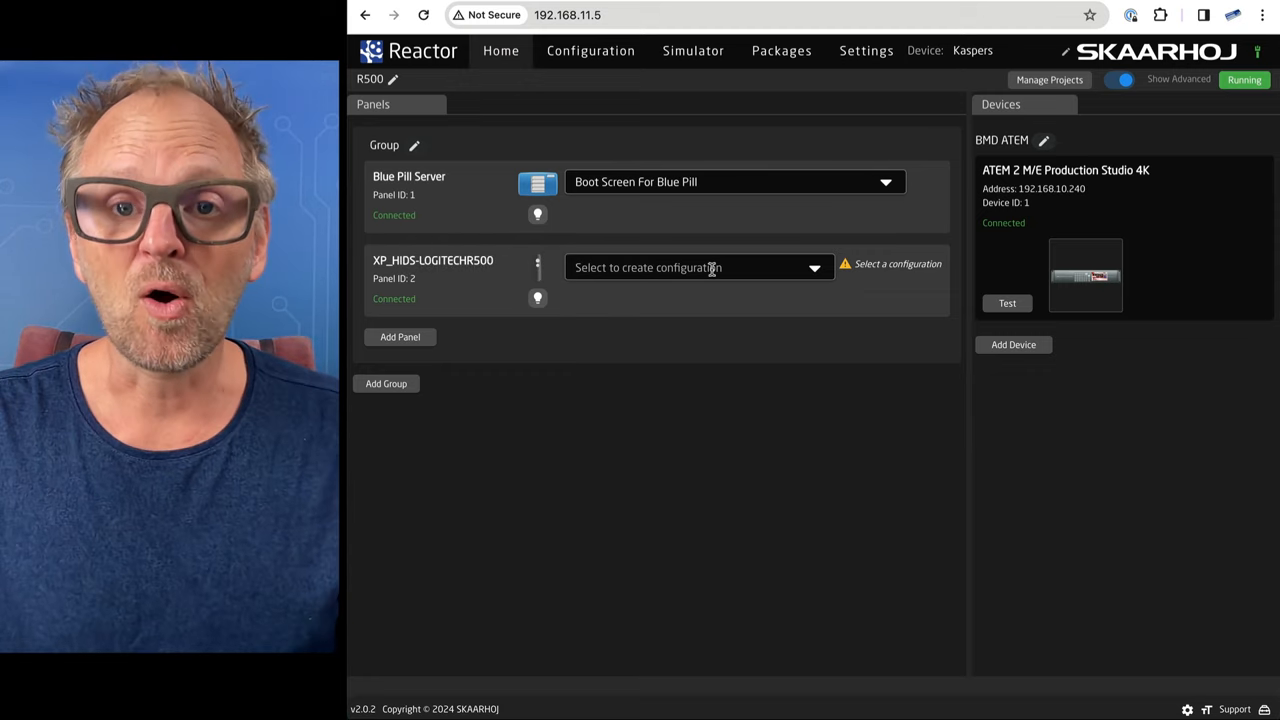
Create a new custom configuration for the panel named FunandGames.
left_click(700, 267)
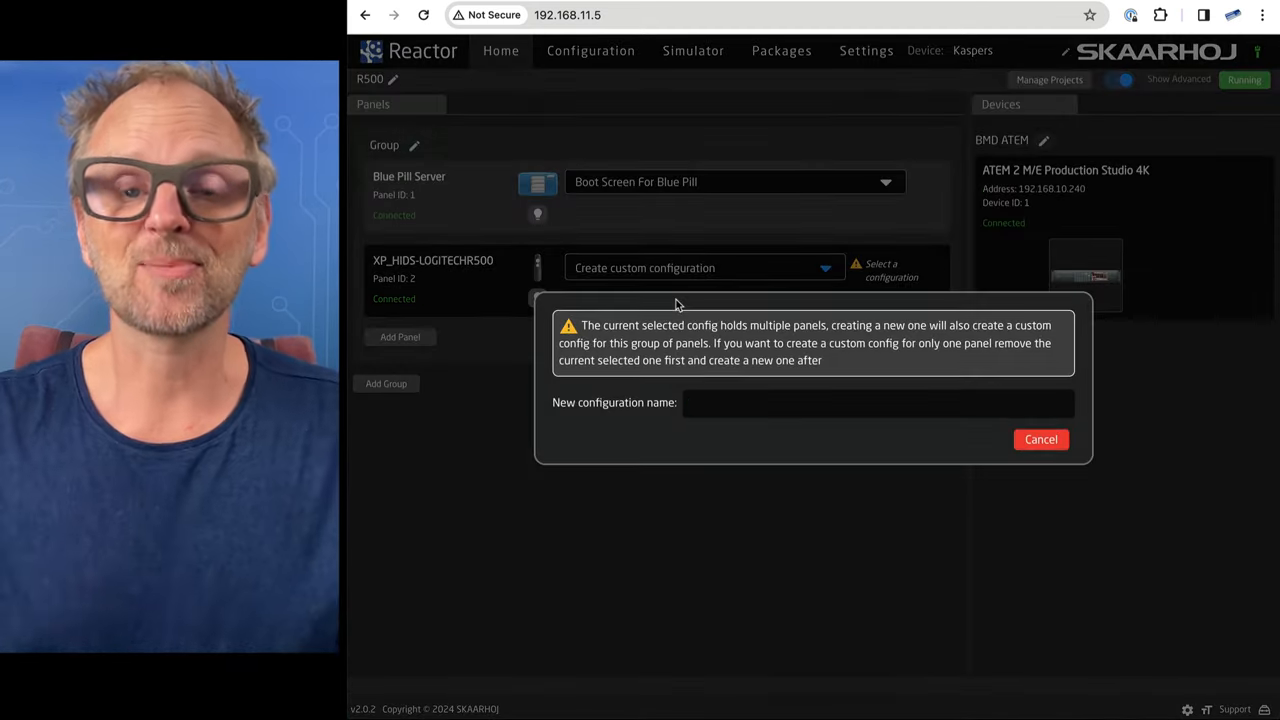
type("Fun")
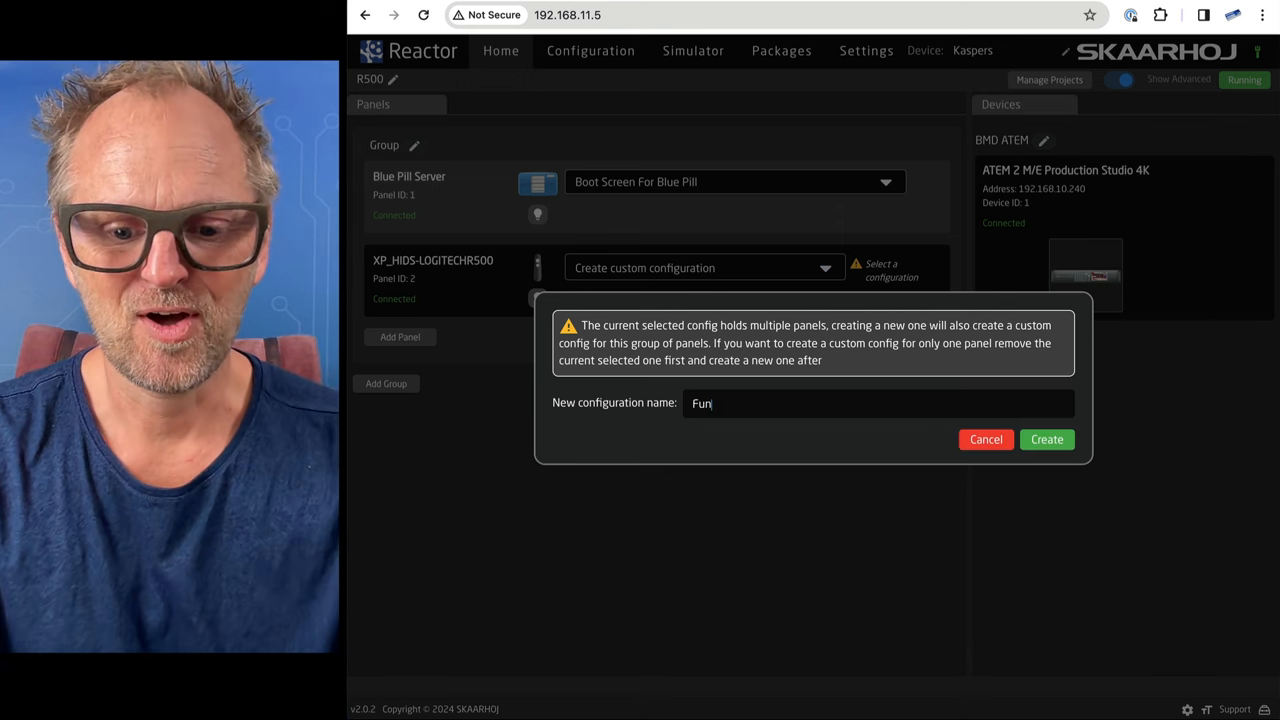
type("andGamews")
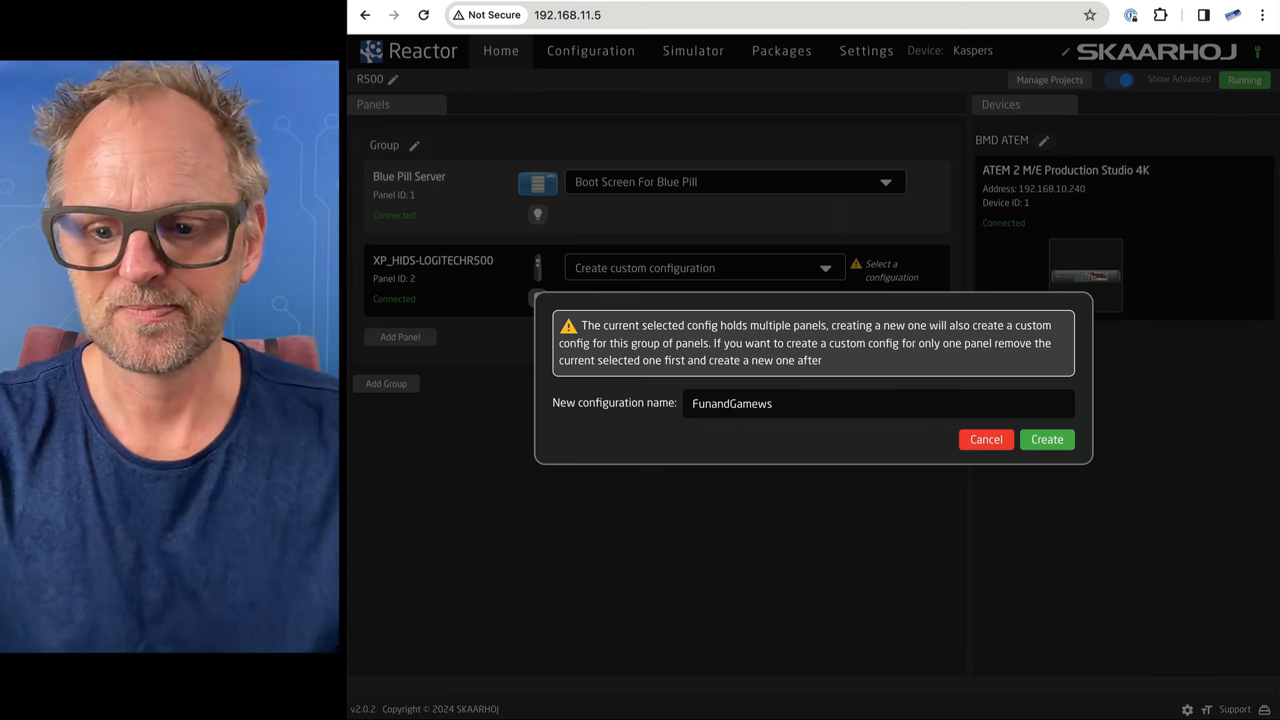
left_click(985, 439)
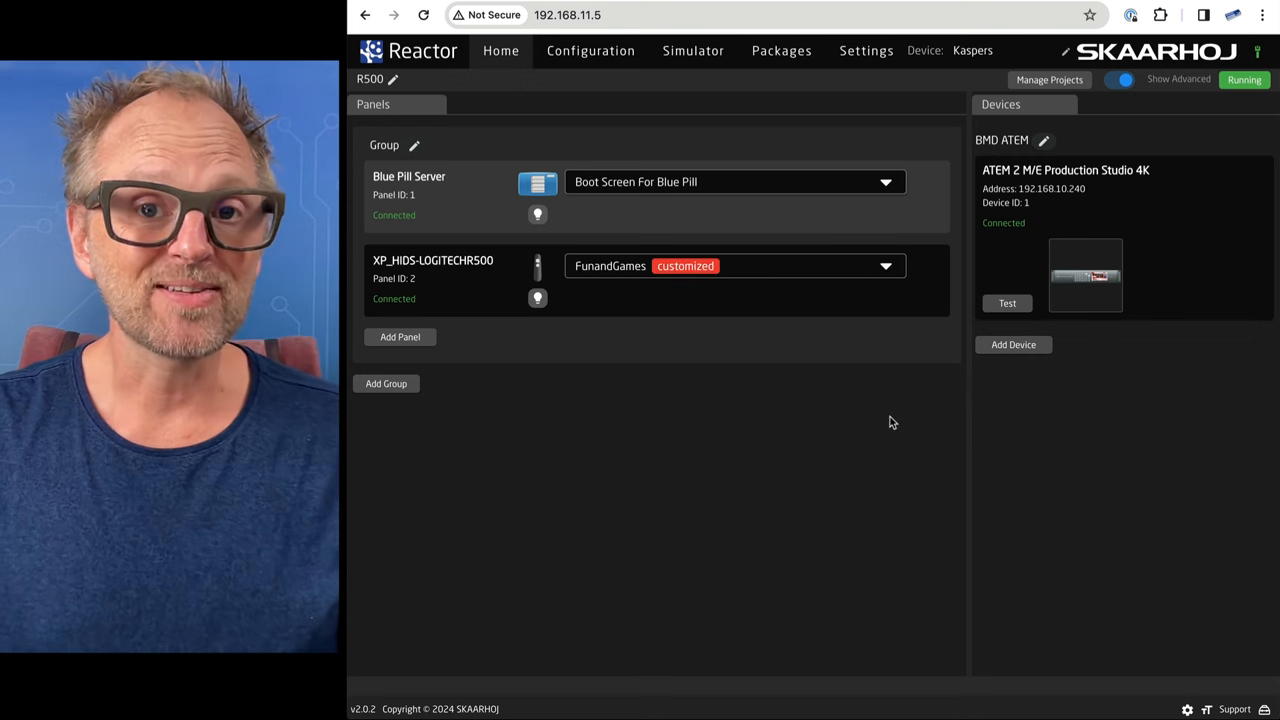
Assign the ATEM Transition > Cut behavior to the remote's Forward button.
left_click(590, 51)
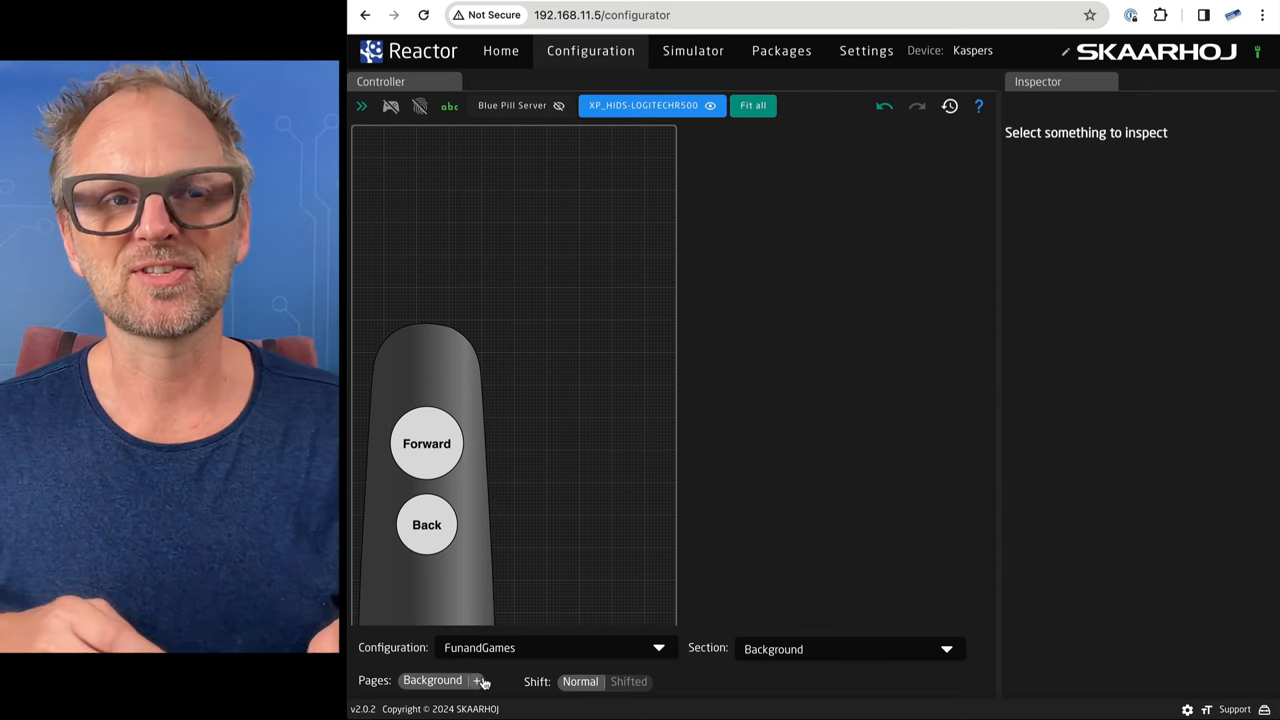
left_click(426, 443)
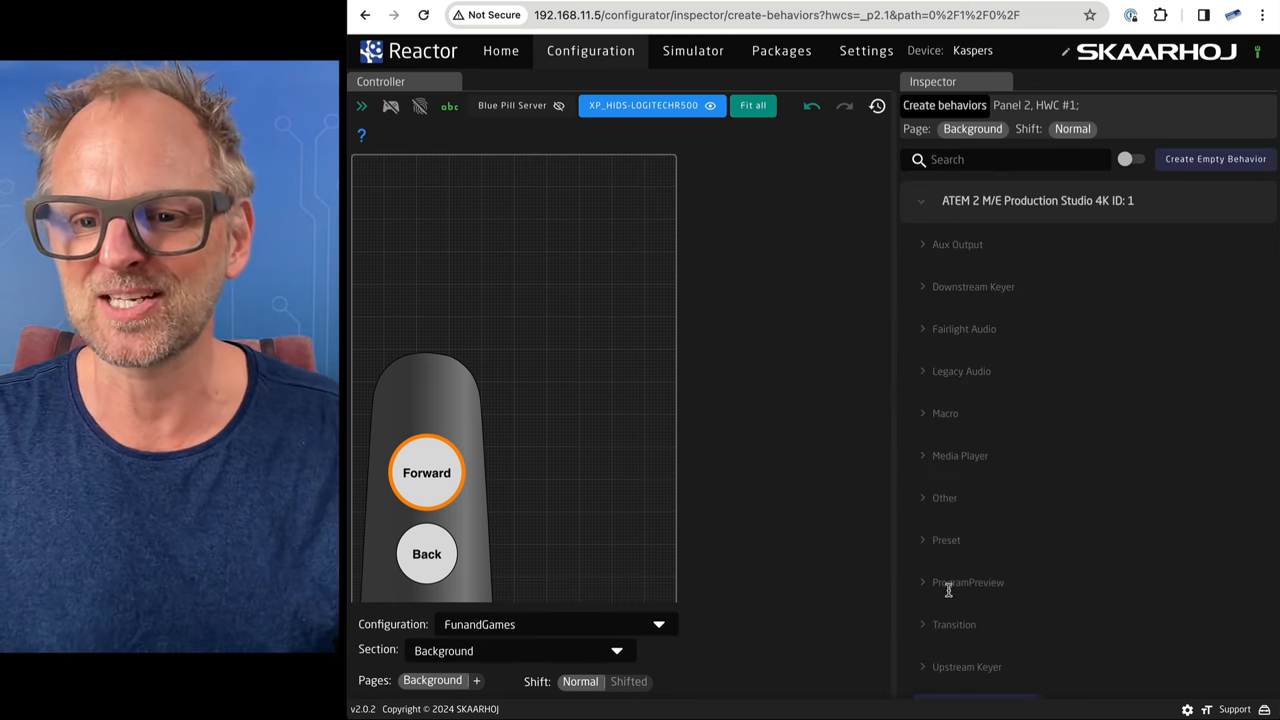
type("cut")
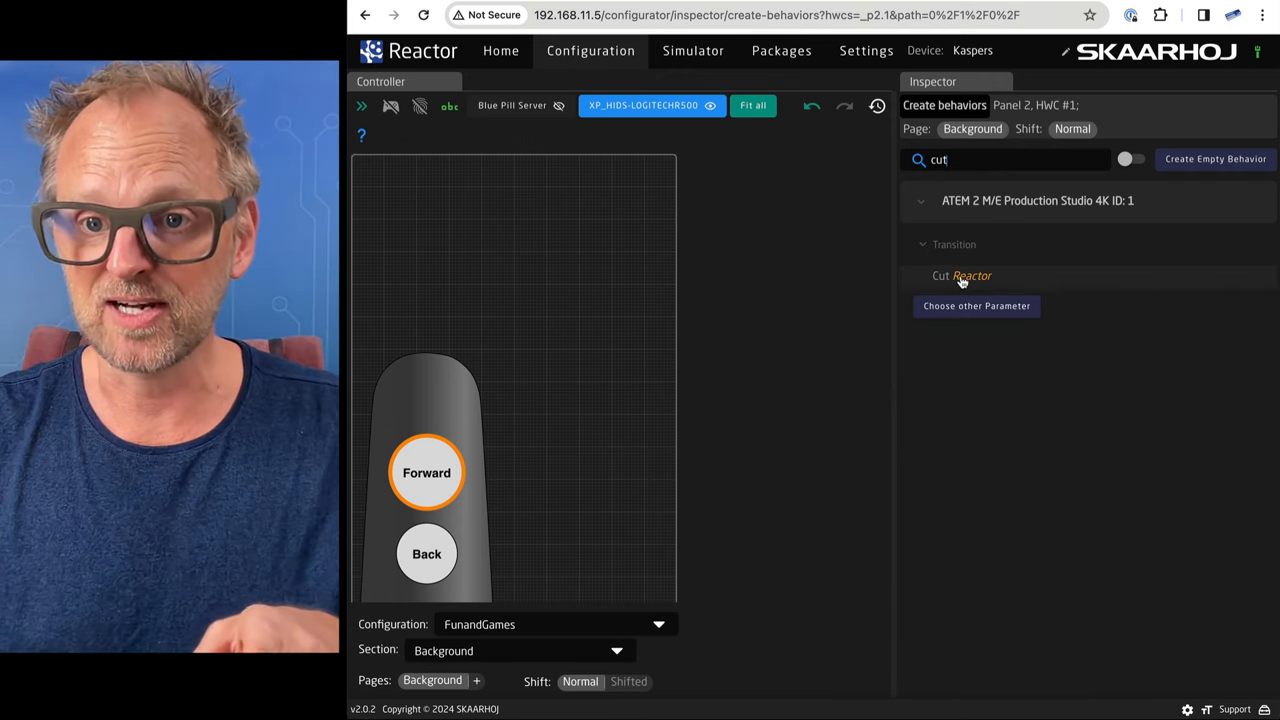
left_click(961, 275)
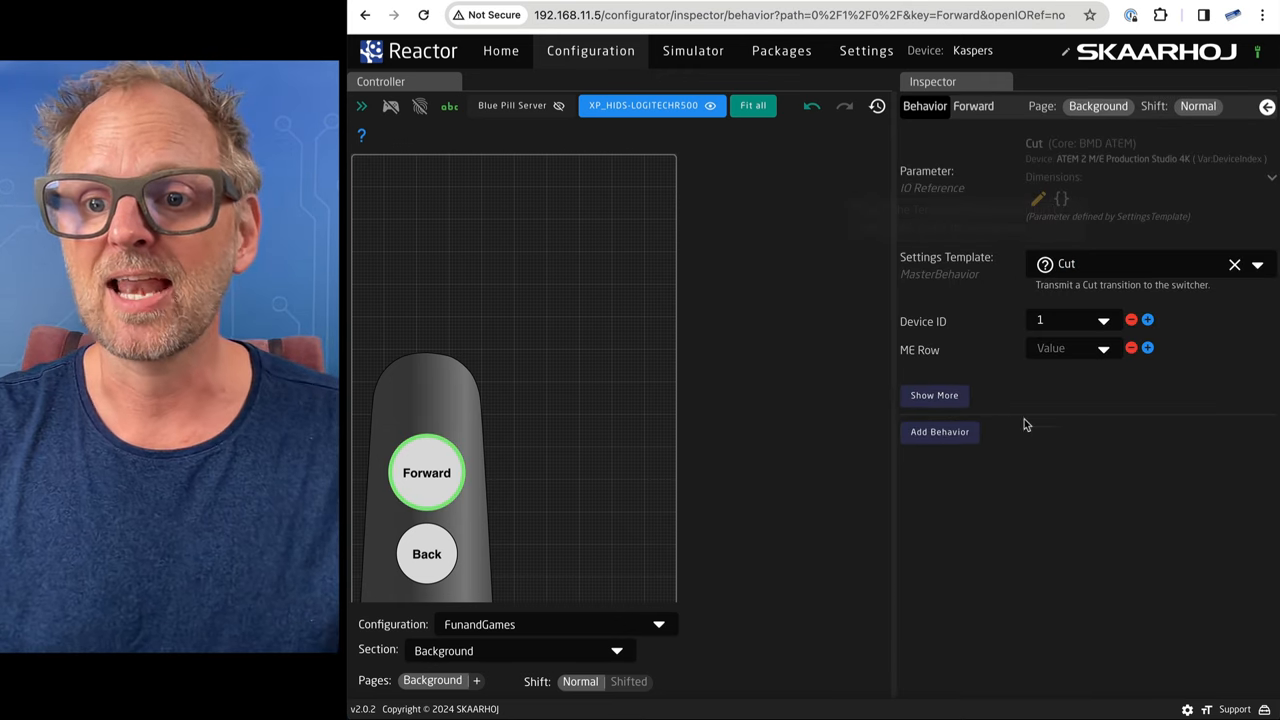
left_click(1070, 348)
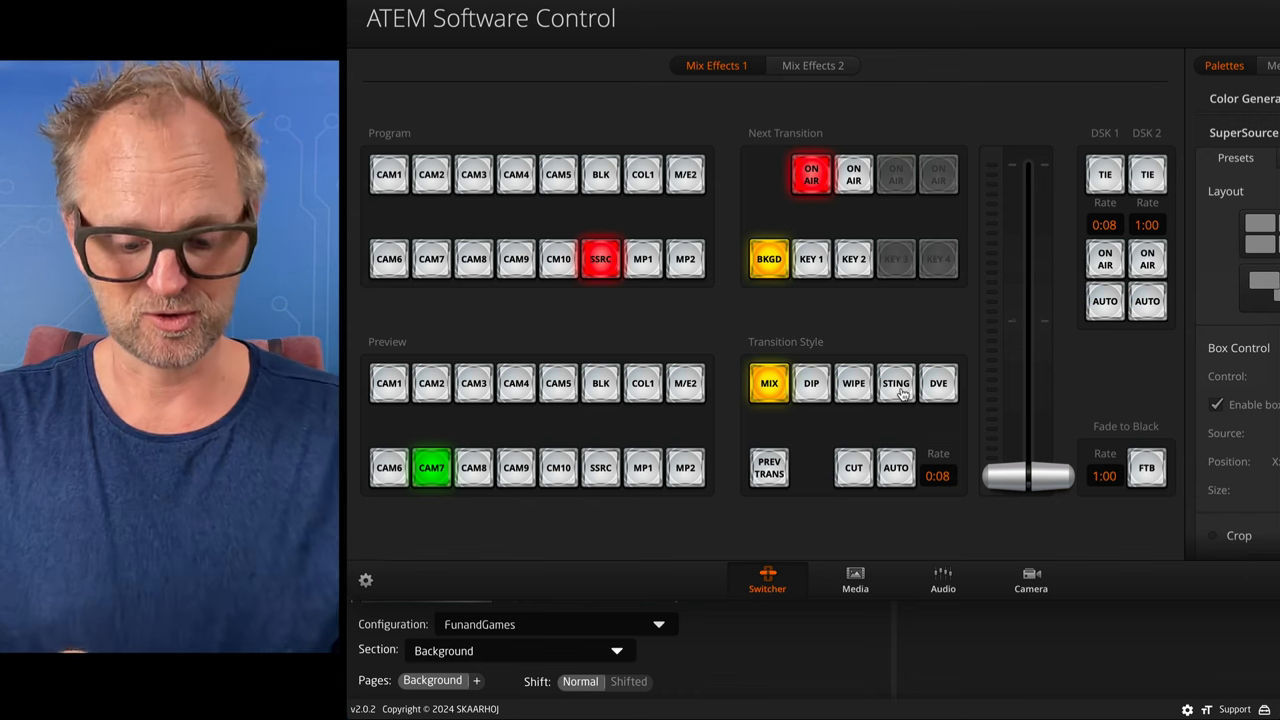
Select the Back button to browse behaviors for it.
left_click(600, 467)
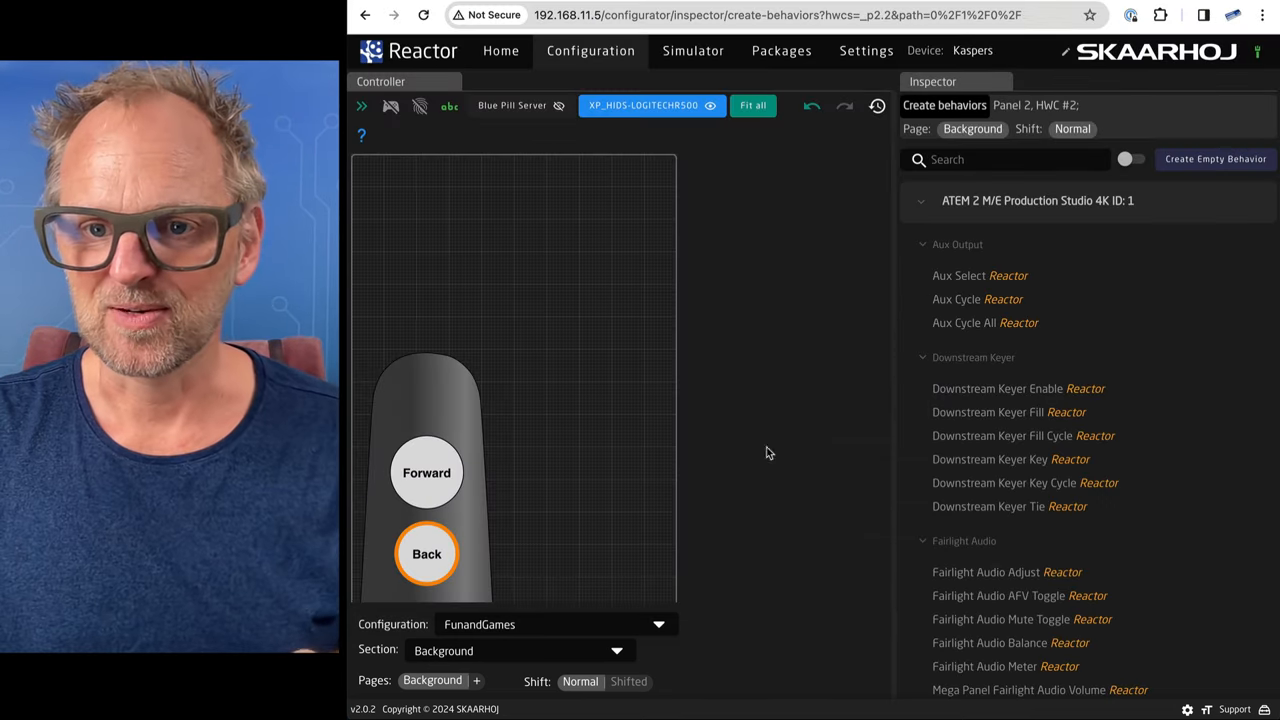
Make the Back button toggle ATEM Upstream Keyer 1 Enable on each press.
scroll("down", 3)
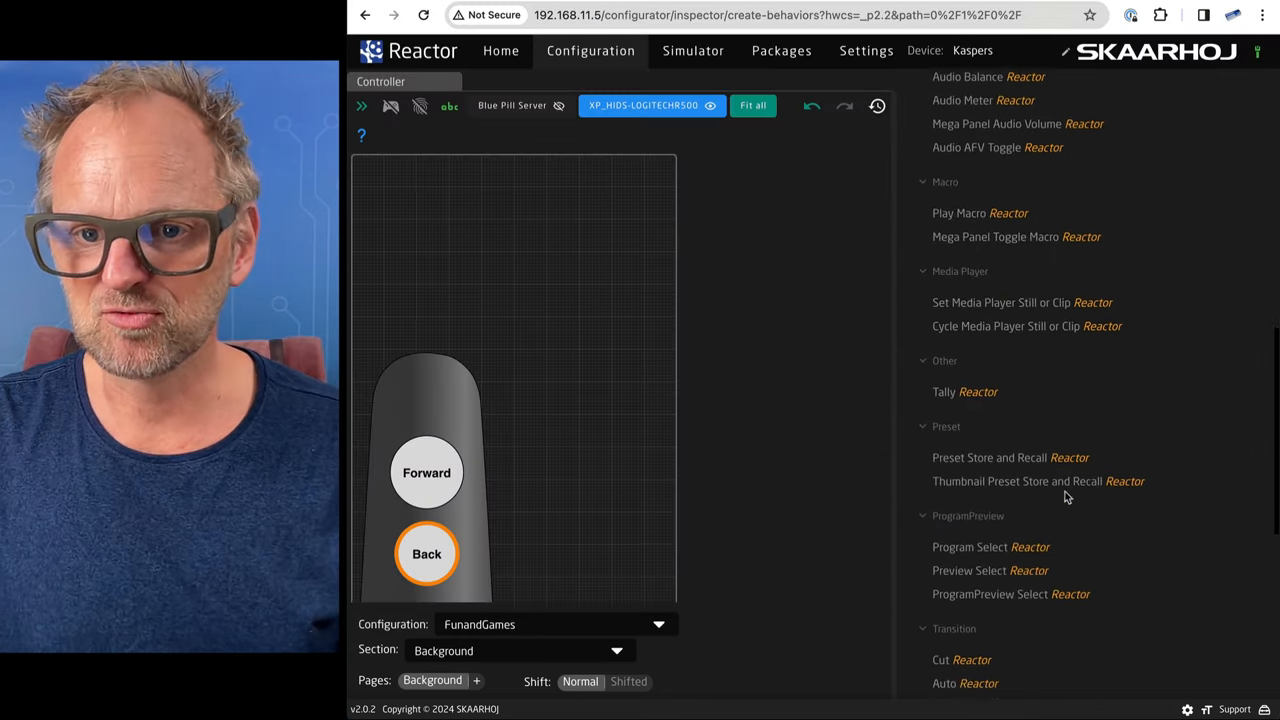
scroll("down", 3)
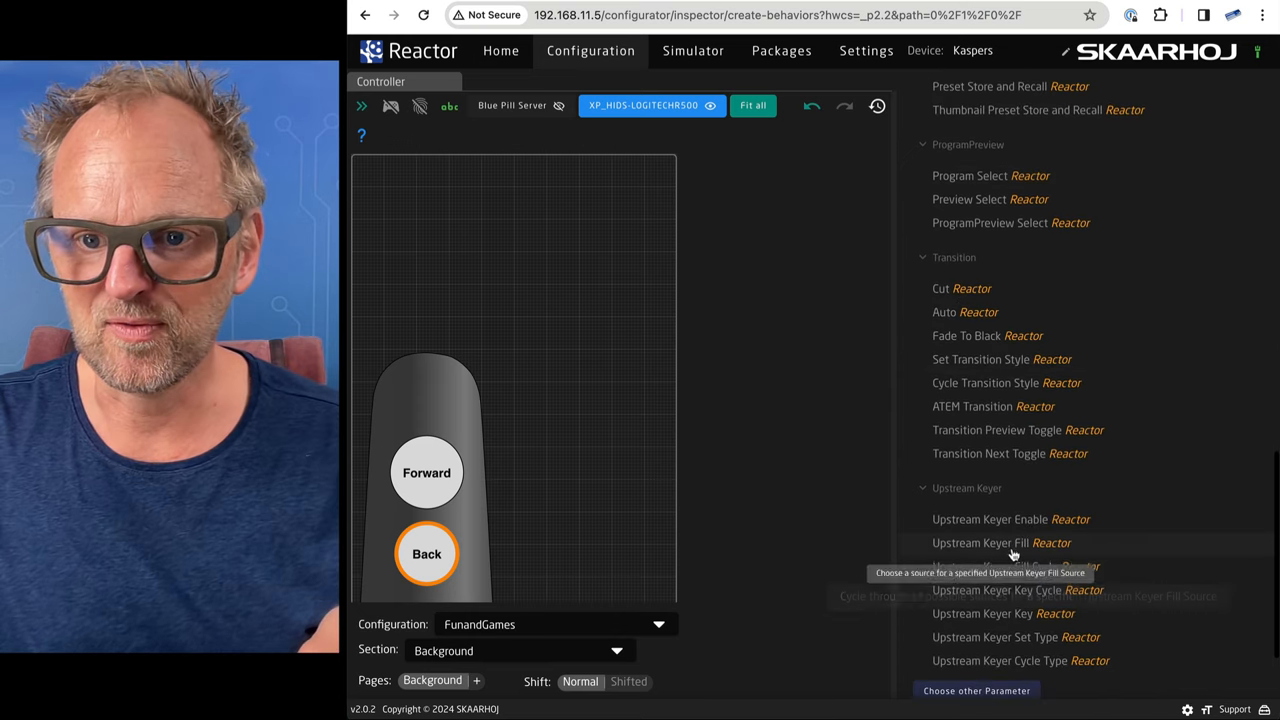
mouse_move(980, 527)
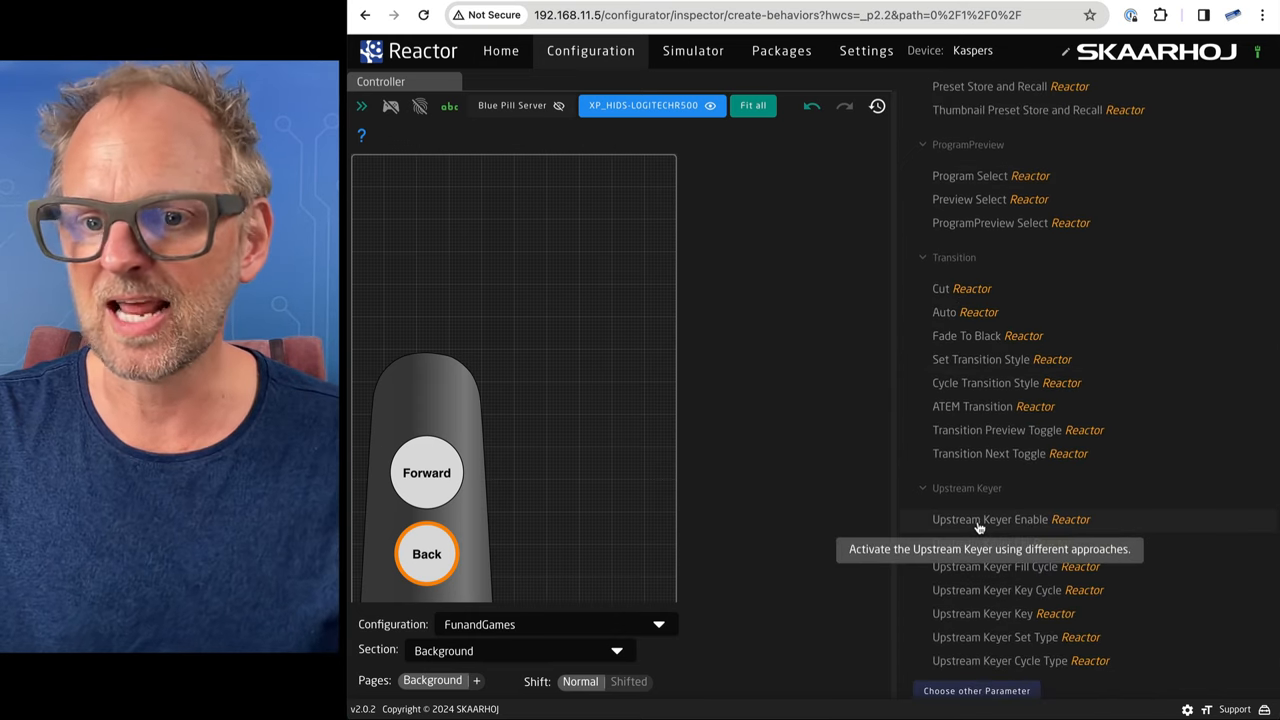
left_click(990, 519)
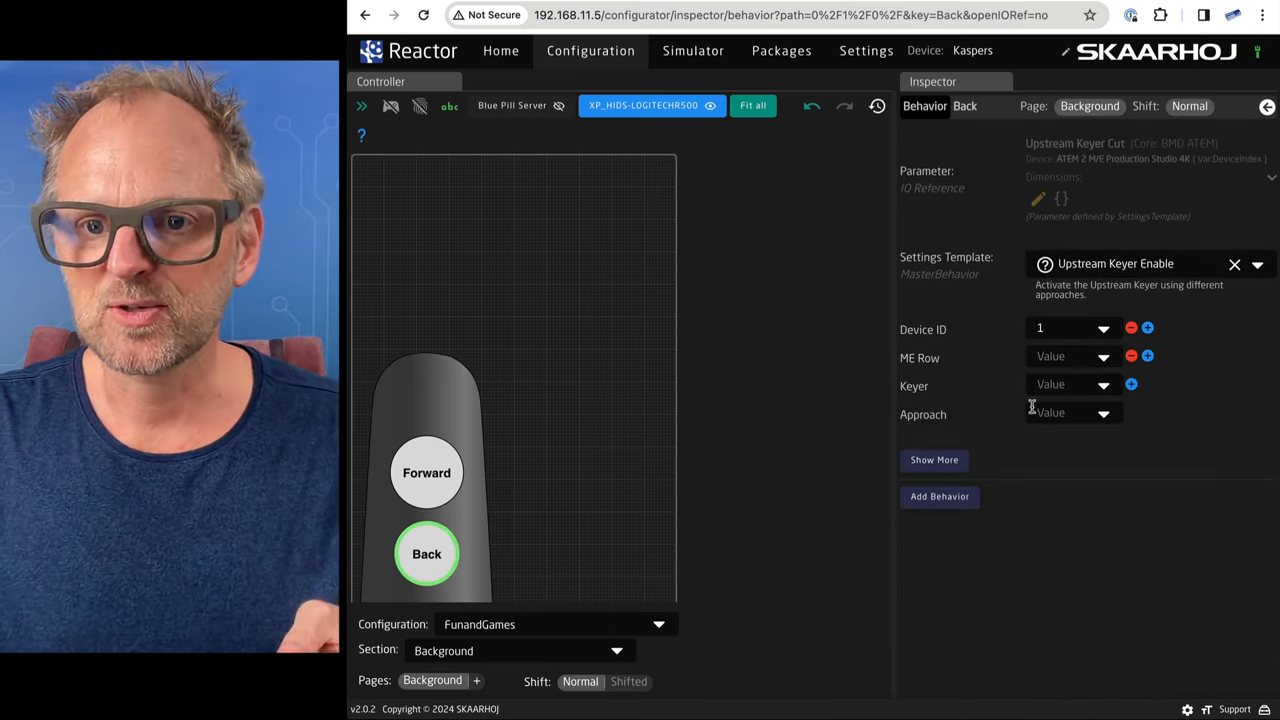
left_click(1103, 356)
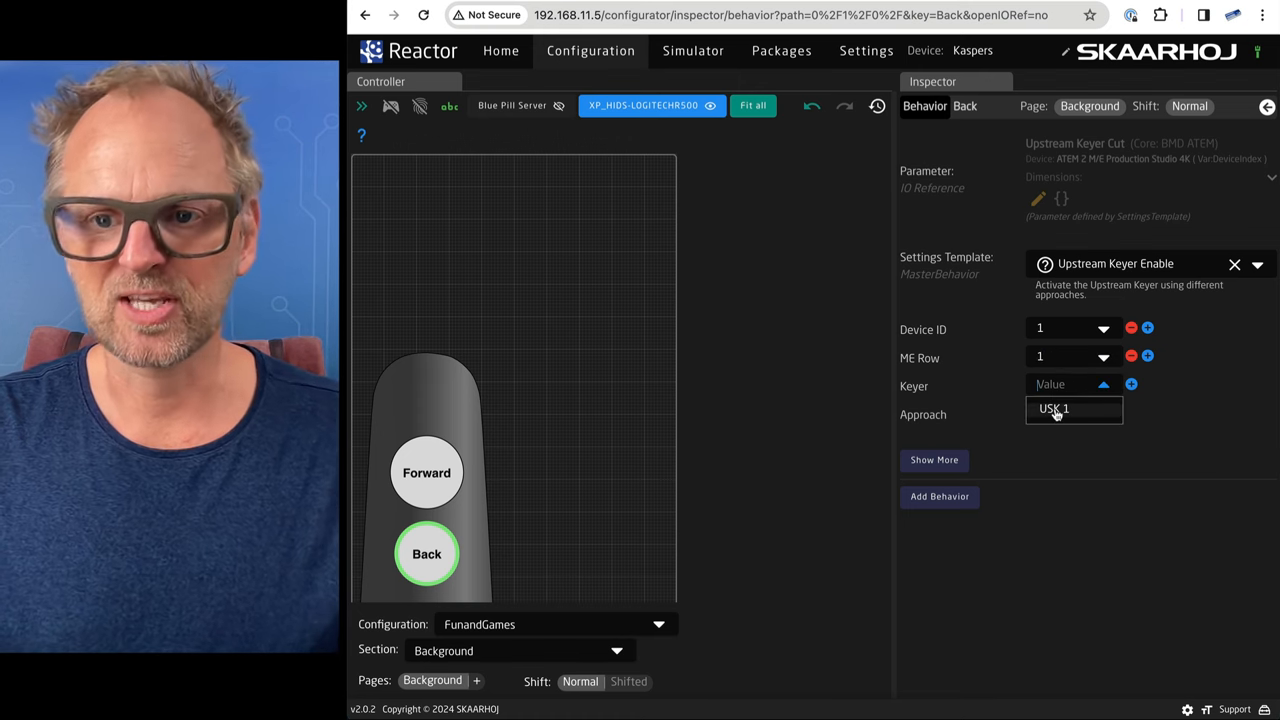
left_click(1073, 412)
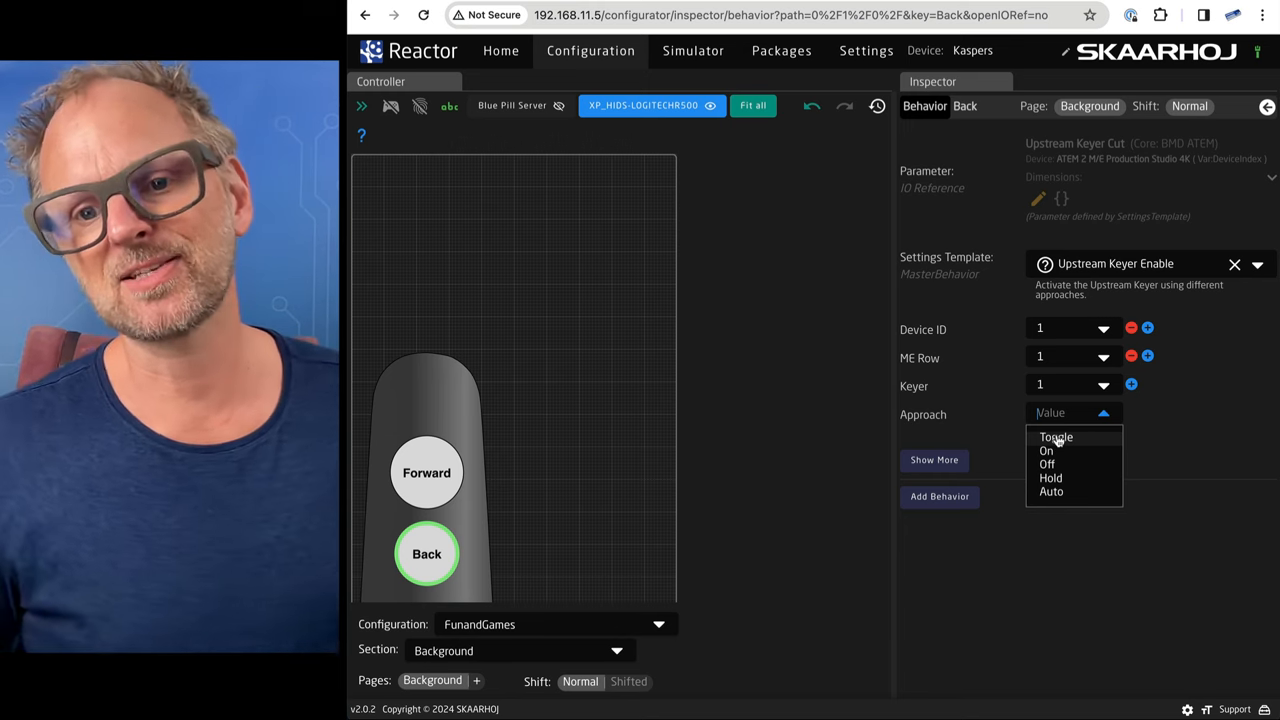
mouse_move(1100, 437)
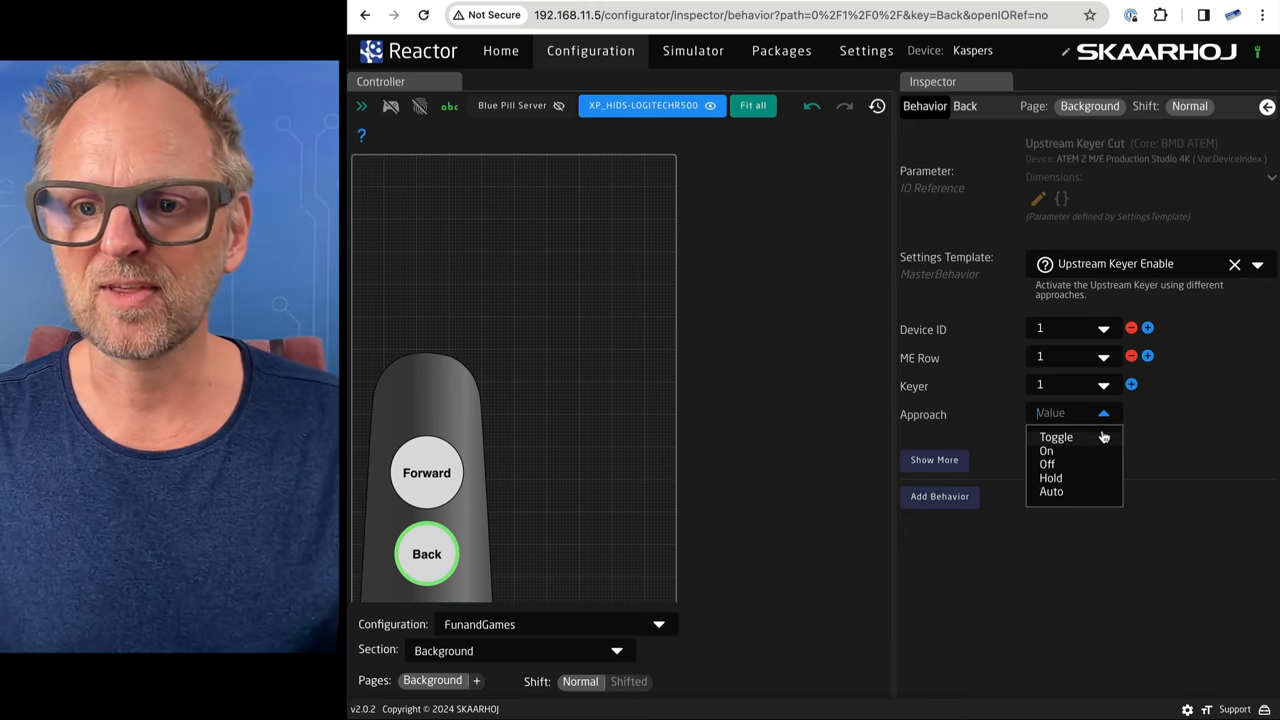
mouse_move(1065, 463)
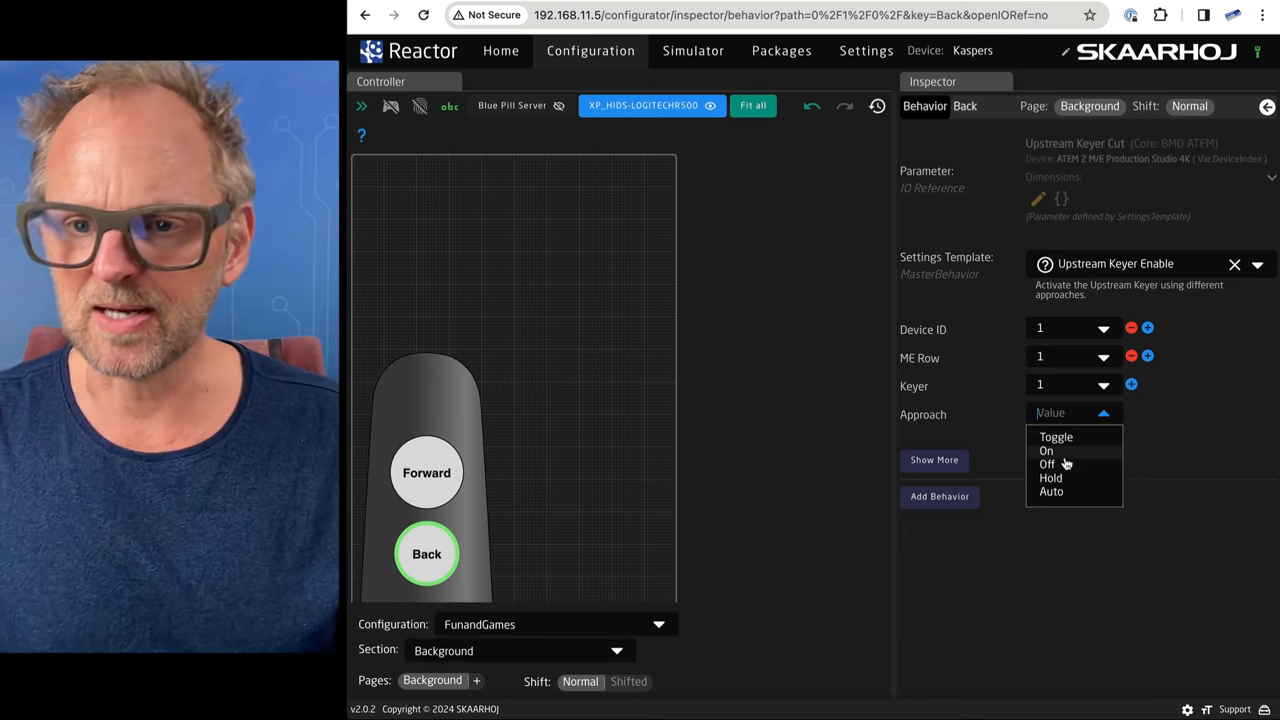
mouse_move(1050, 460)
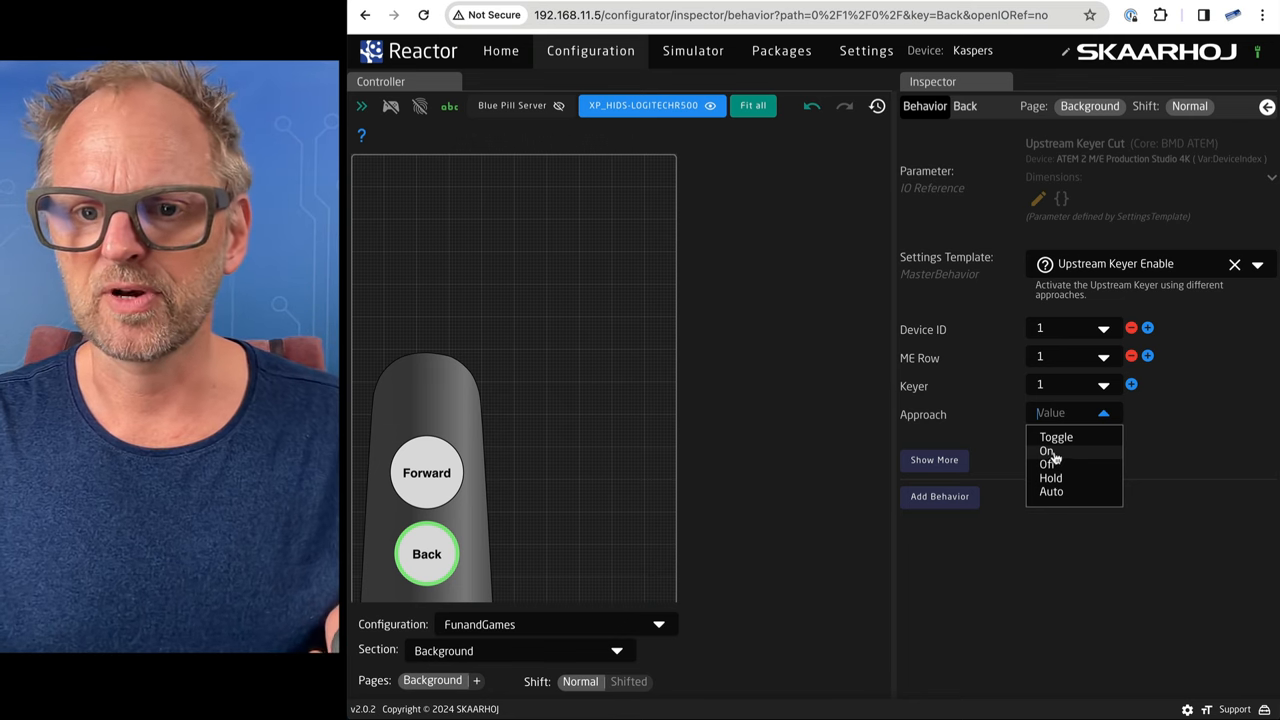
left_click(1056, 436)
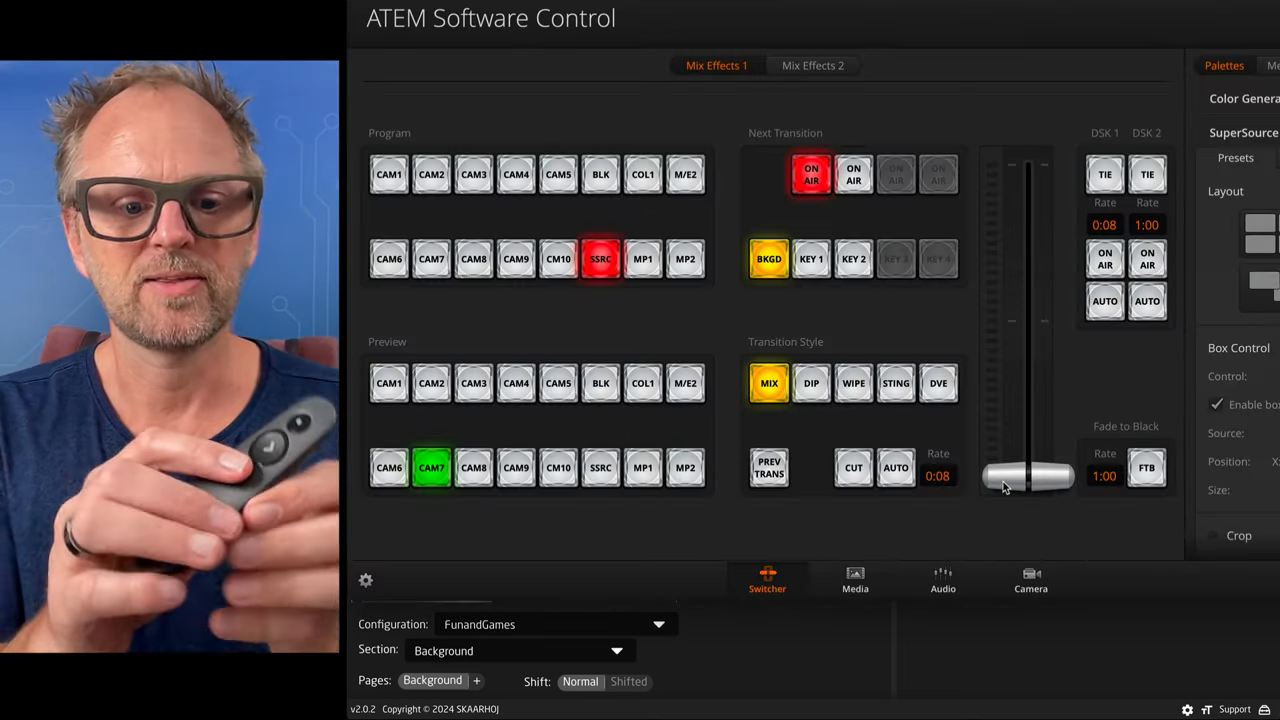
Test the button, collapse the ATEM behavior list and return to the Home overview.
left_click(811, 174)
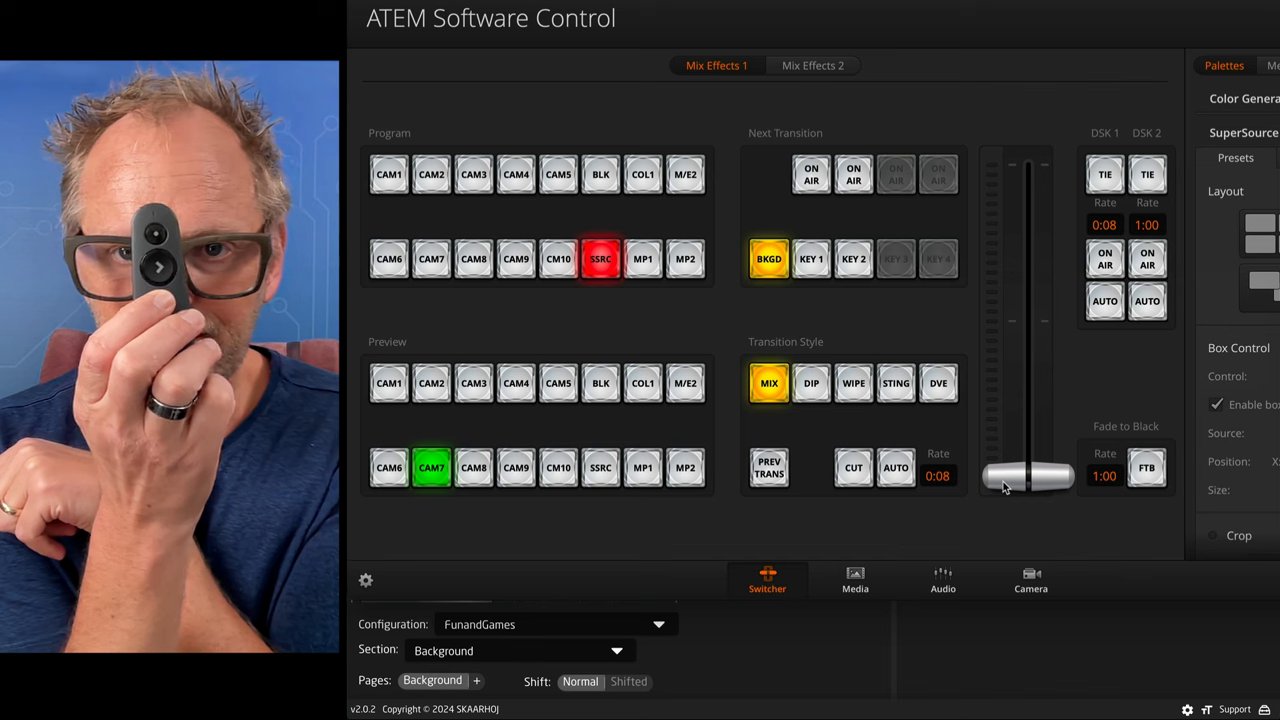
left_click(811, 174)
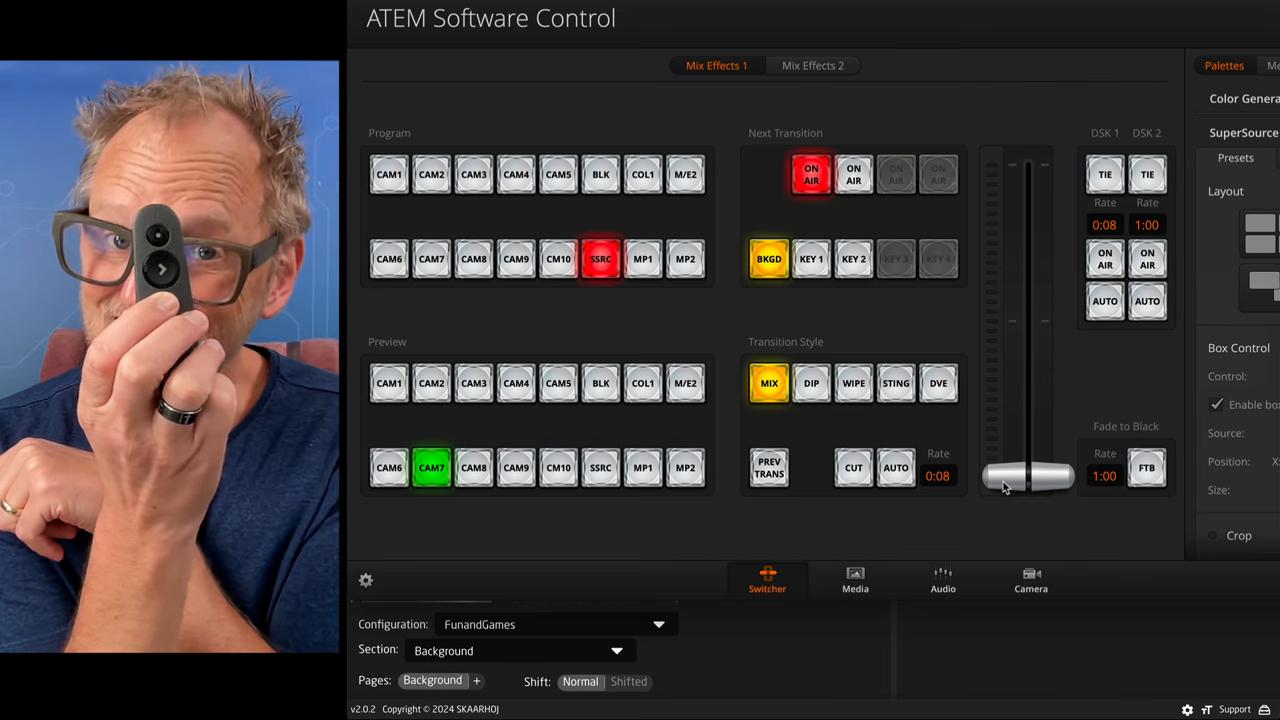
left_click(811, 174)
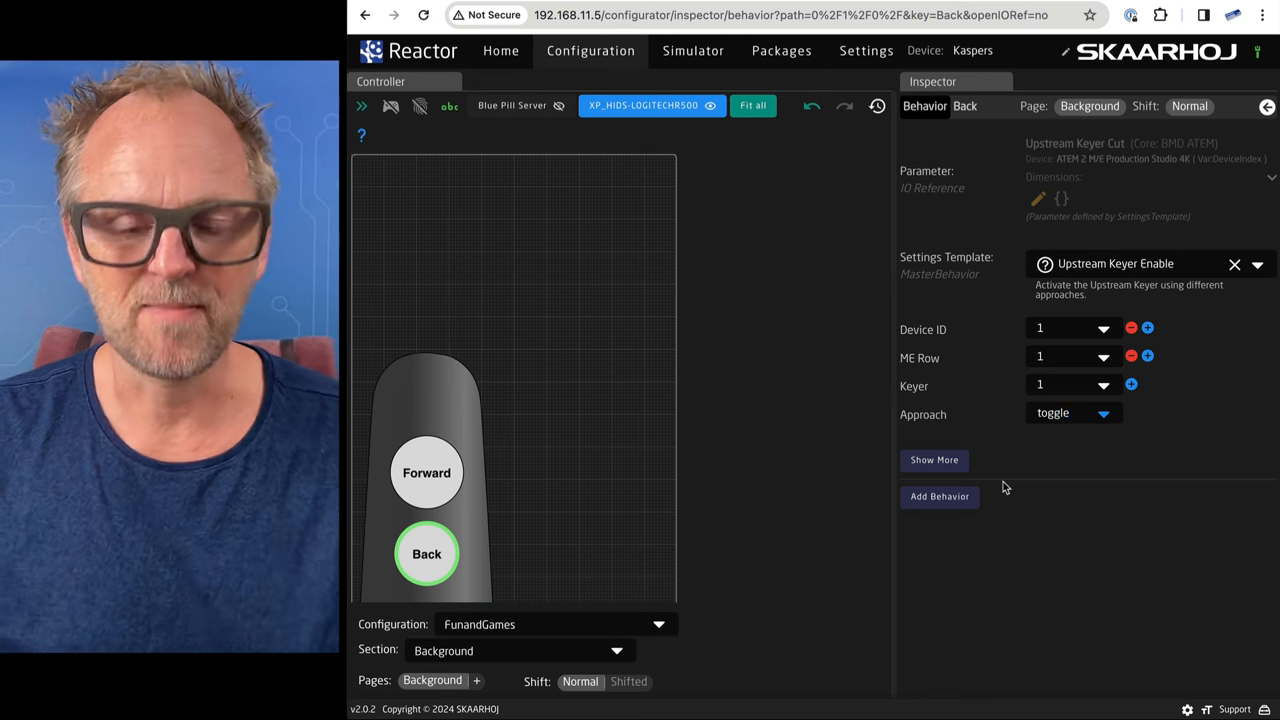
mouse_move(798, 461)
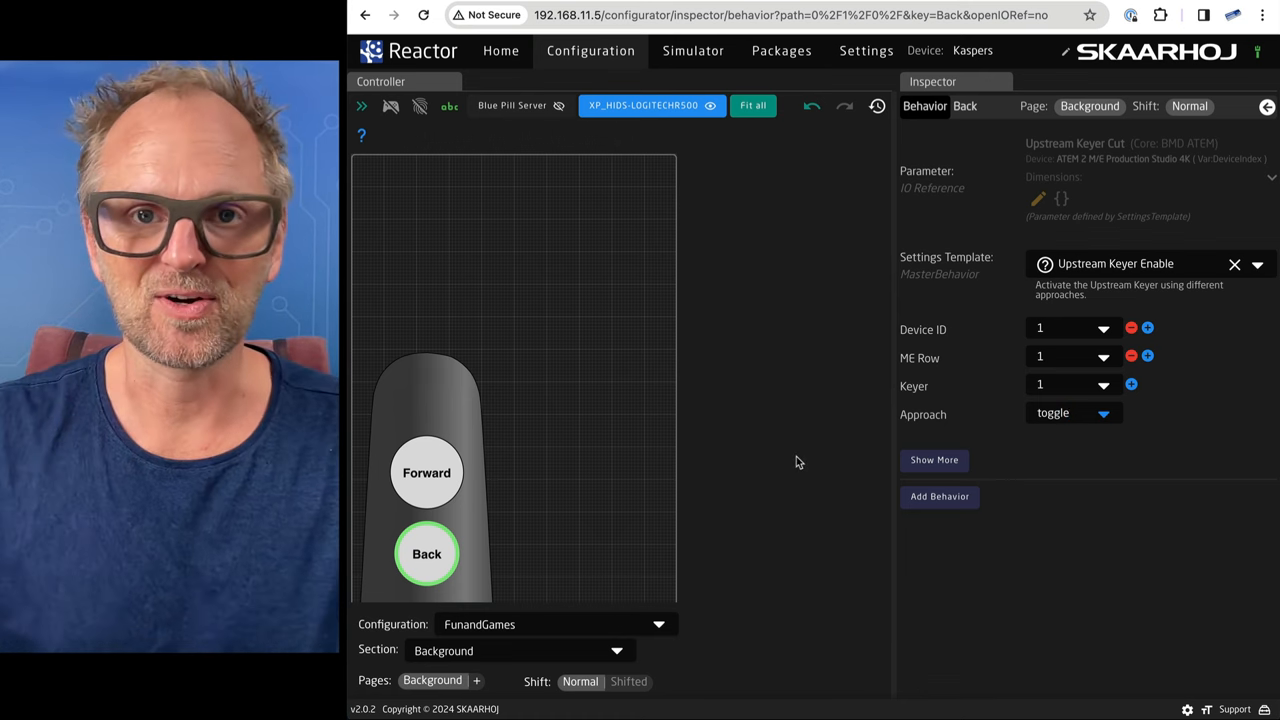
mouse_move(470, 538)
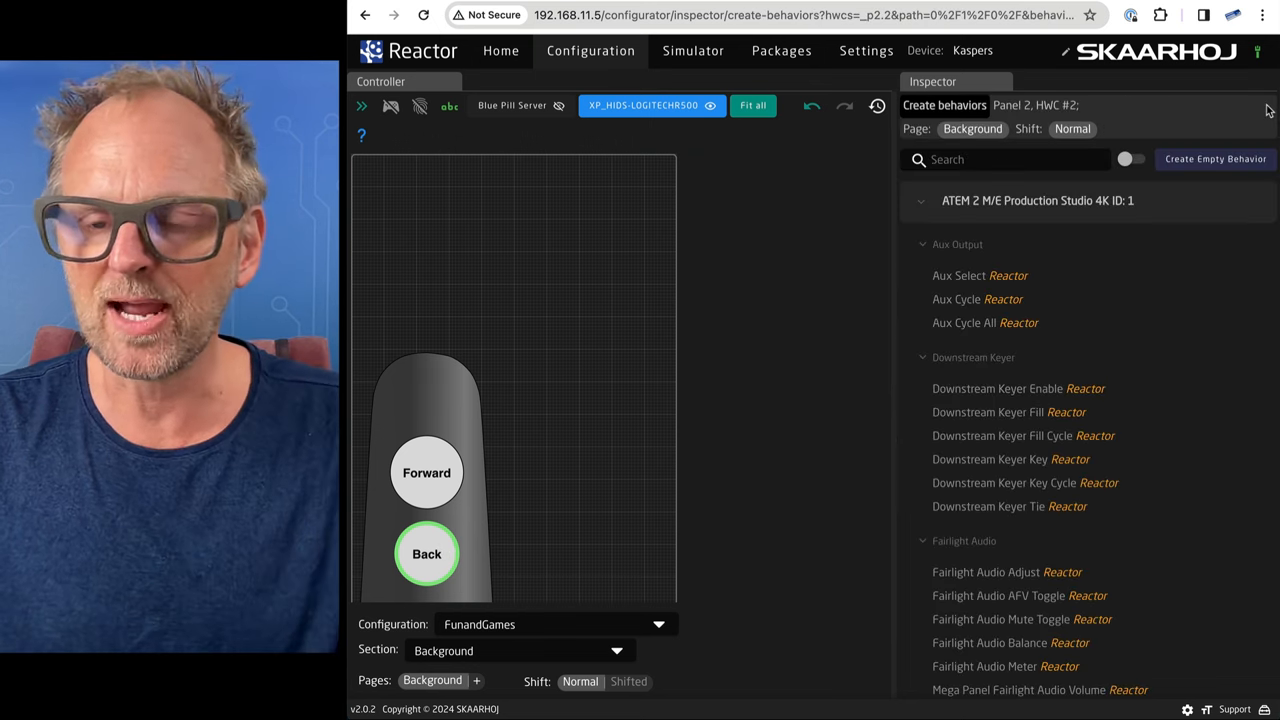
mouse_move(988, 412)
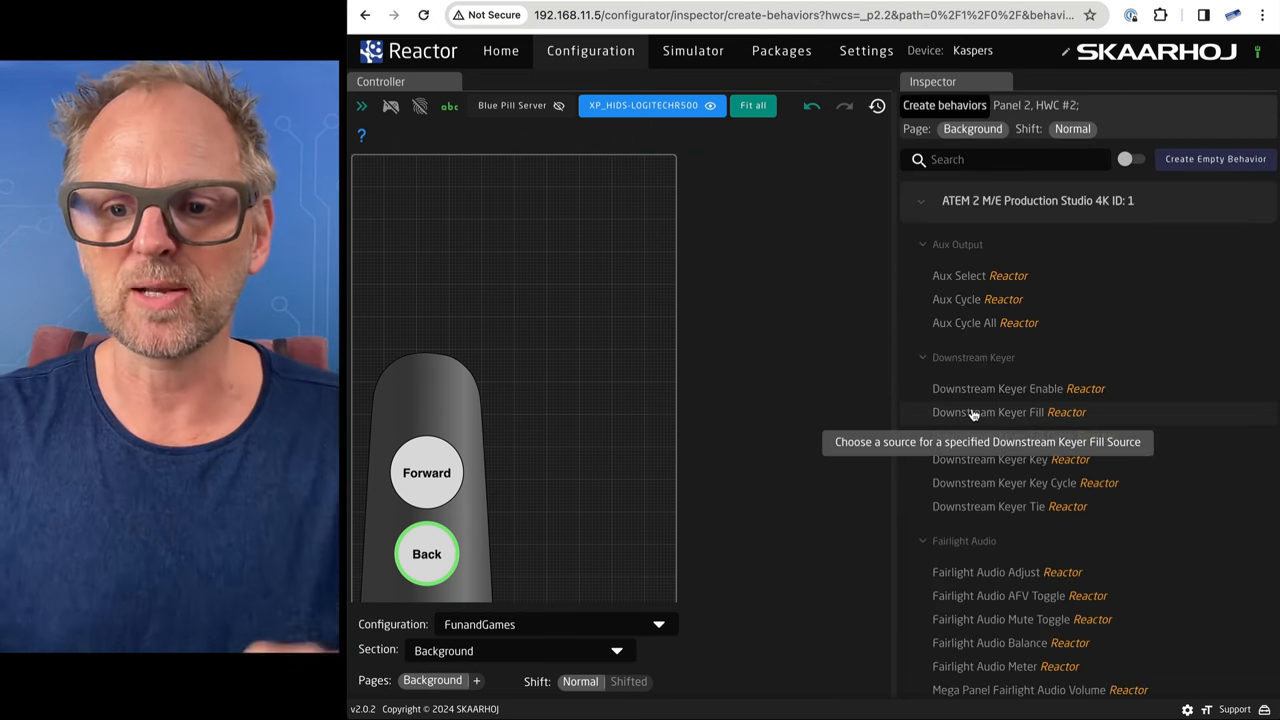
mouse_move(724, 475)
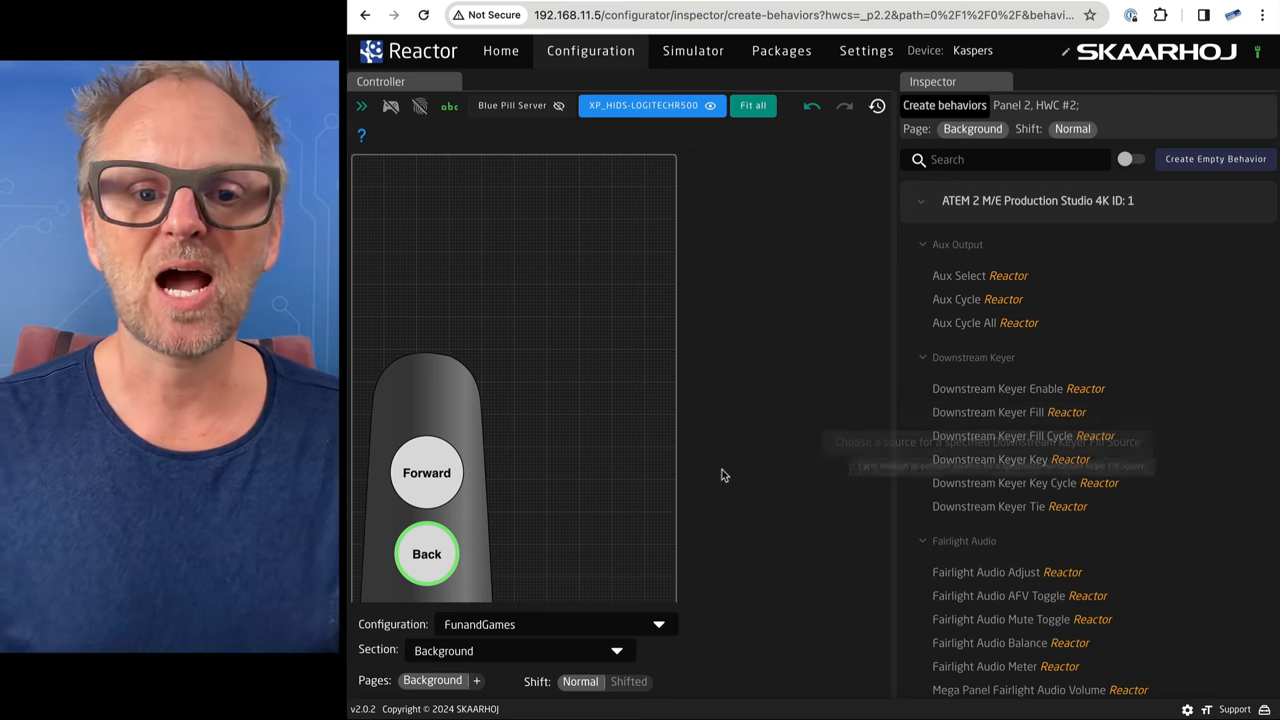
mouse_move(990, 561)
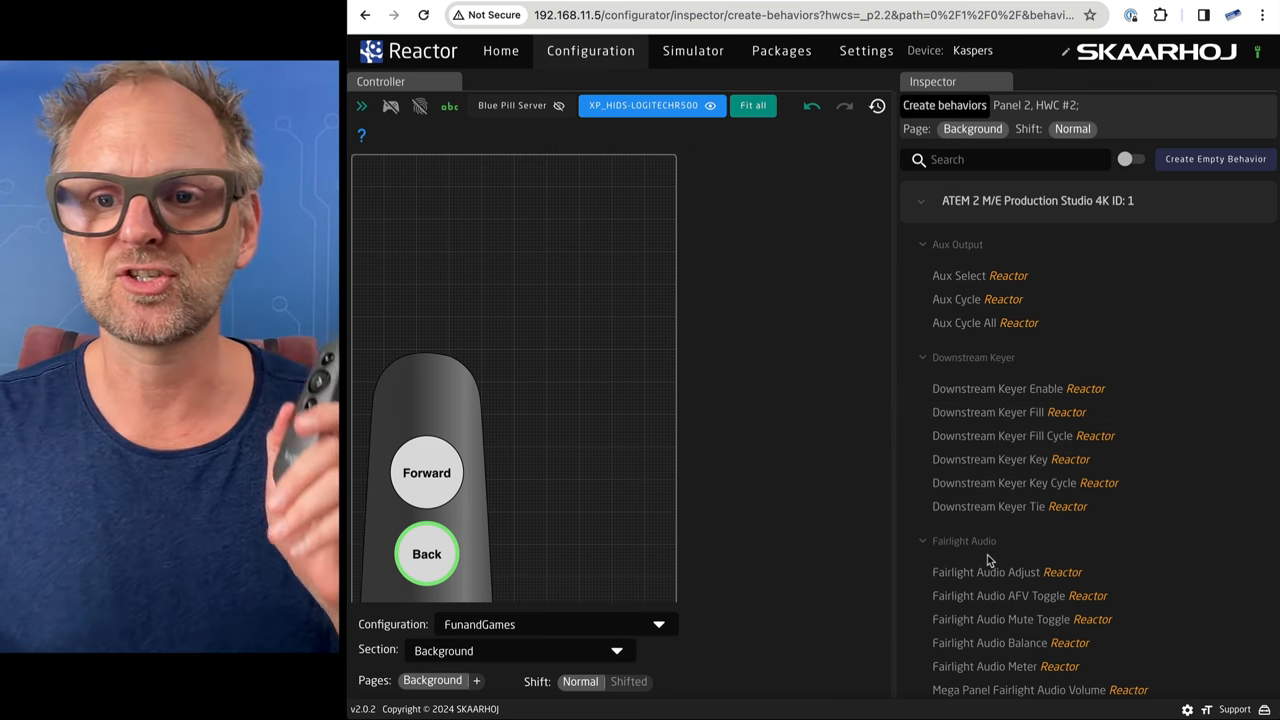
left_click(921, 200)
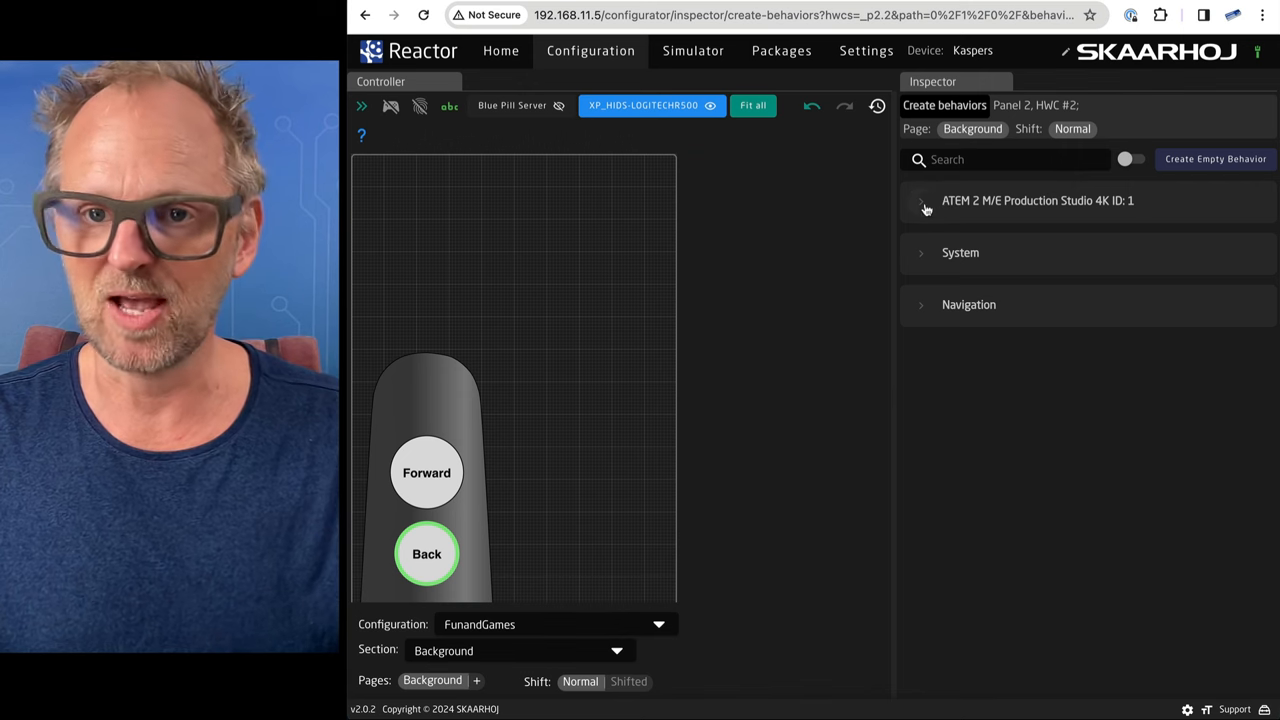
left_click(500, 51)
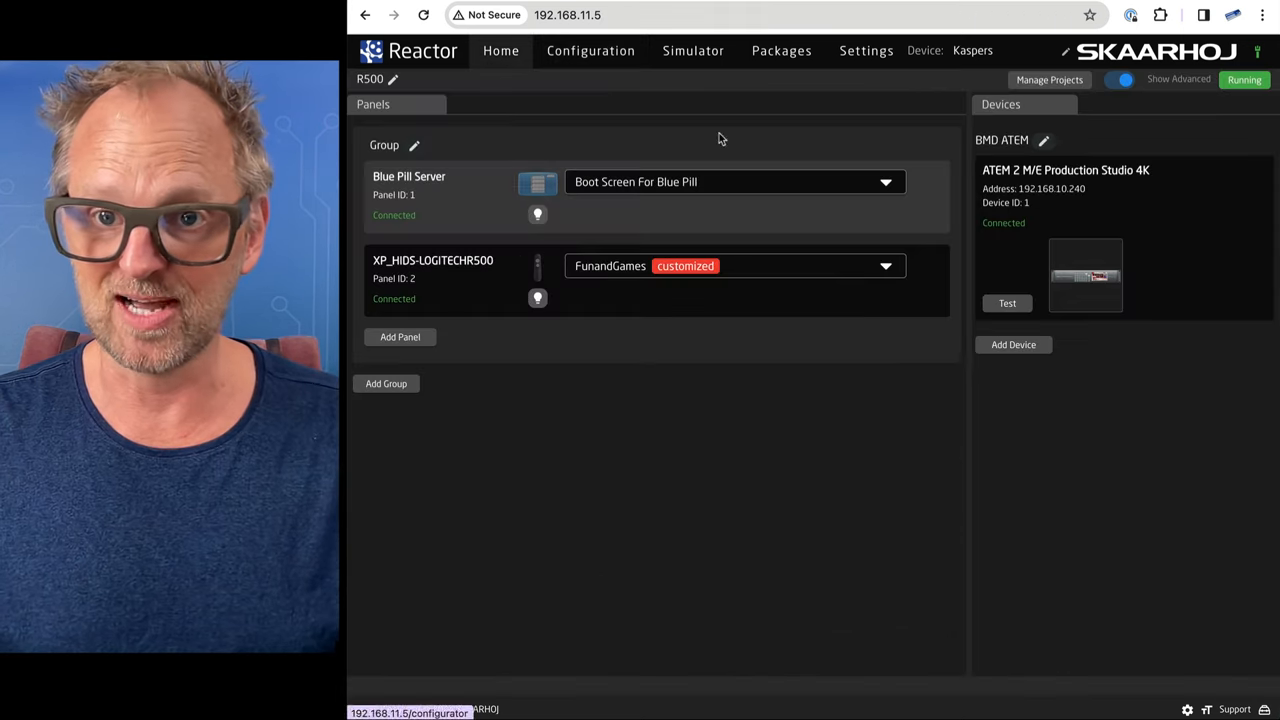
Add the Canon CR-N700 camera found on the network as a project device.
left_click(1013, 344)
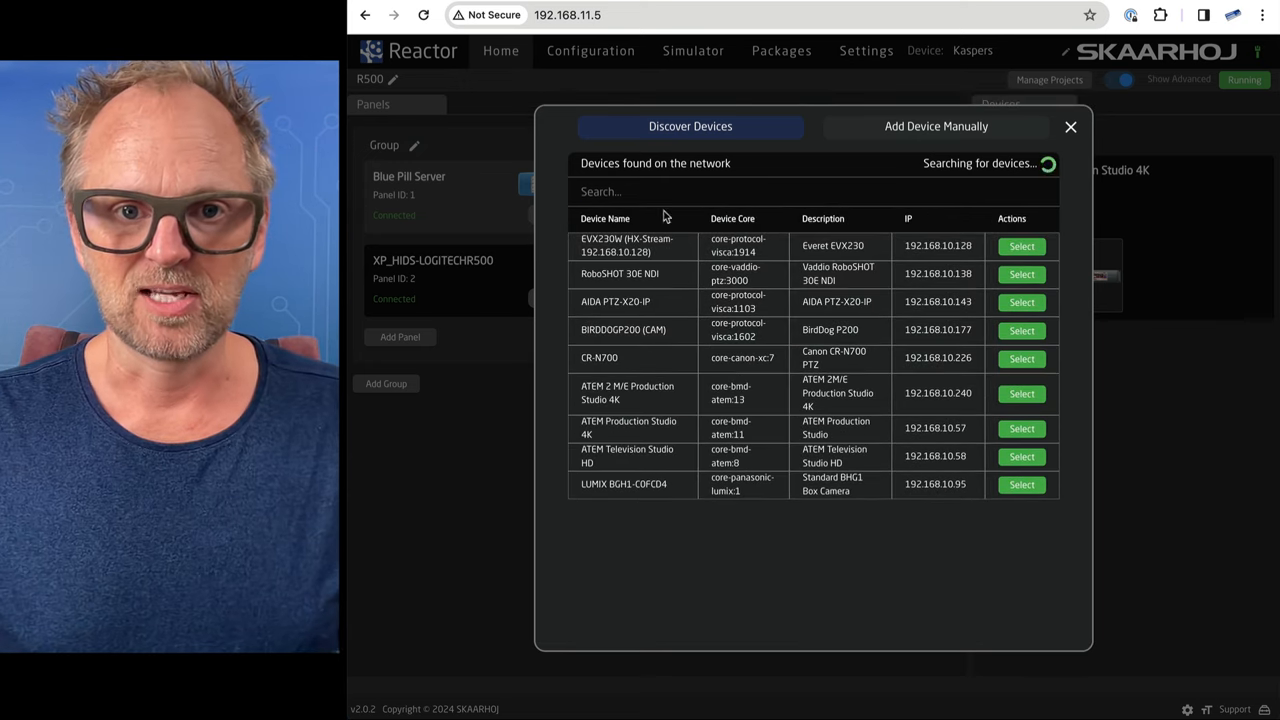
type("cr")
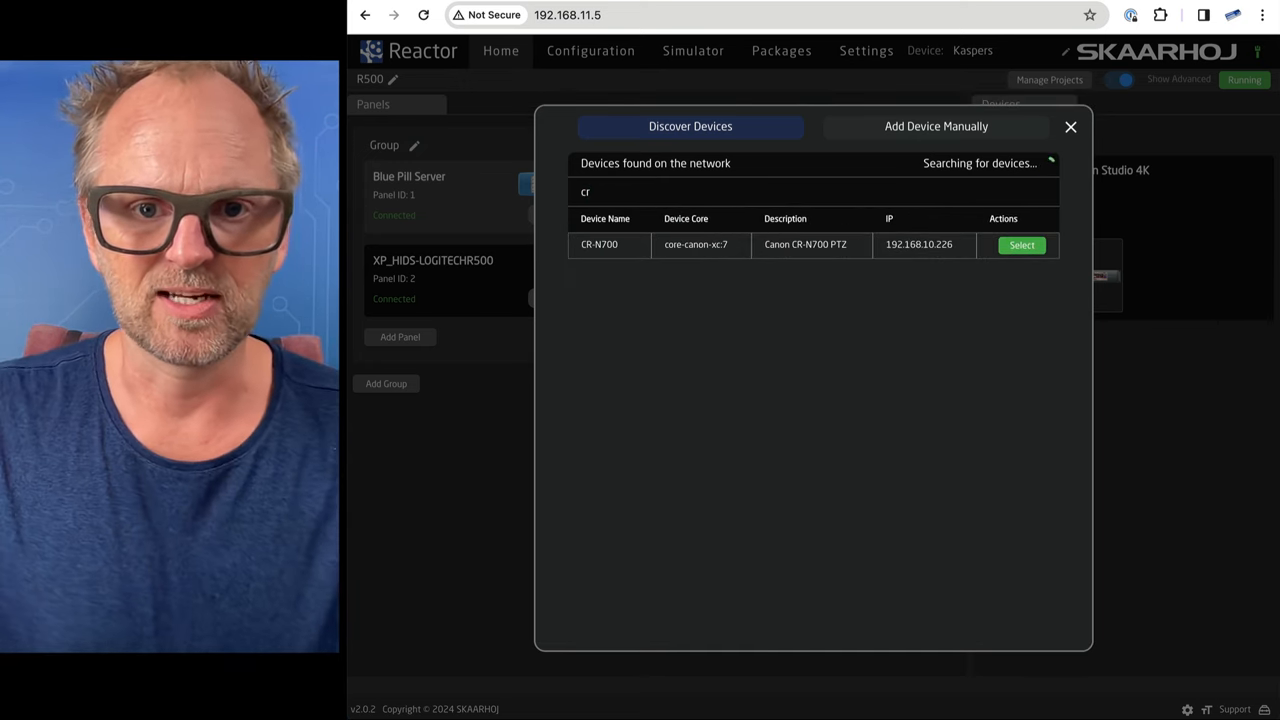
left_click(1021, 245)
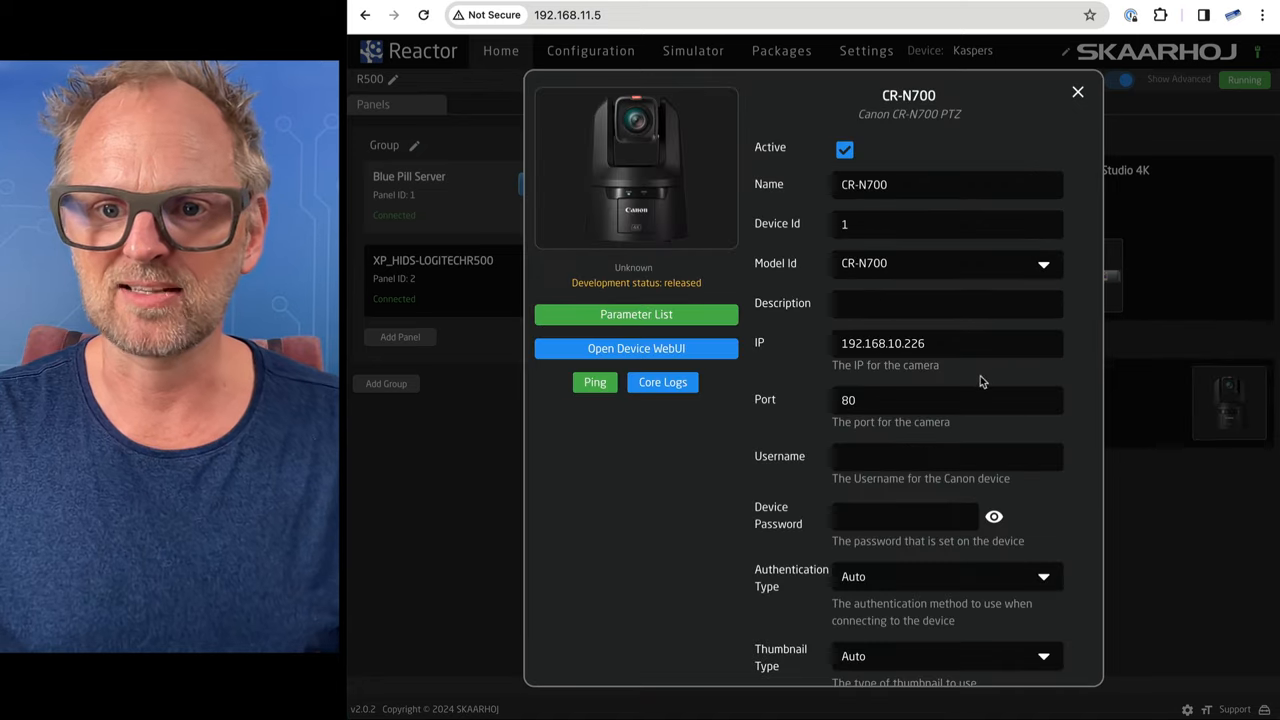
left_click(1078, 92)
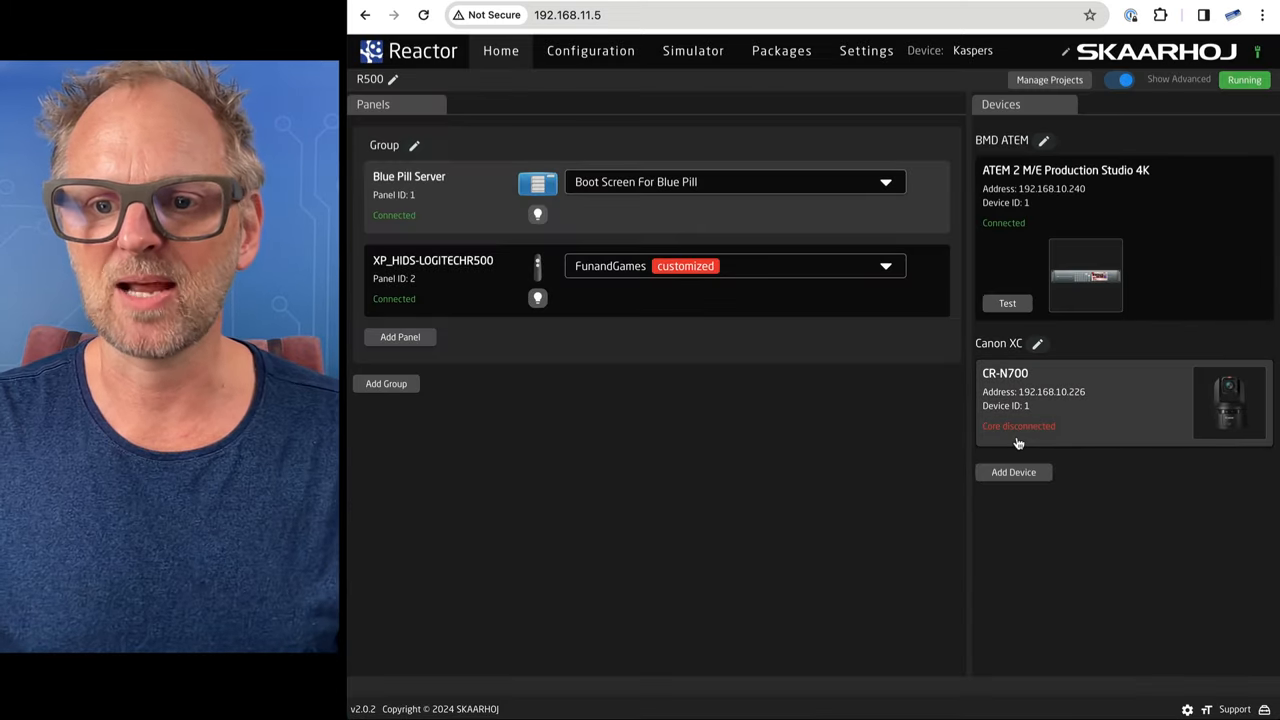
Start a new behavior for the Back button and browse the CR-N700's behavior categories.
left_click(590, 50)
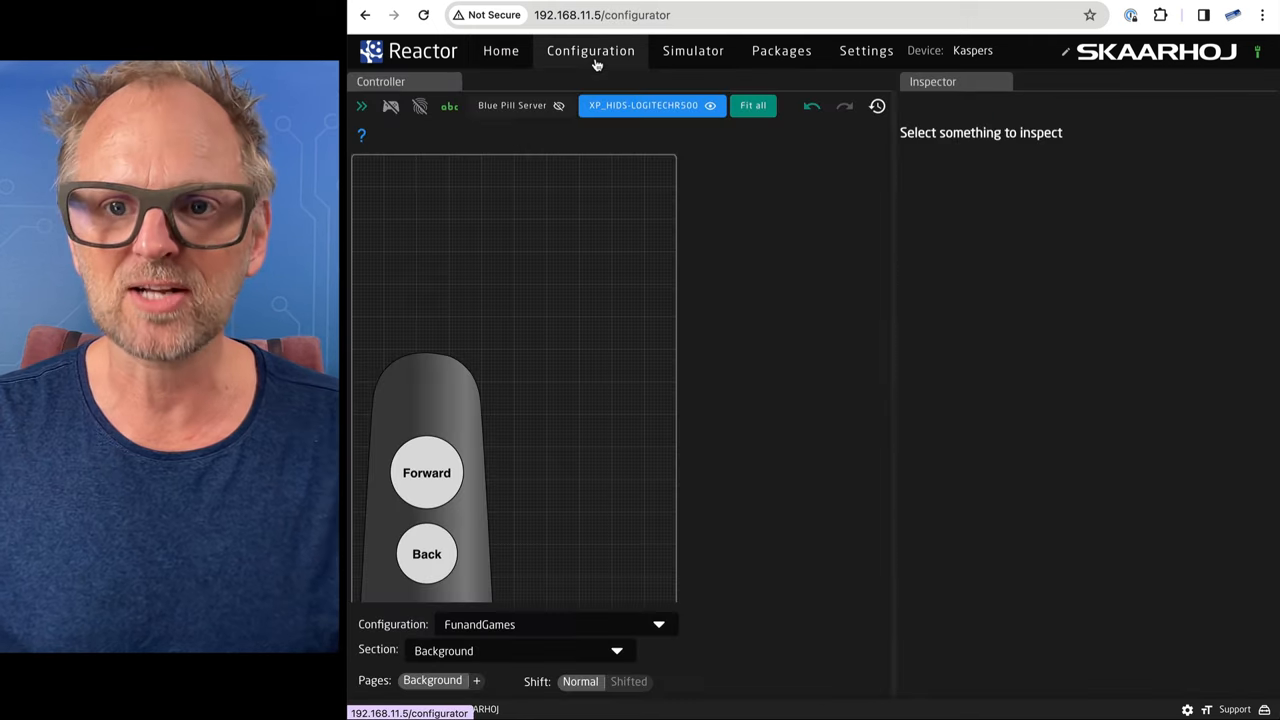
left_click(427, 553)
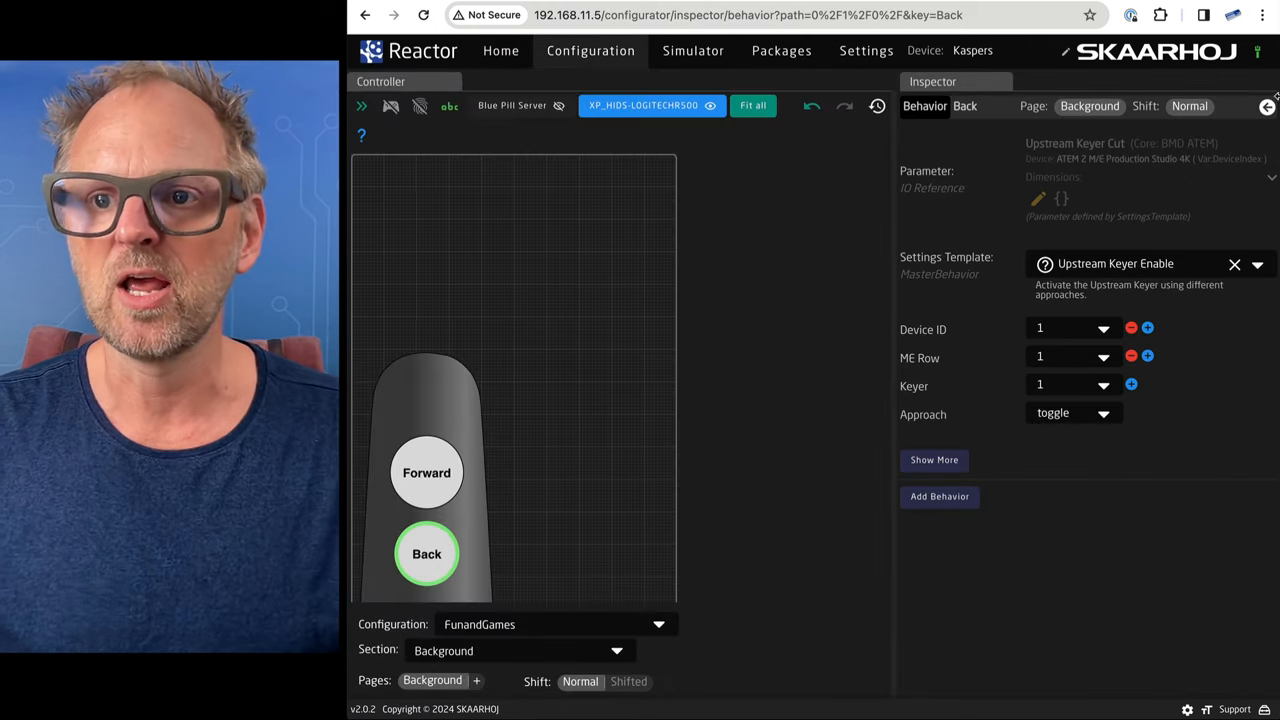
left_click(939, 496)
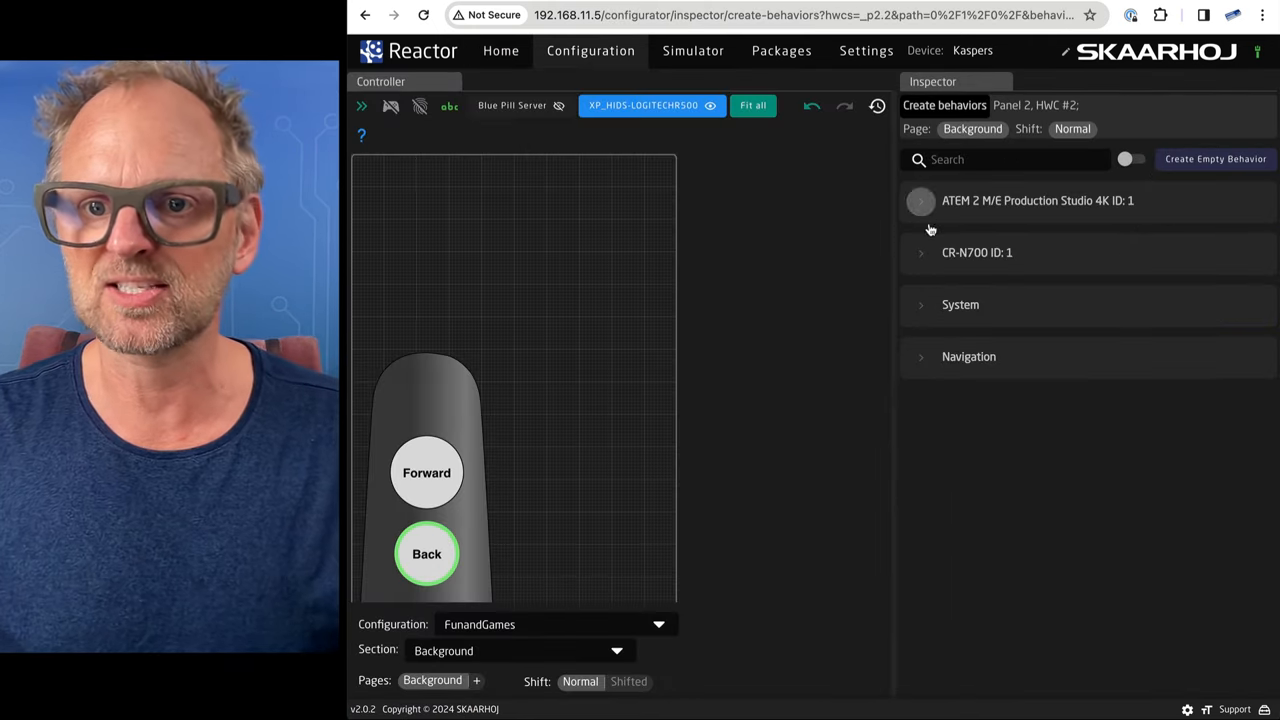
left_click(919, 252)
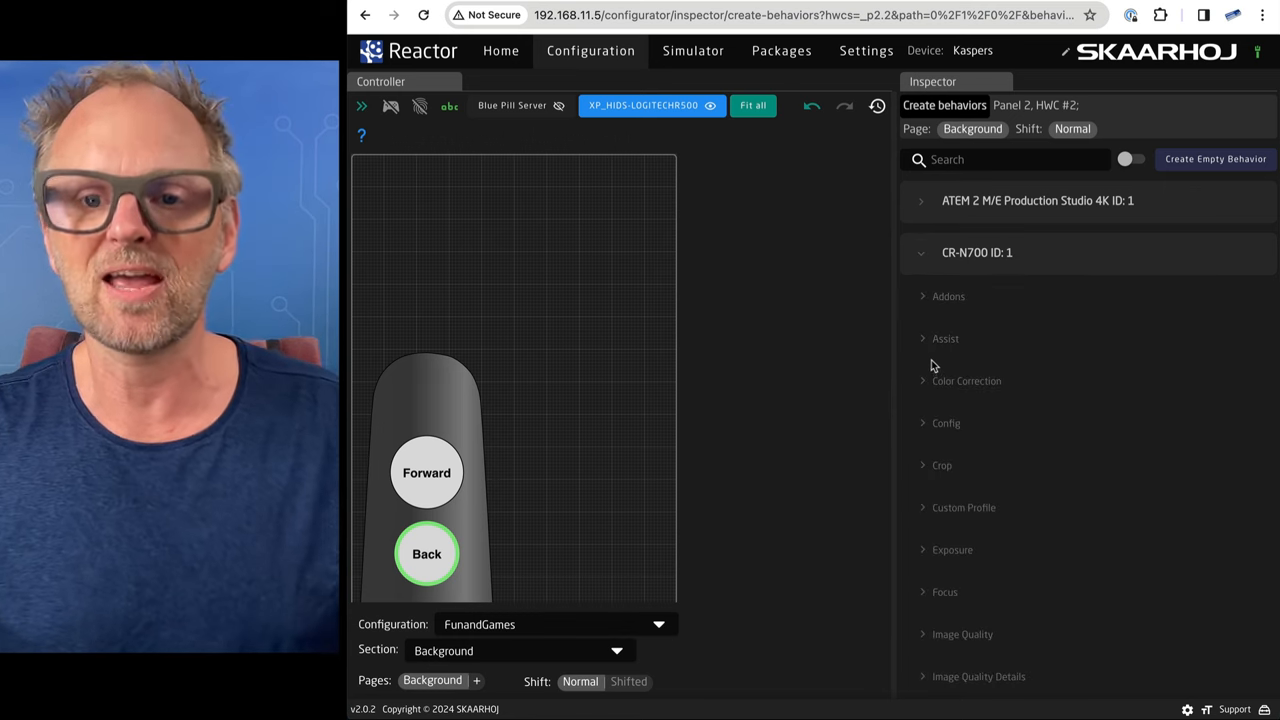
scroll("down", 3)
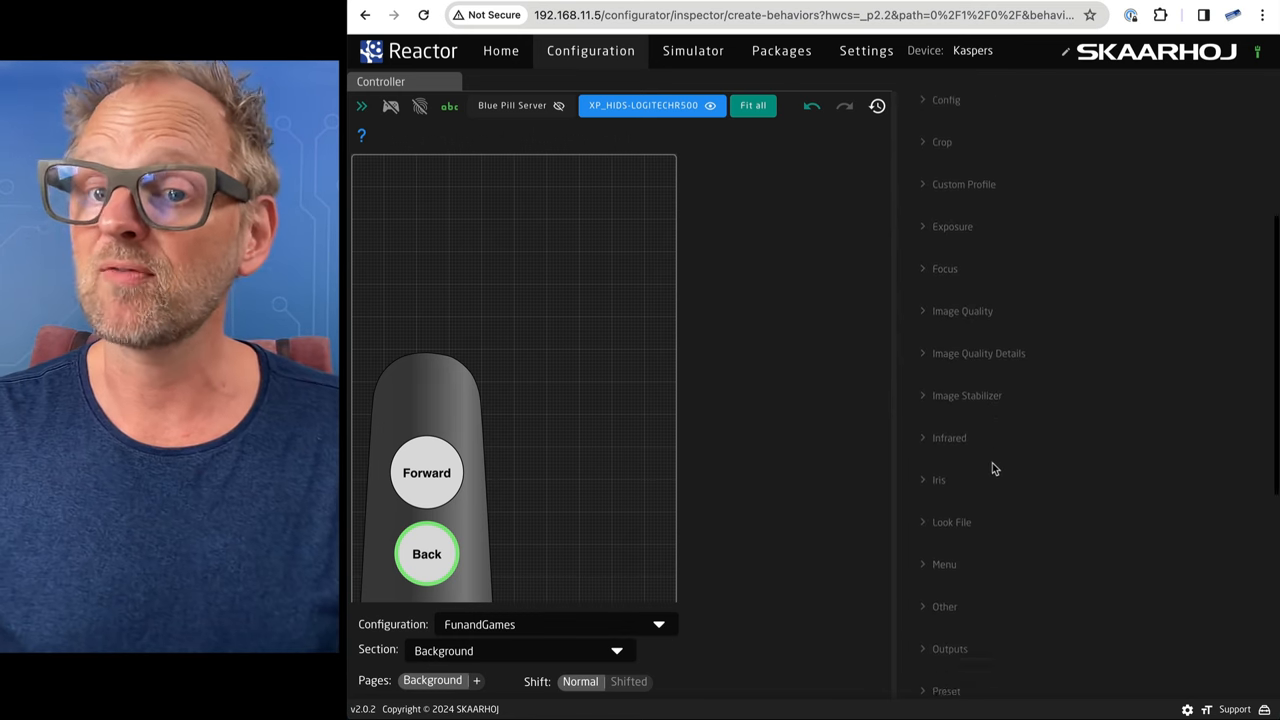
scroll("down", 3)
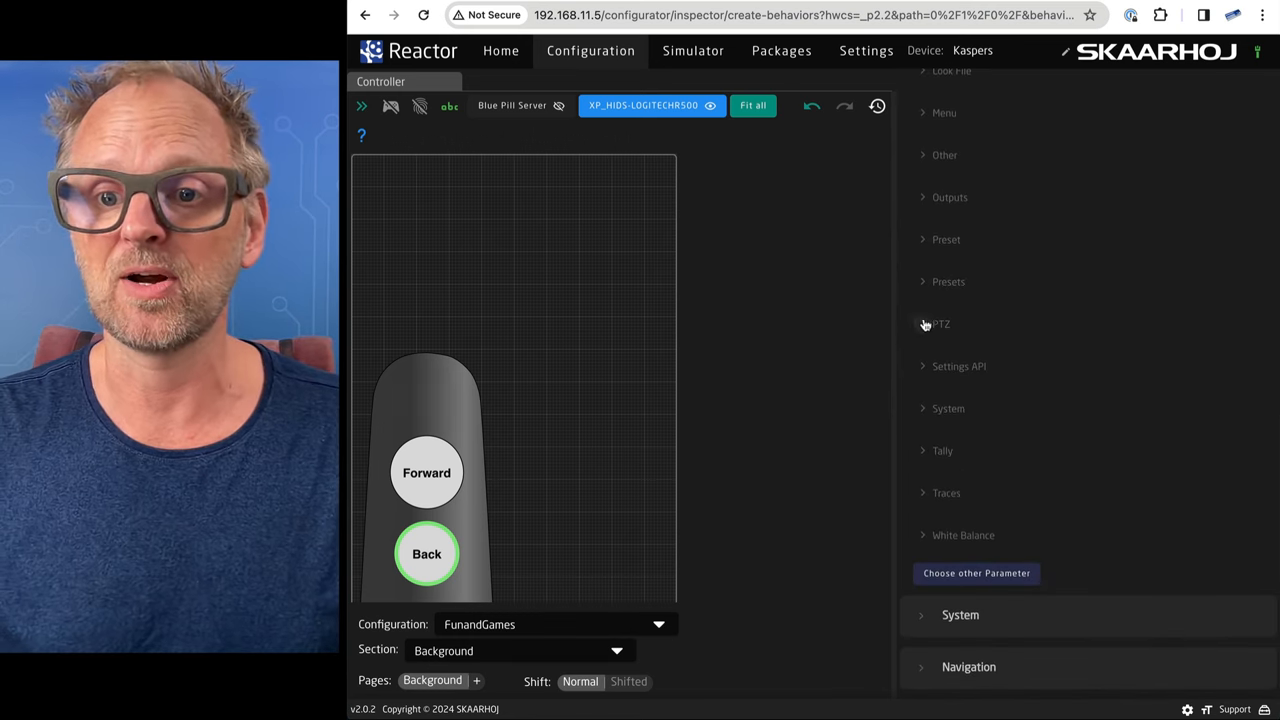
Choose CR-N700 Preset Recall for the Back button, checking the camera's web UI.
left_click(947, 281)
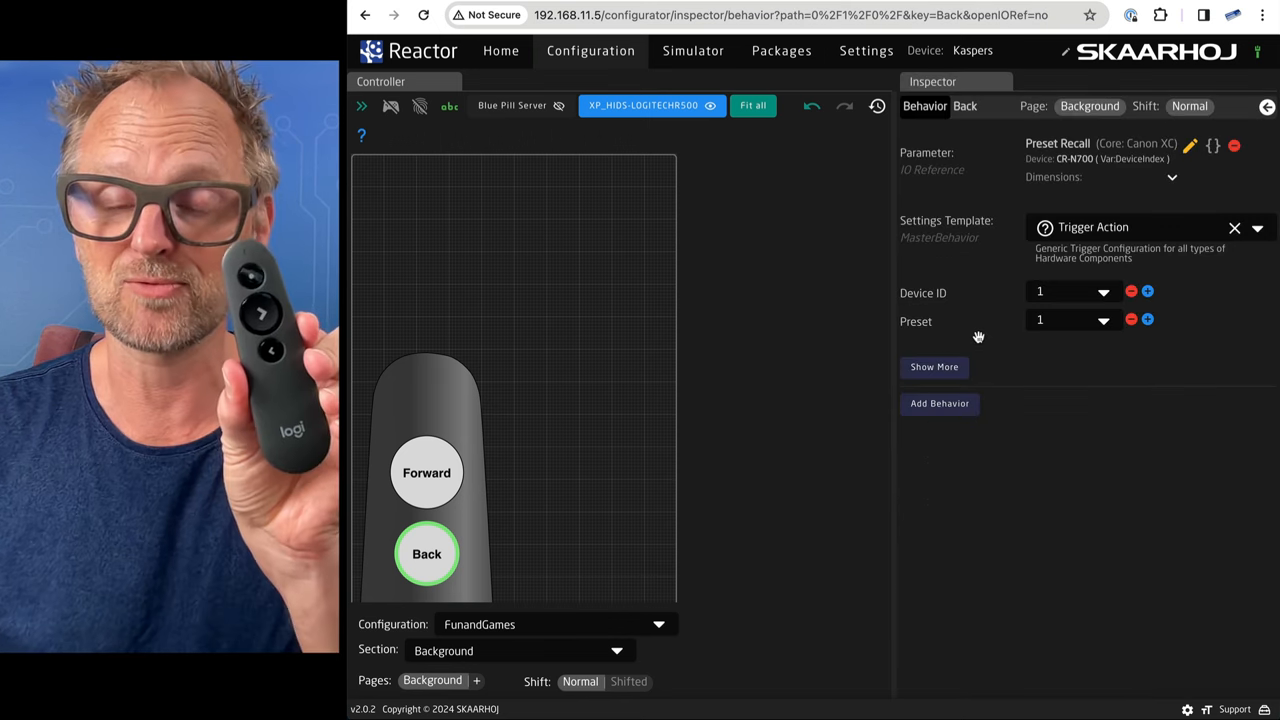
mouse_move(817, 315)
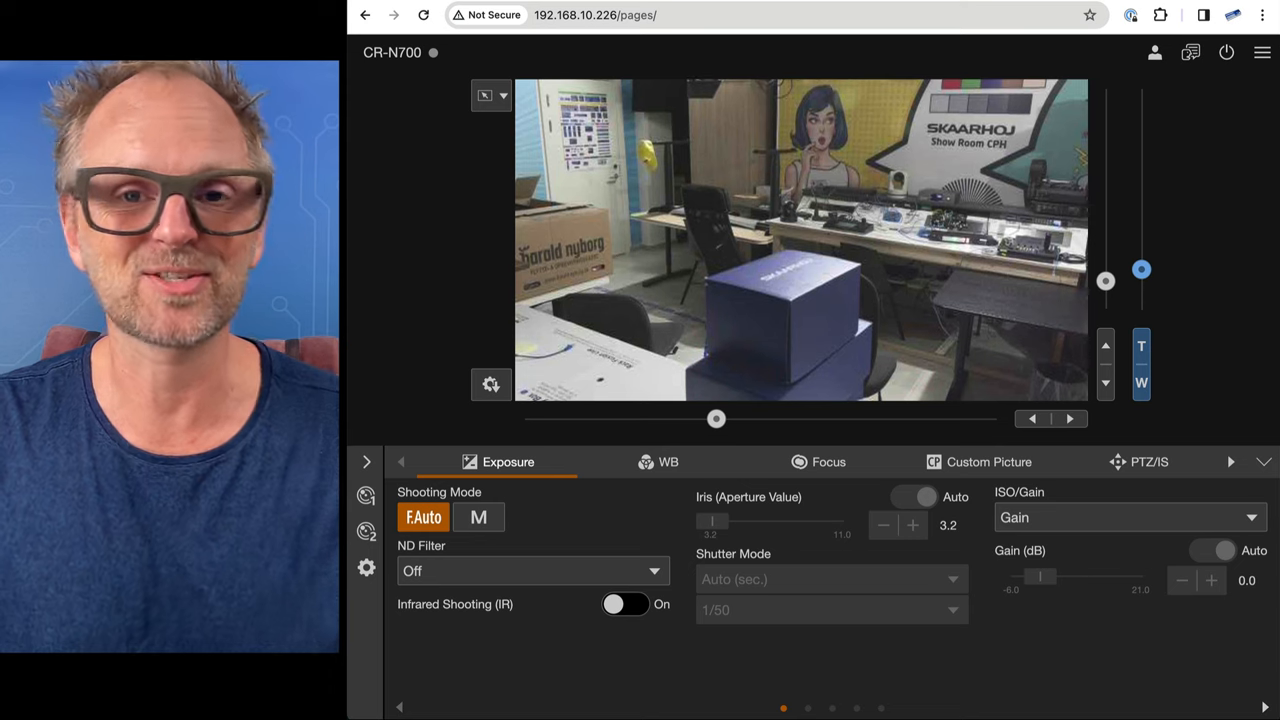
left_click(1211, 580)
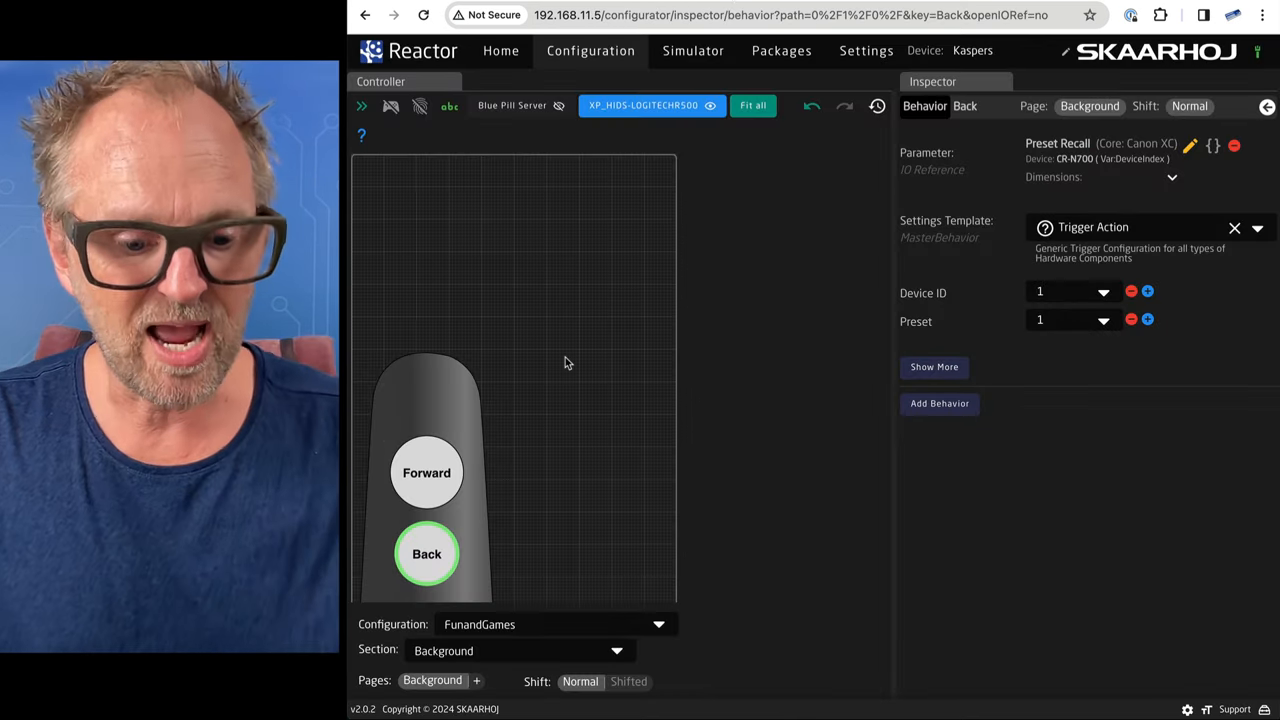
Replace the preset behavior with an ATEM Aux Cycle on aux channel 1 for Back.
left_click(752, 105)
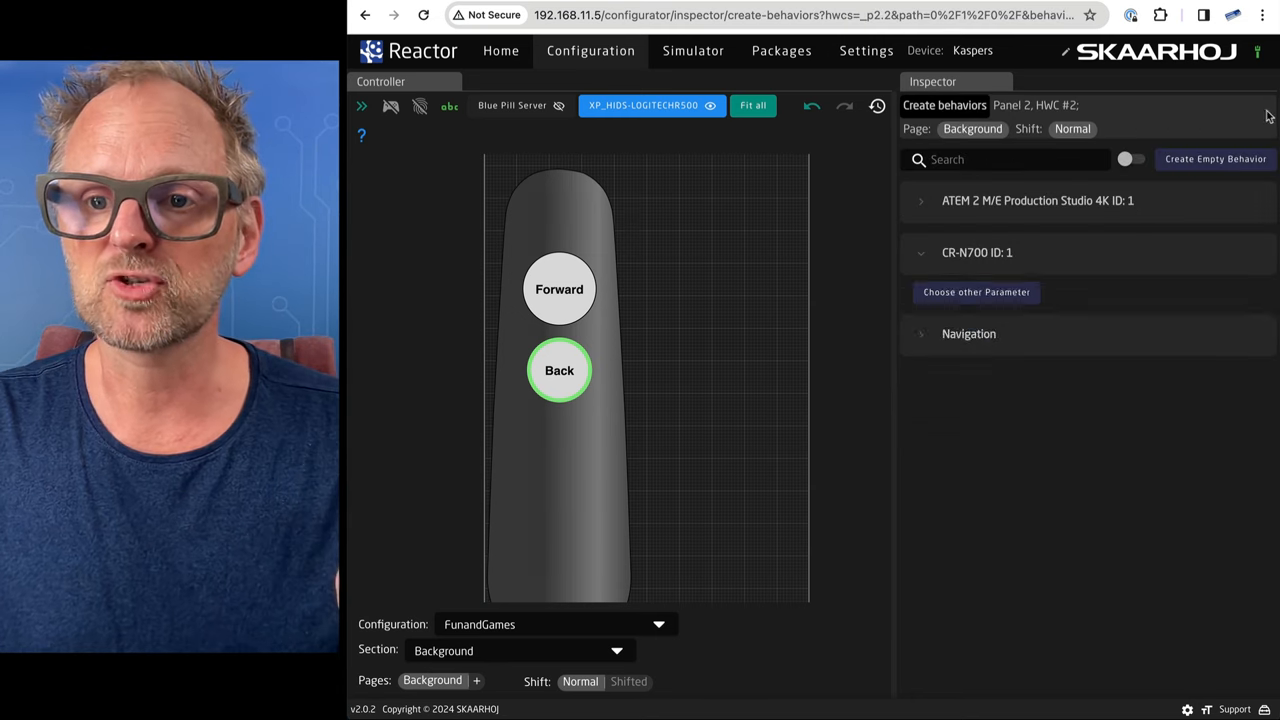
left_click(921, 200)
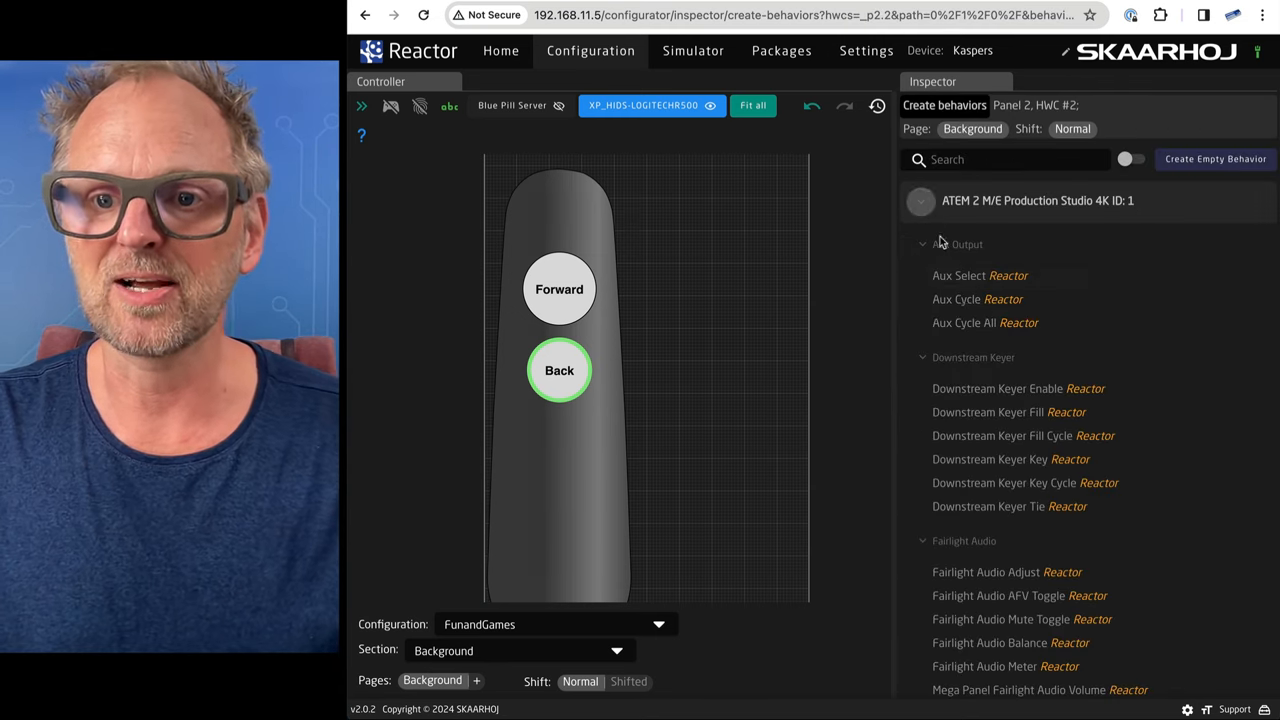
mouse_move(965, 305)
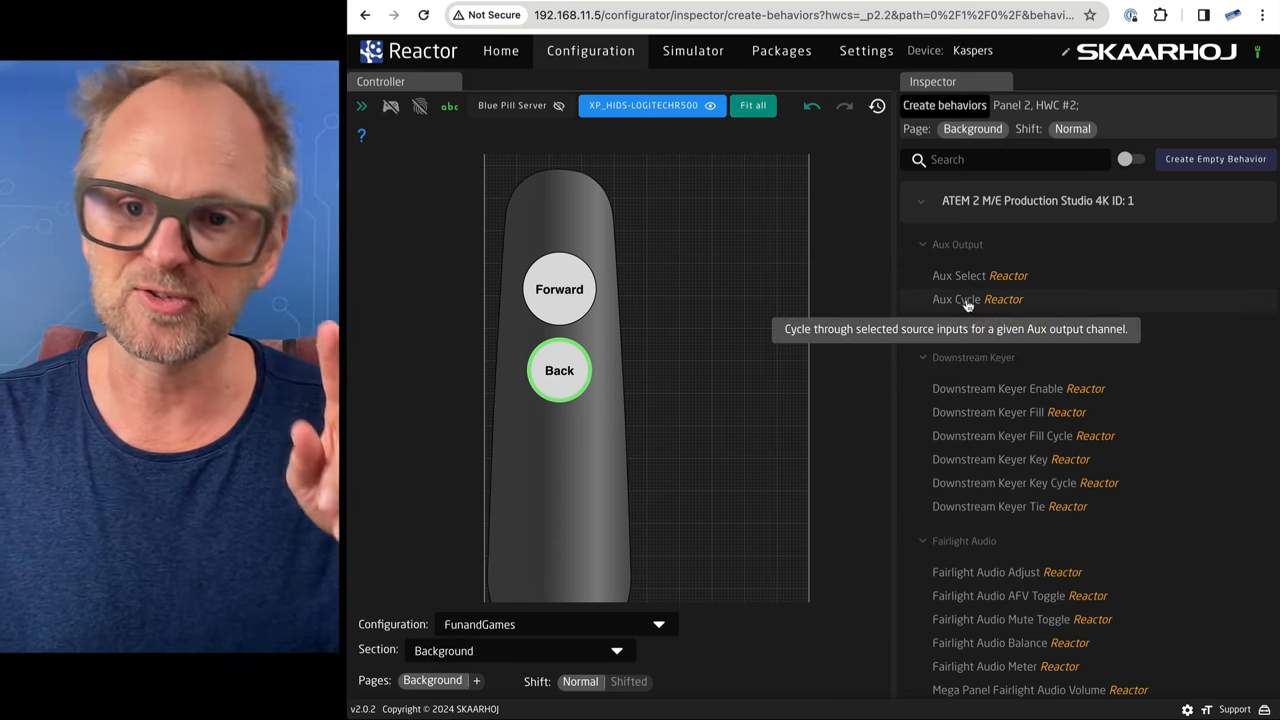
left_click(977, 299)
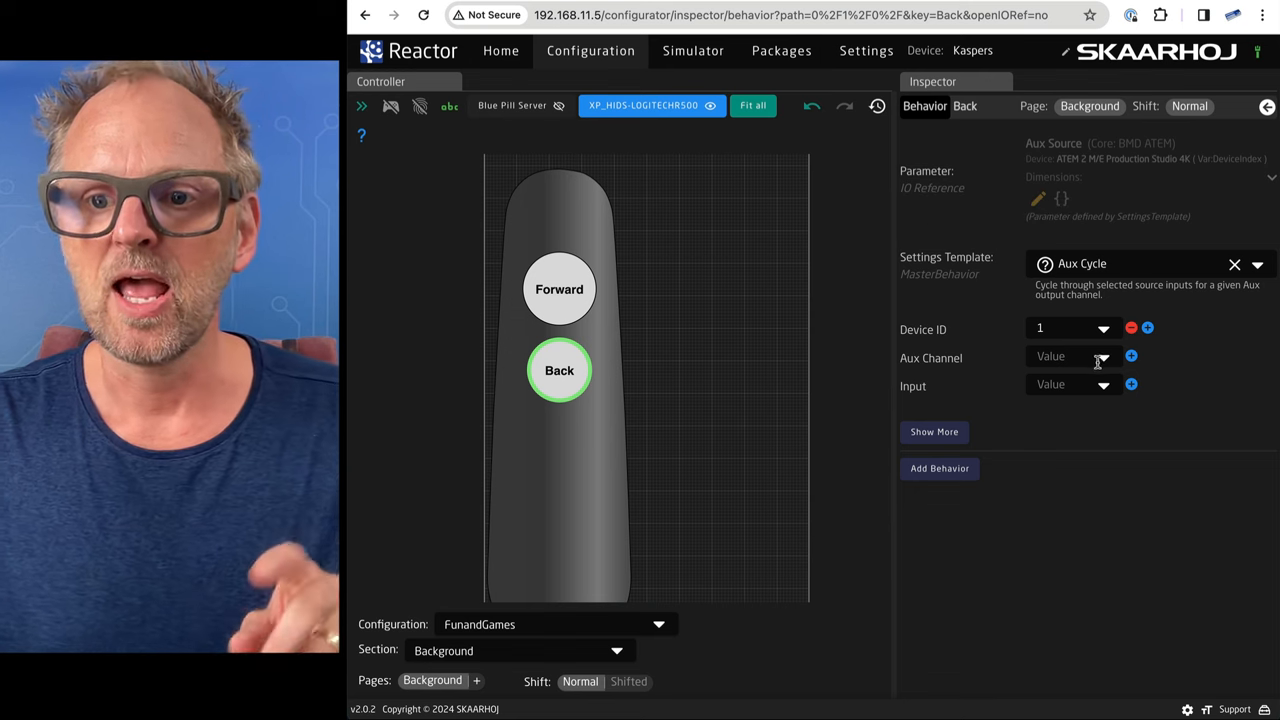
left_click(1070, 384)
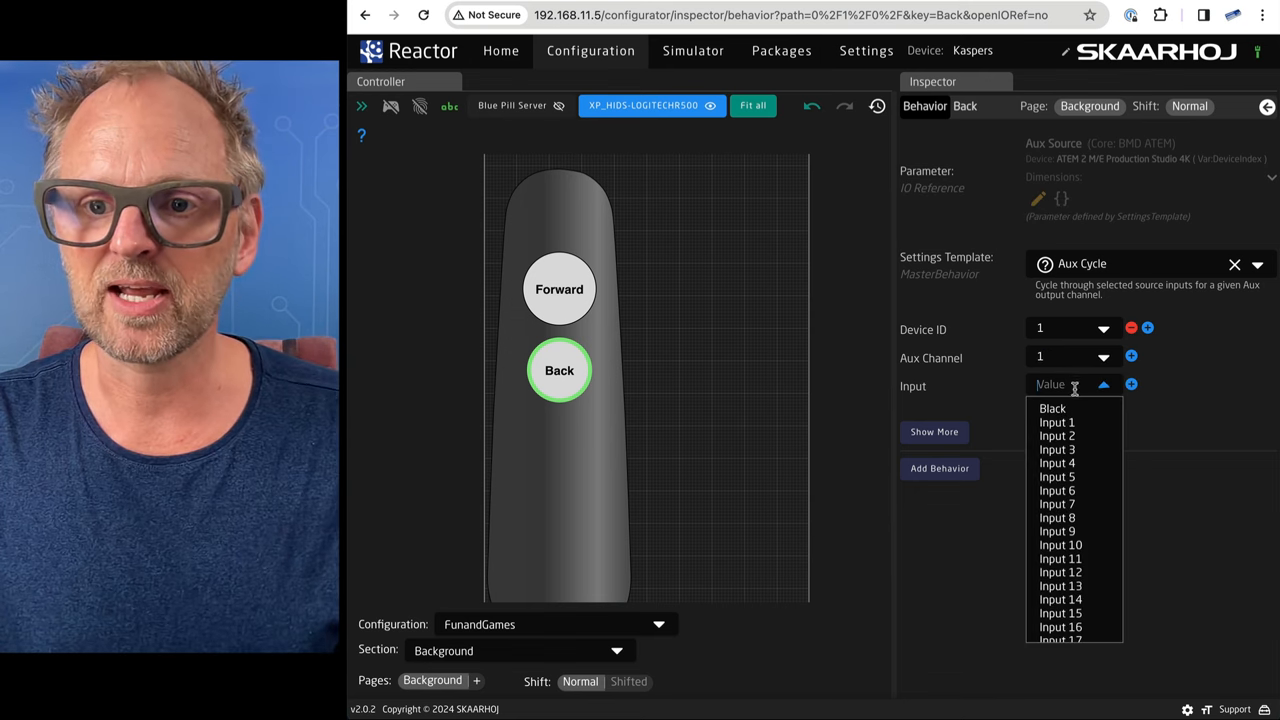
mouse_move(1057, 422)
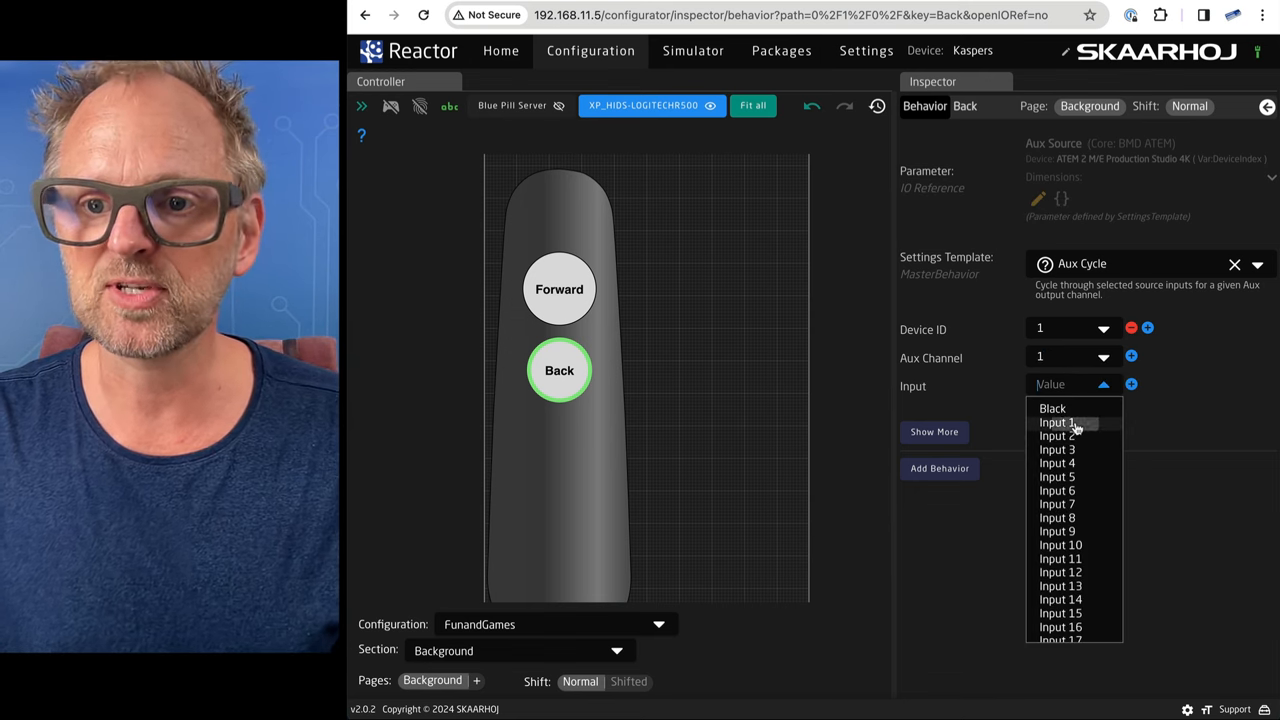
Set the cycle to inputs 1, 3, 5 and 7, then switch to ATEM Software Control.
left_click(1057, 422)
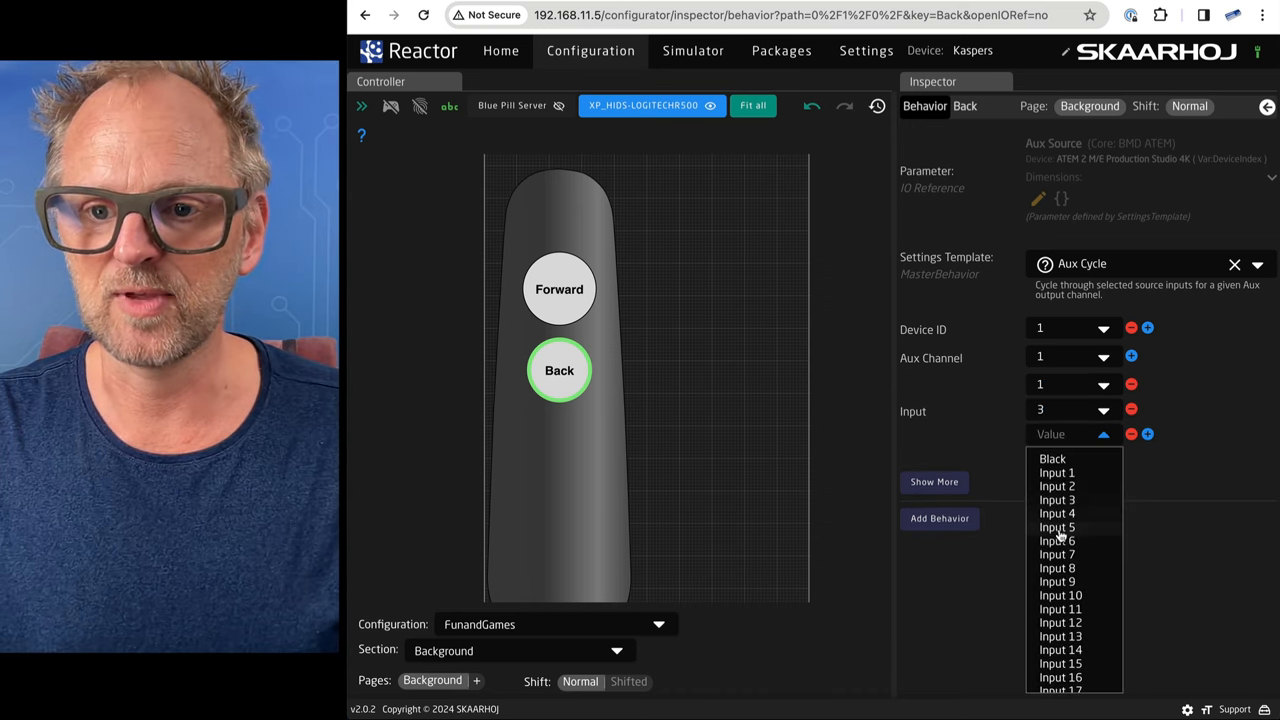
left_click(1057, 527)
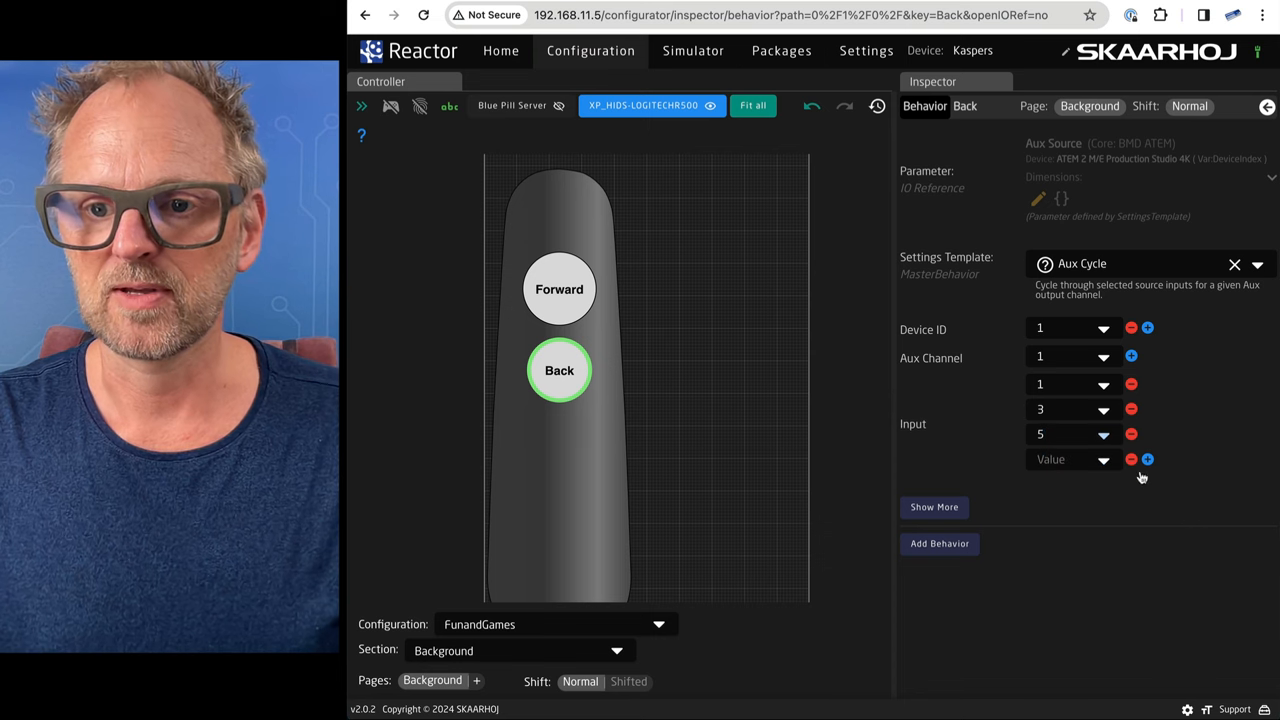
left_click(1103, 459)
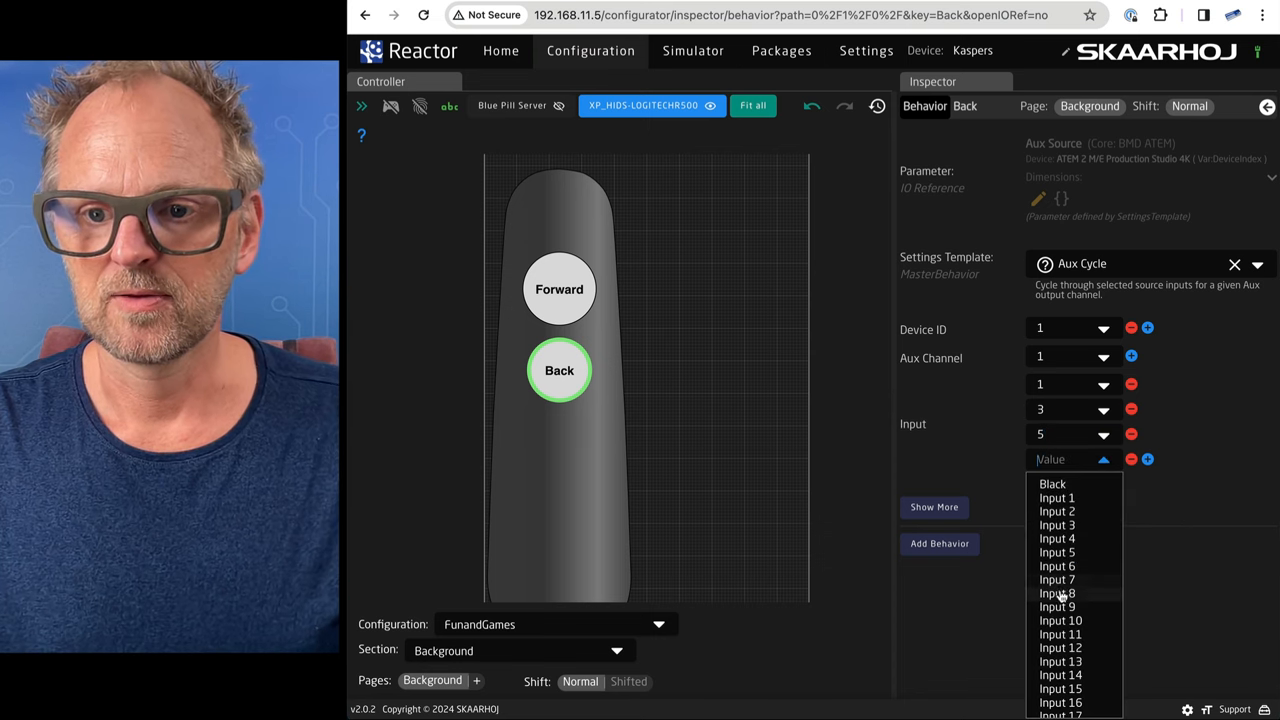
left_click(1057, 579)
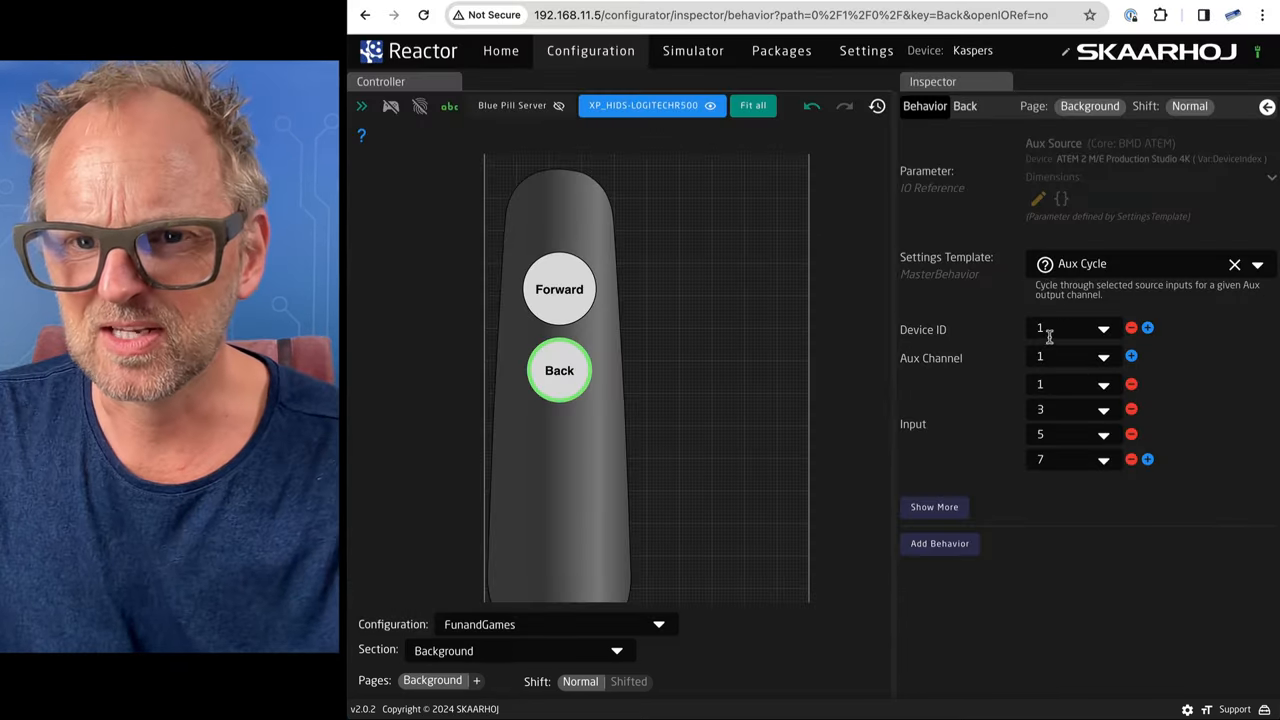
left_click(1131, 356)
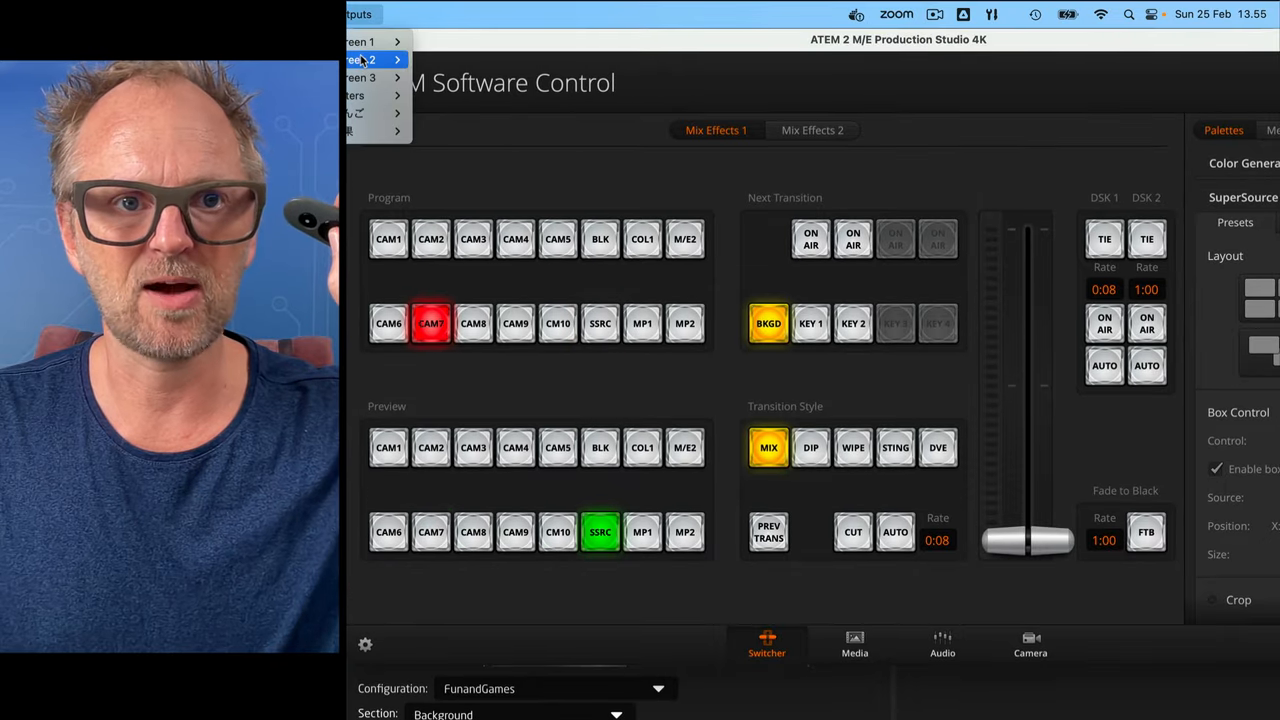
Dismiss the ATEM Outputs menu and return to the Back button's Aux Cycle inspector.
left_click(367, 59)
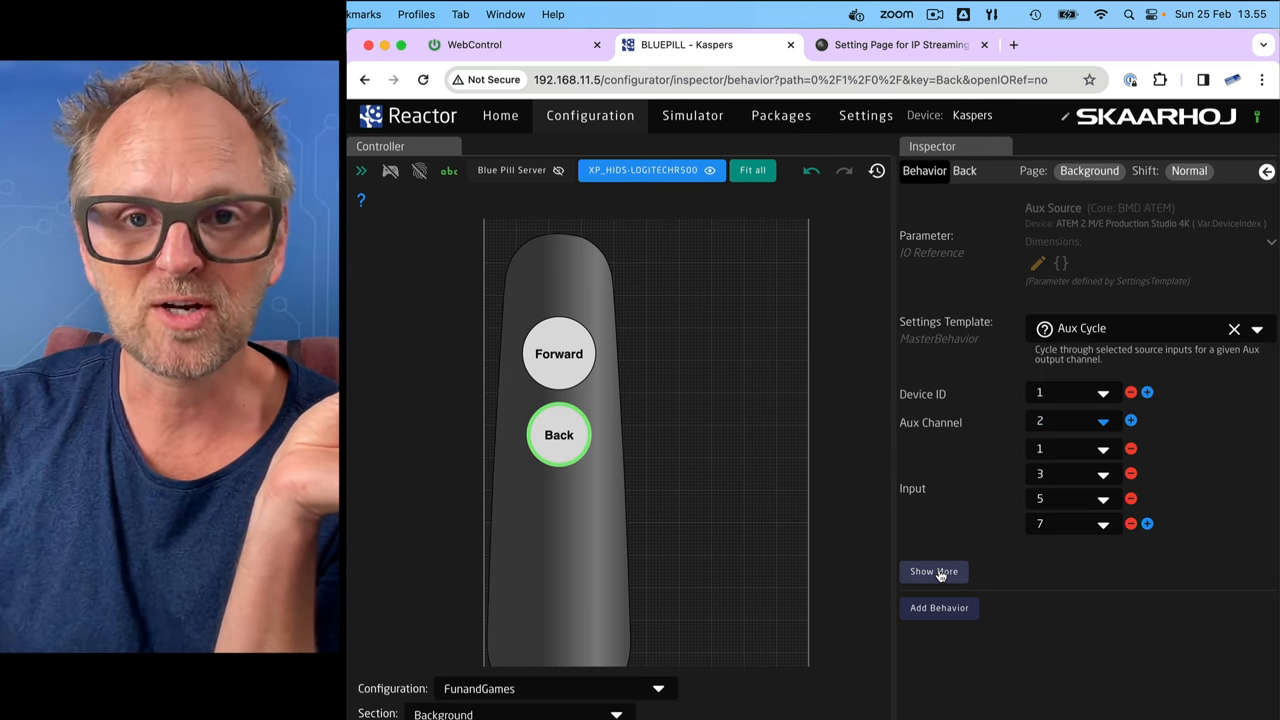
Show more behavior settings and expand the Back button's down event handler.
left_click(933, 571)
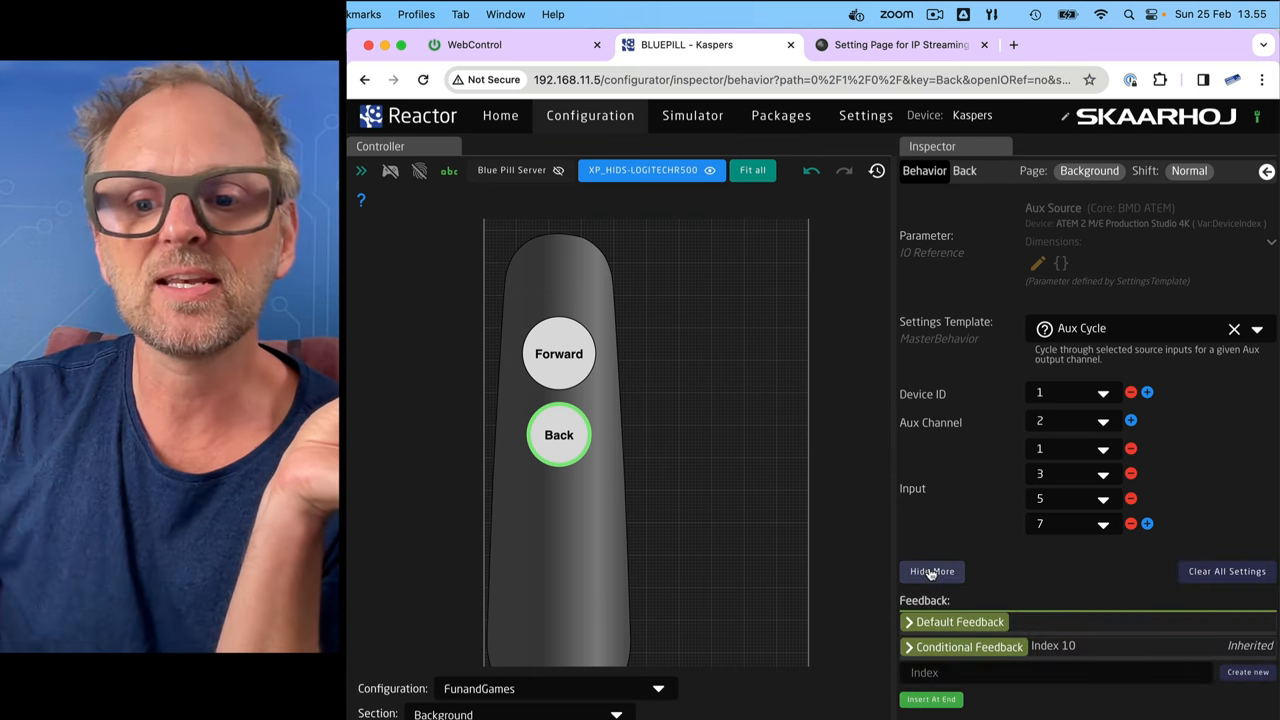
scroll("down", 3)
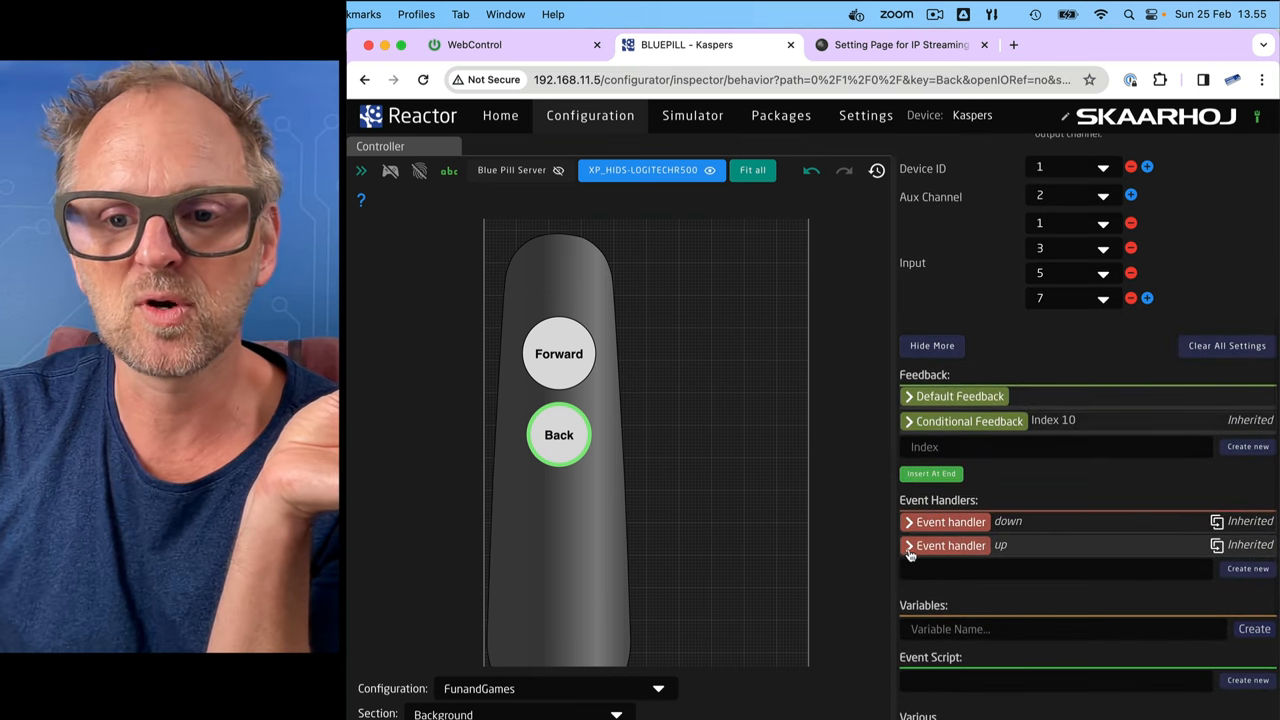
left_click(950, 521)
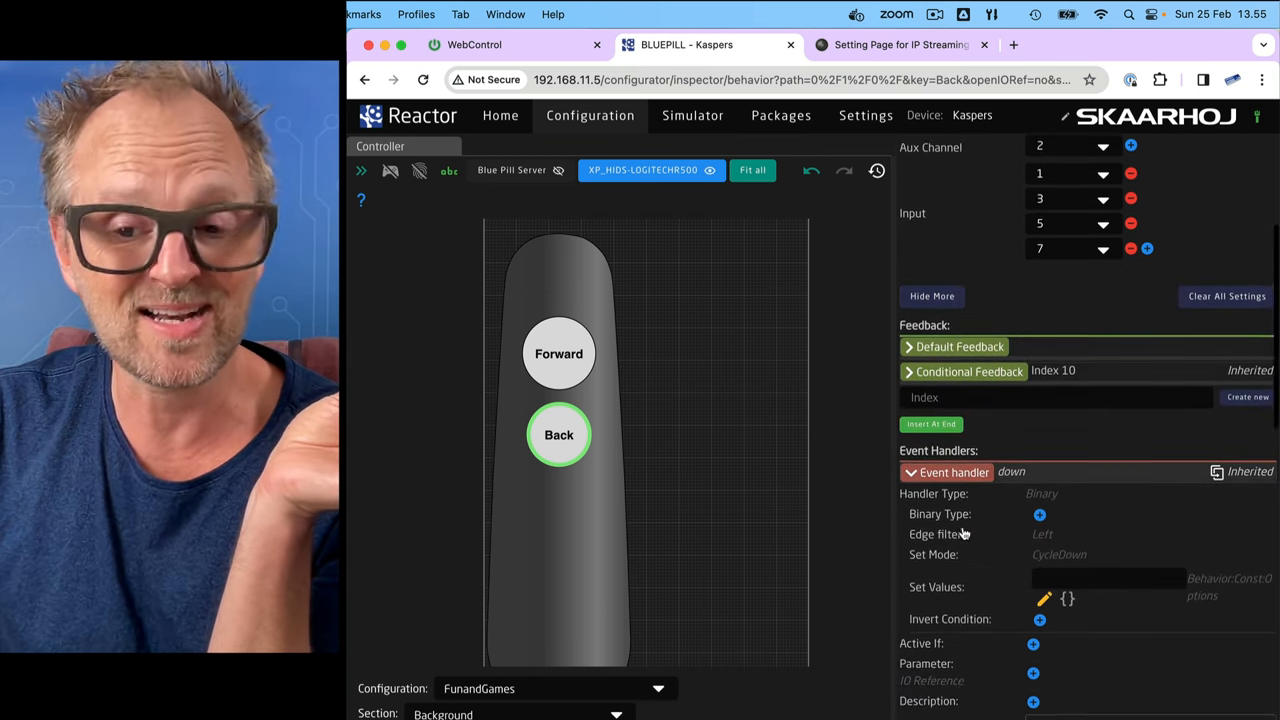
scroll("down", 3)
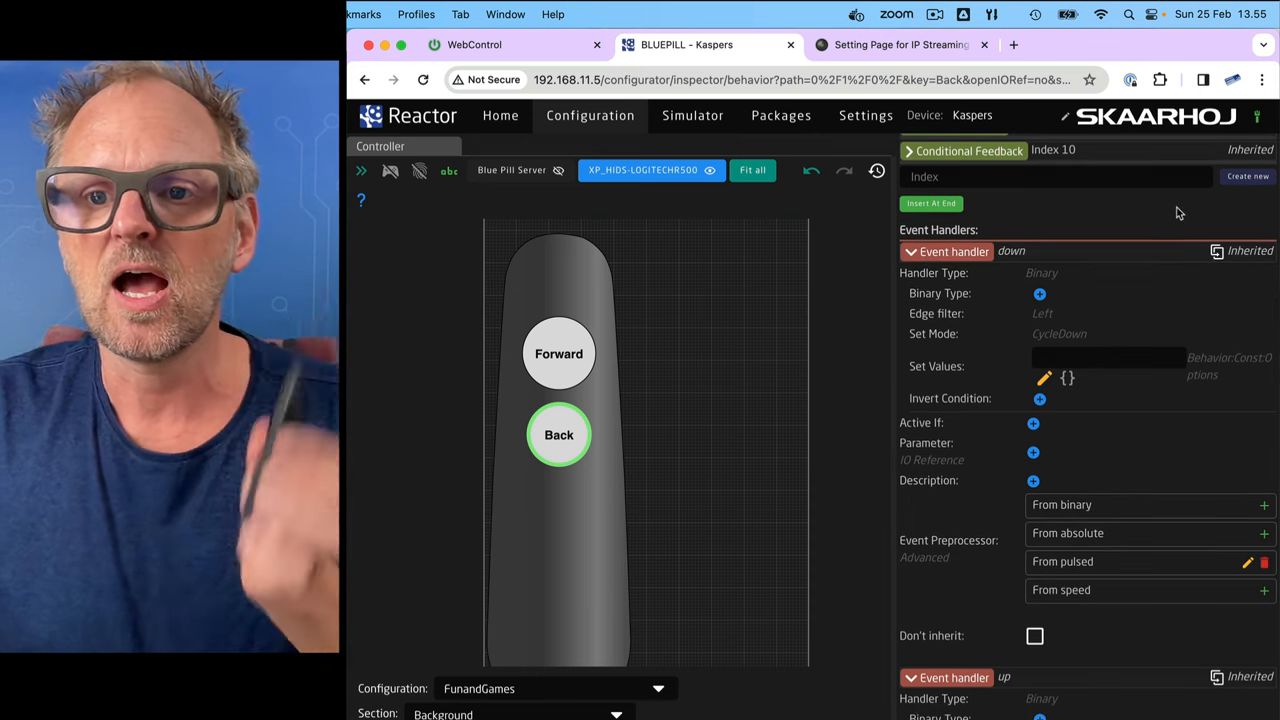
mouse_move(1040, 277)
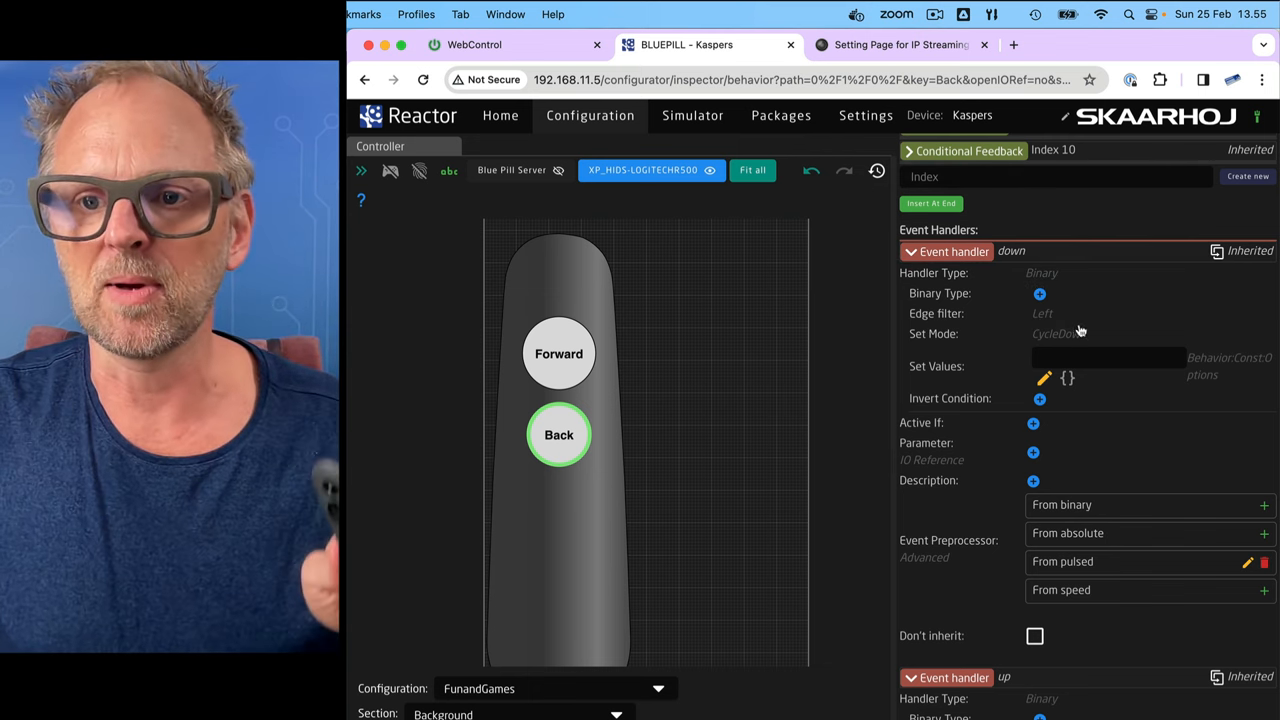
mouse_move(1048, 288)
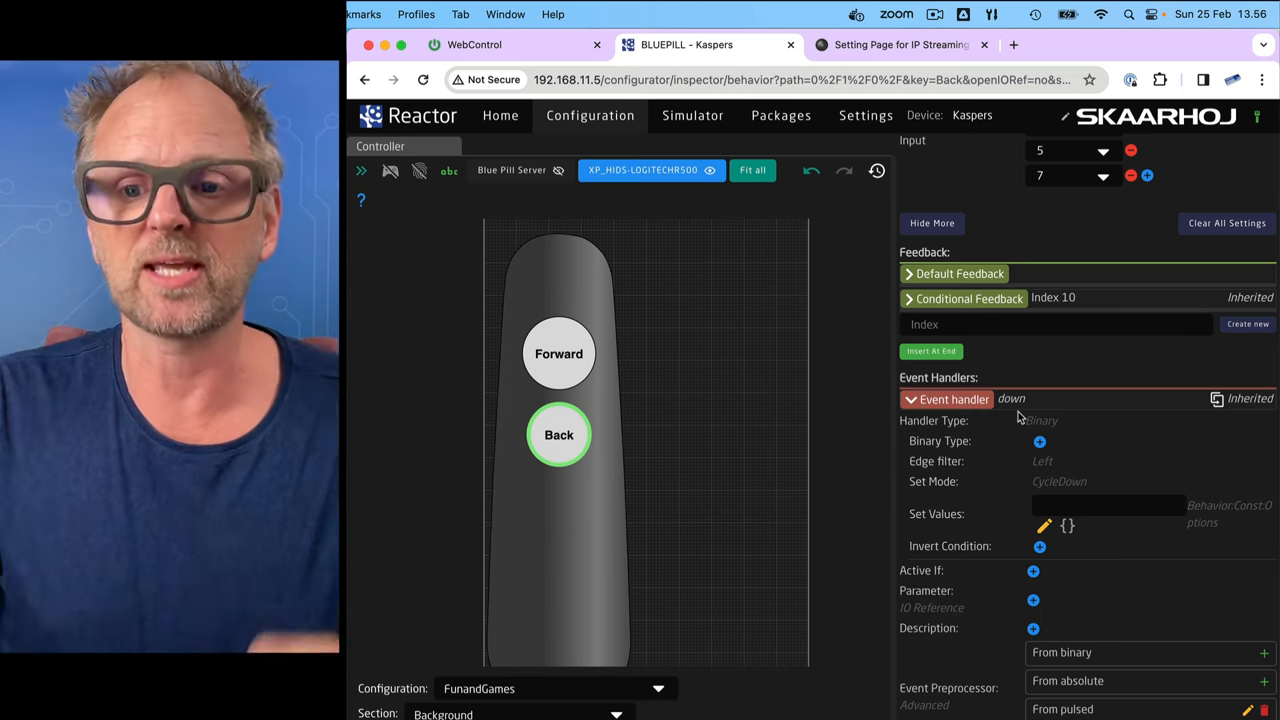
scroll("down", 3)
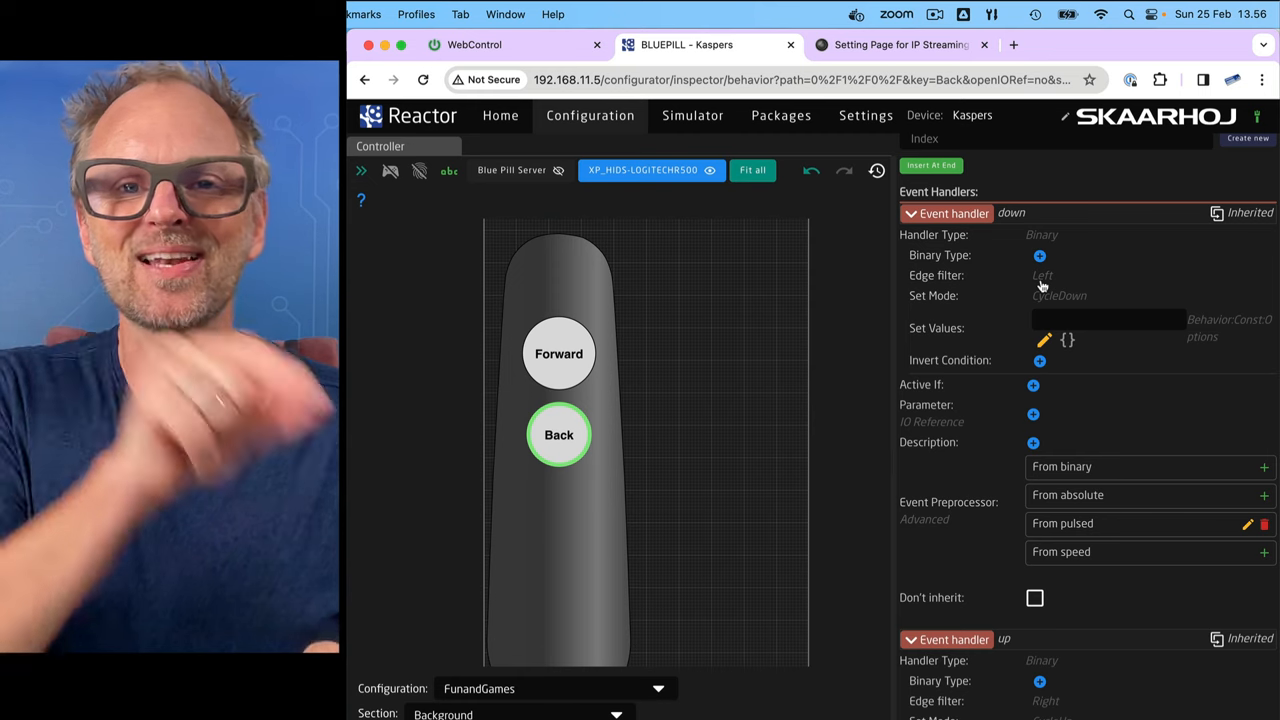
scroll("down", 3)
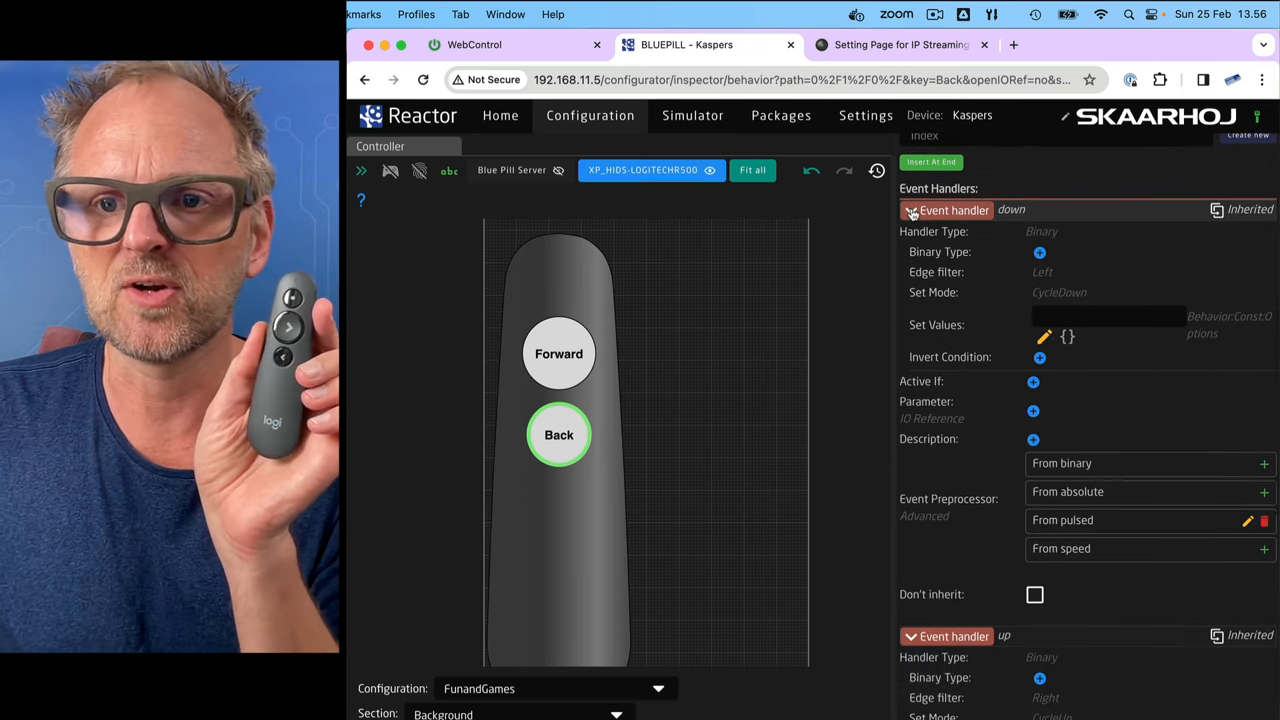
Set the up event handler to No edge filter and Cycle Up and Roll Over mode.
left_click(911, 210)
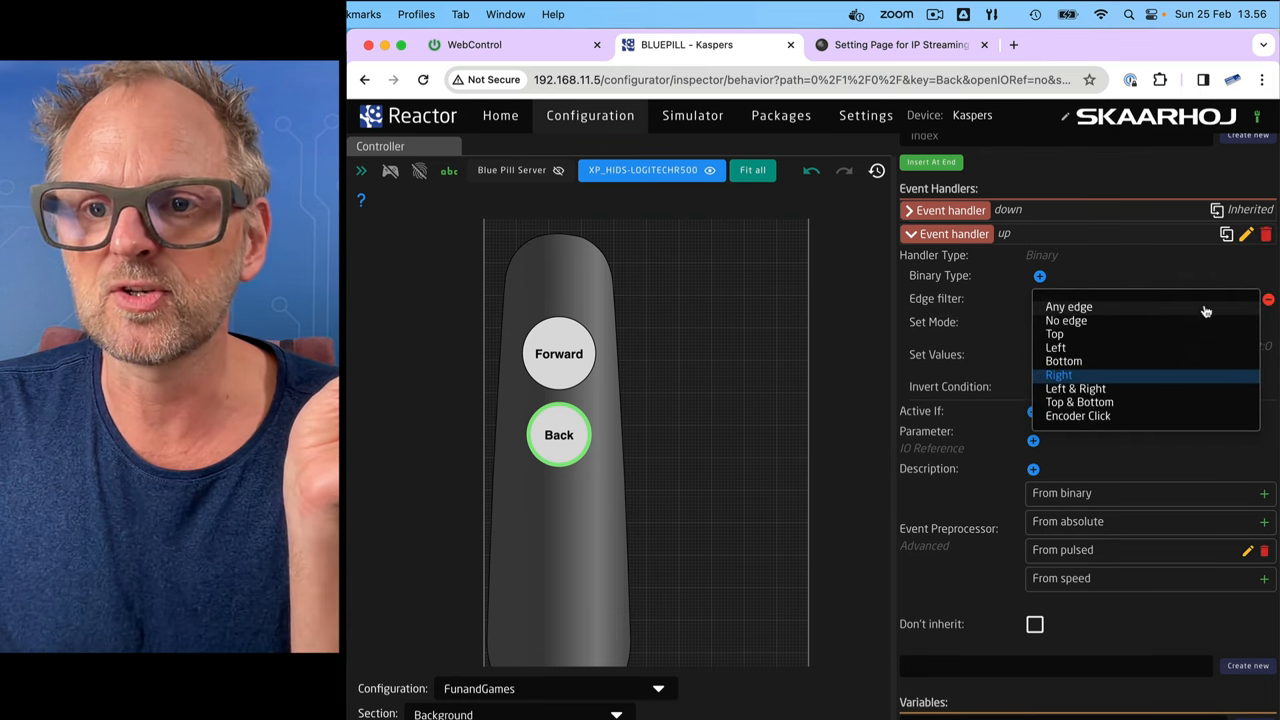
left_click(1066, 320)
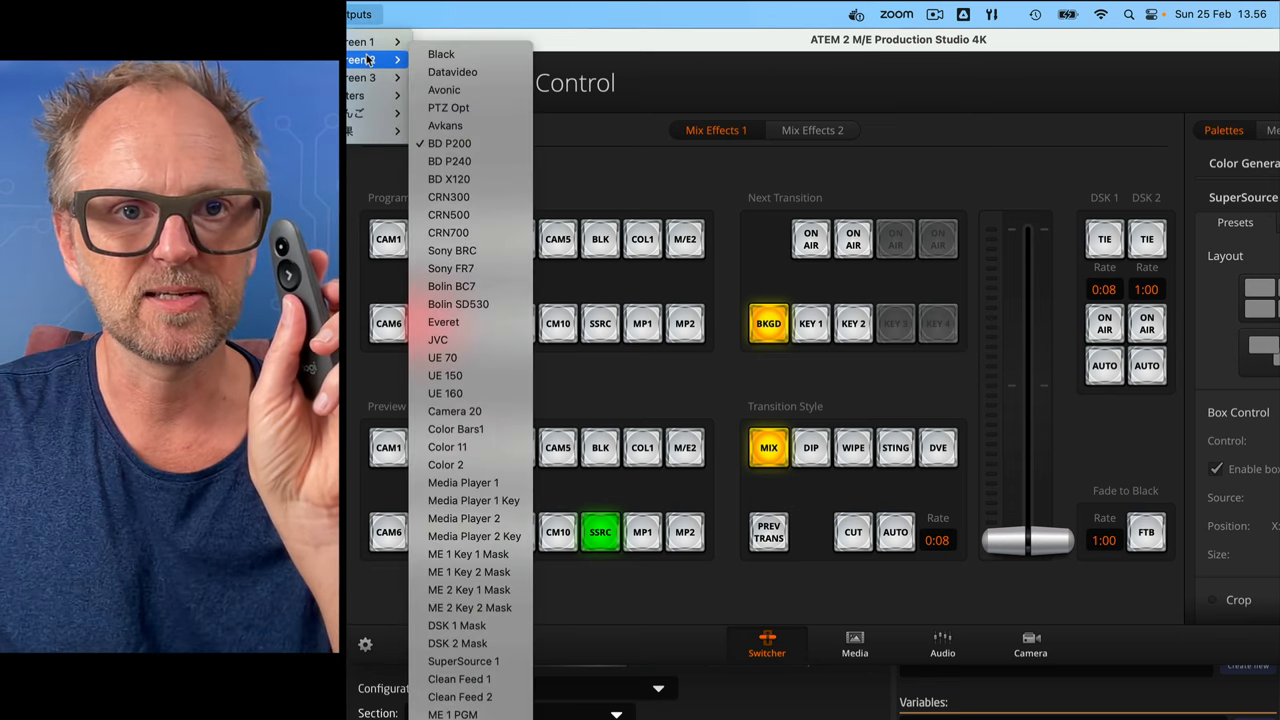
left_click(449, 179)
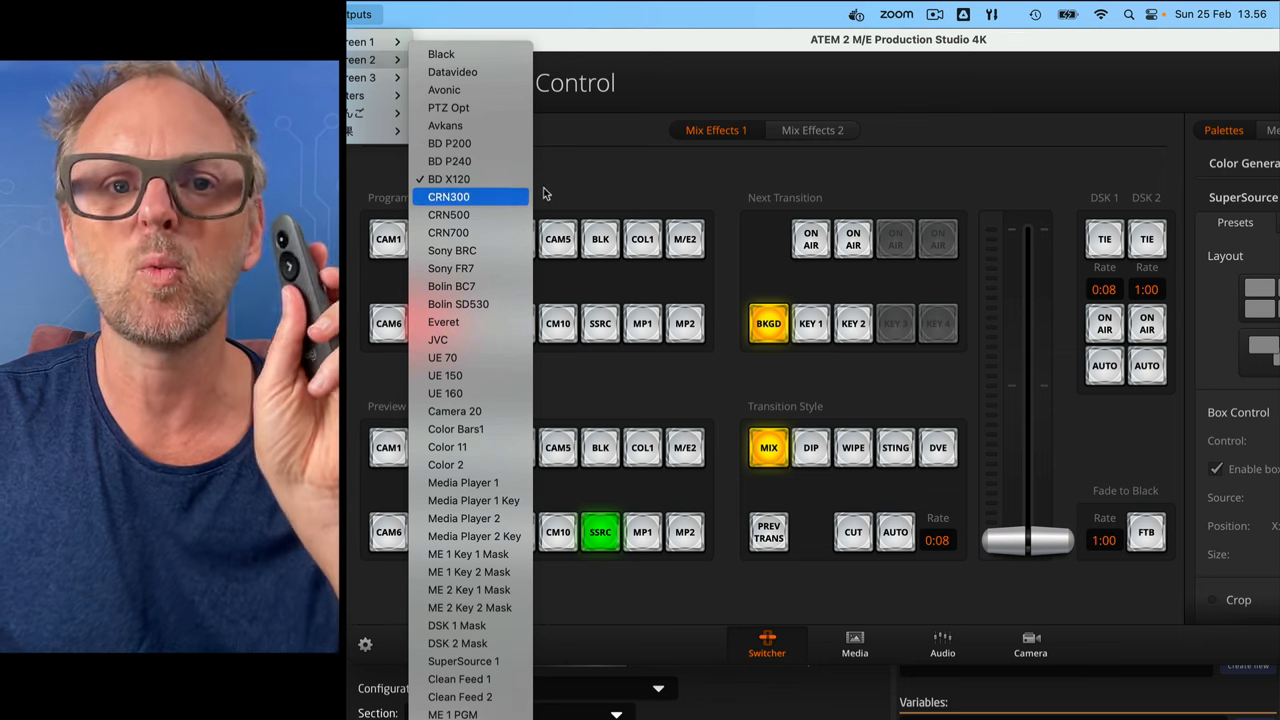
mouse_move(617, 175)
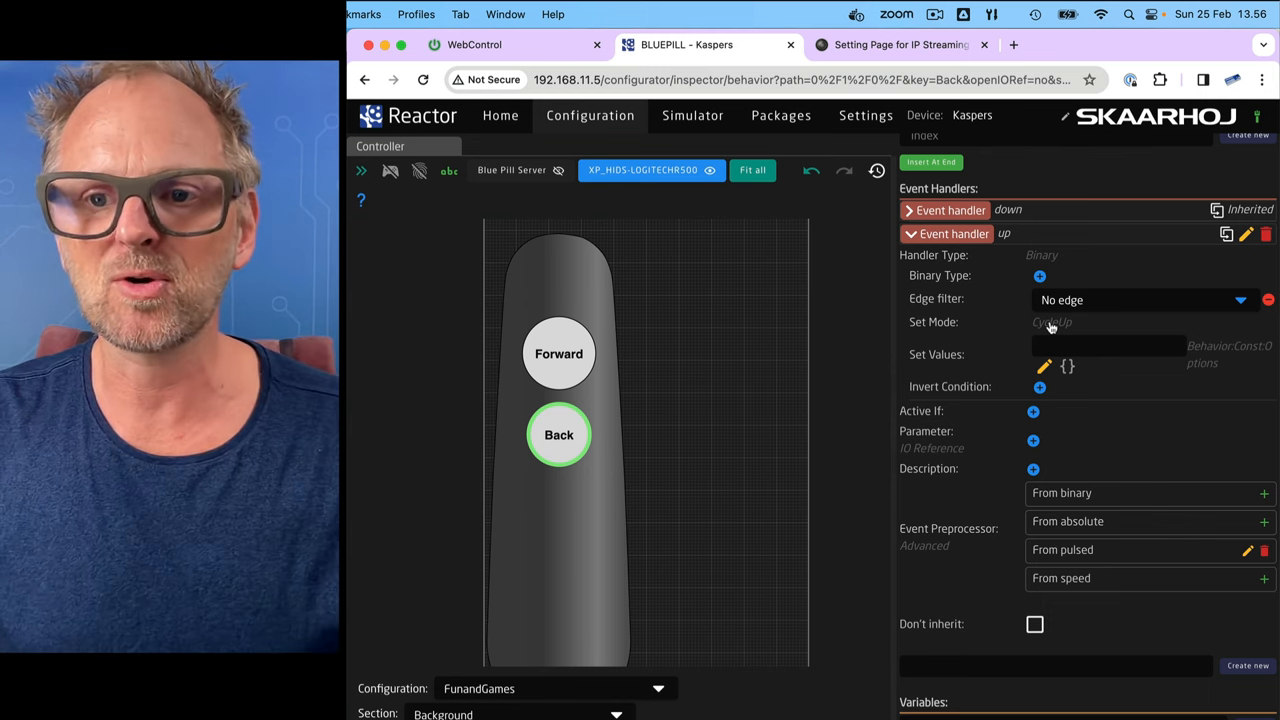
left_click(1050, 322)
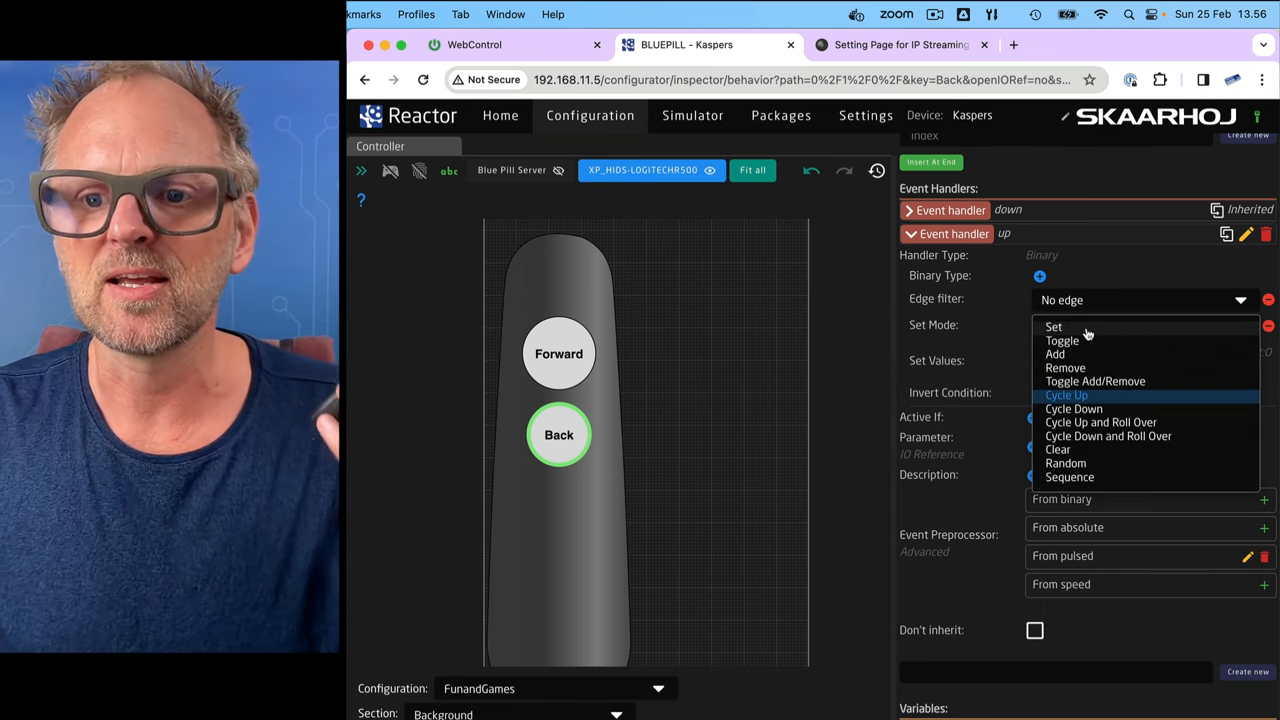
mouse_move(1105, 425)
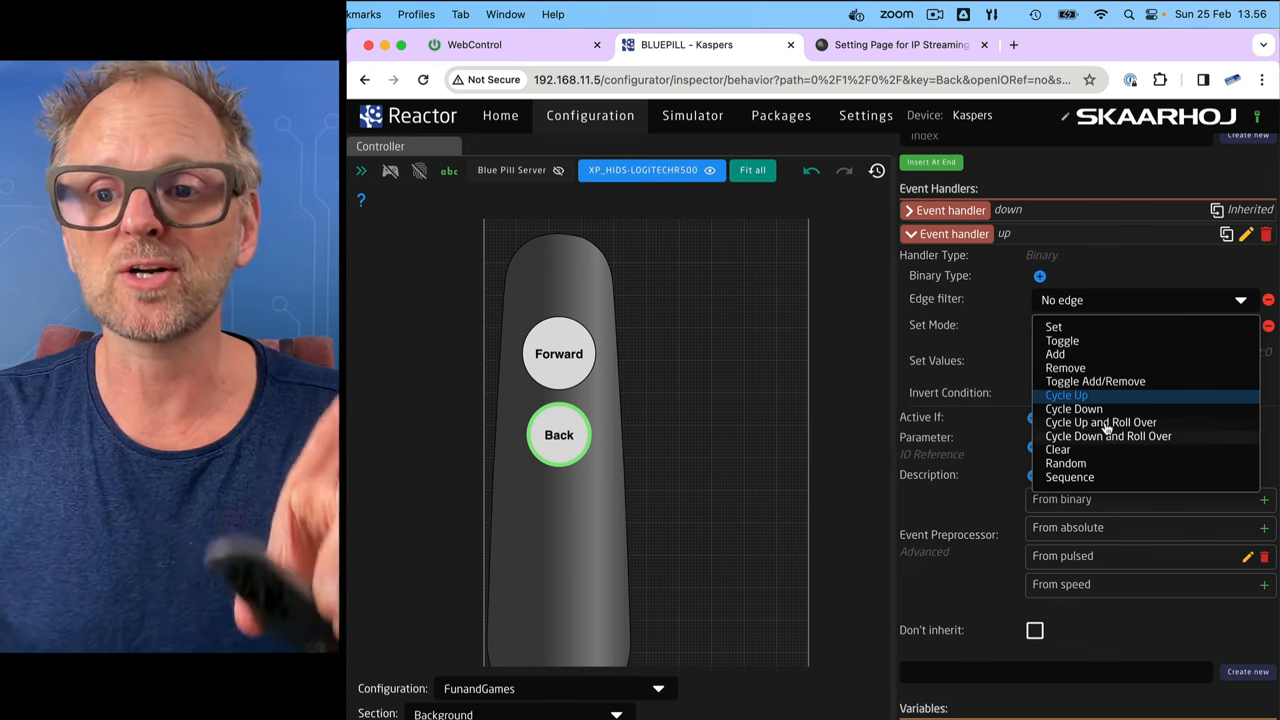
left_click(1100, 421)
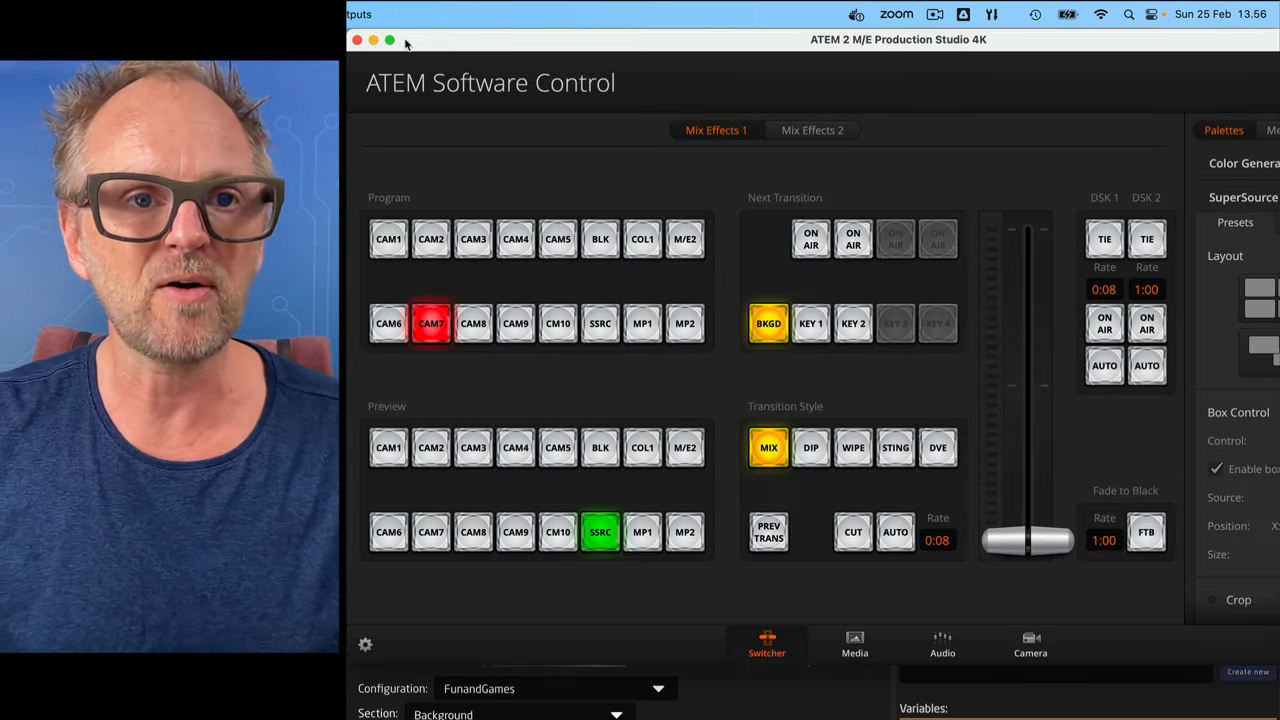
Check the Screen 2 output source in ATEM Software Control's Outputs menu.
left_click(365, 59)
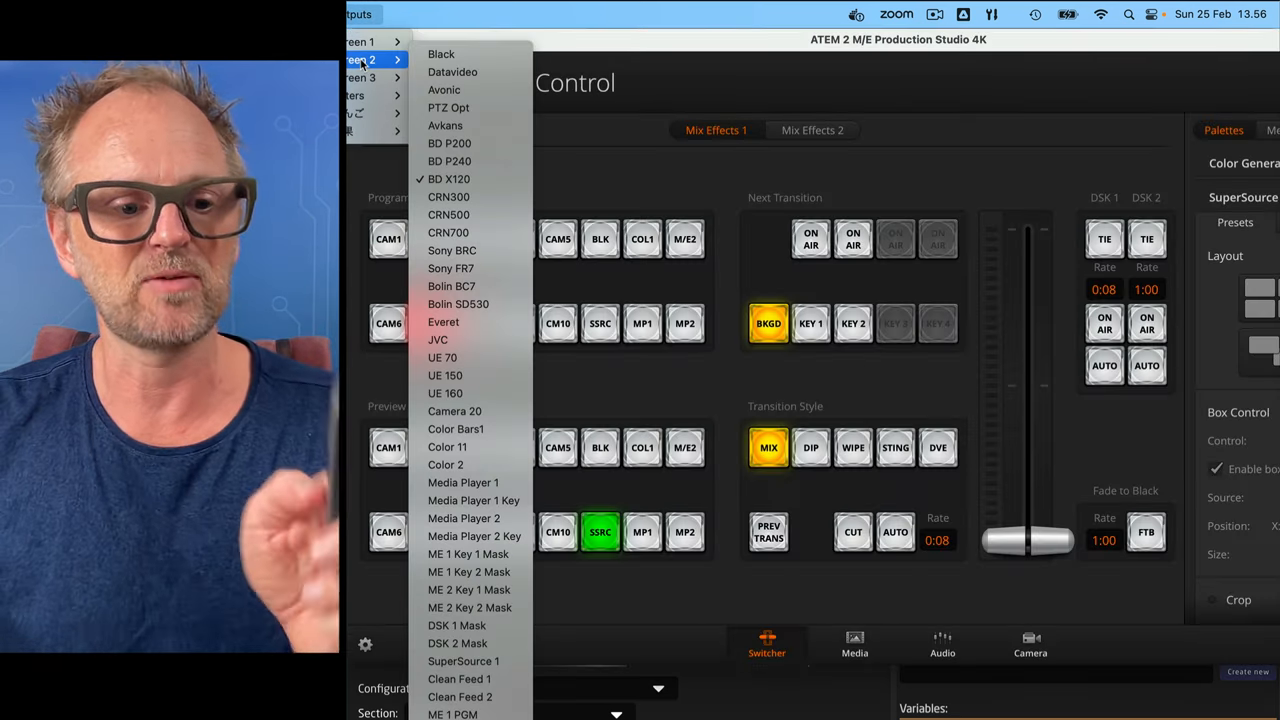
left_click(448, 107)
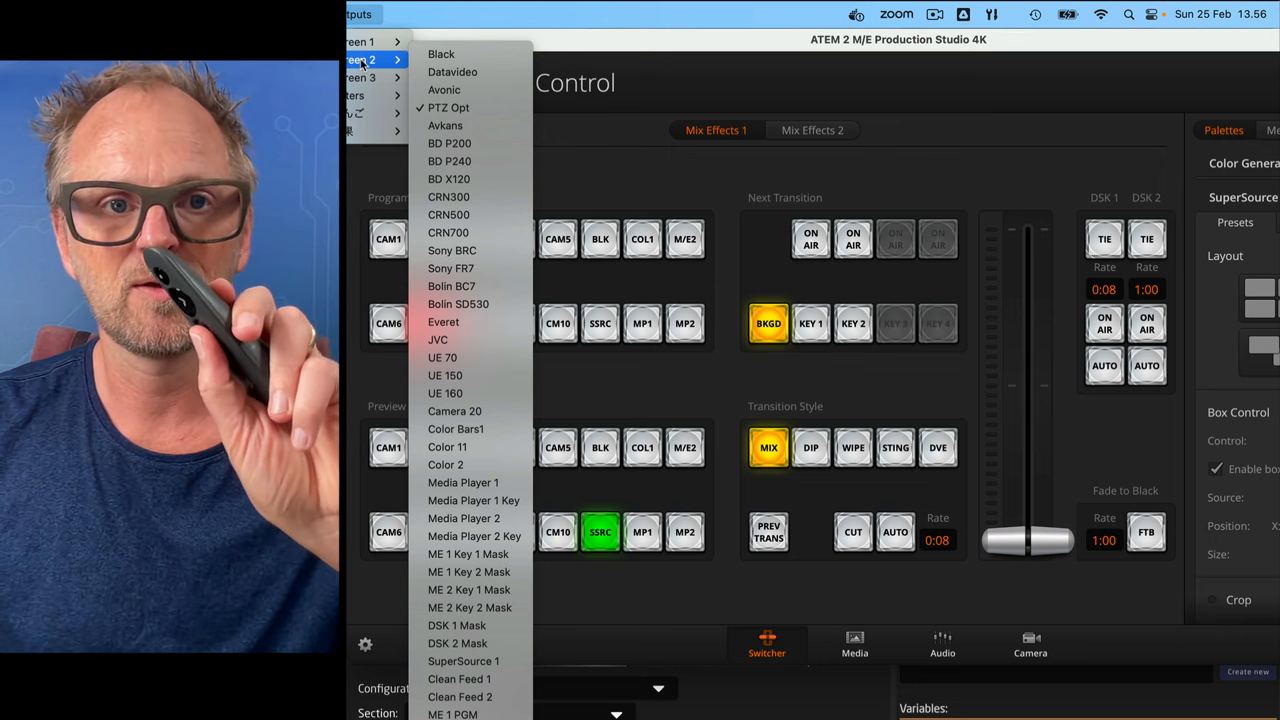
left_click(449, 178)
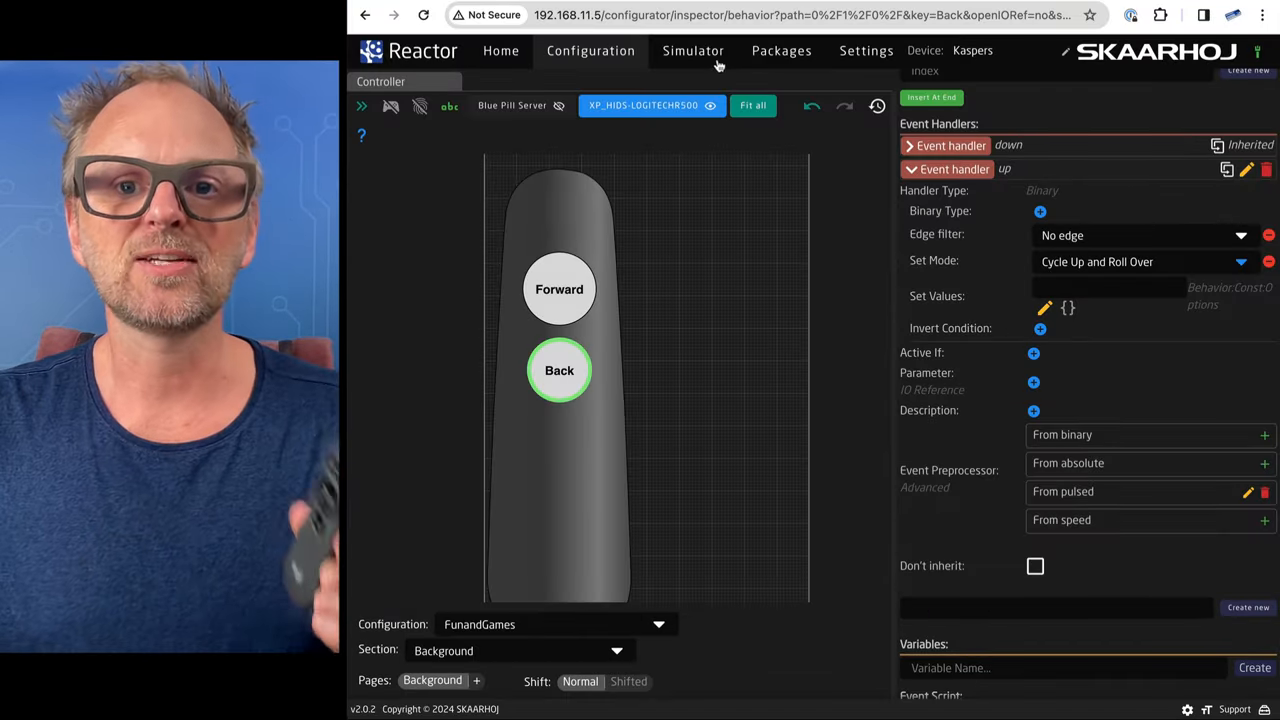
In Packages, view the xpanel-hids log and select the R500 raw panel port 9969.
left_click(779, 51)
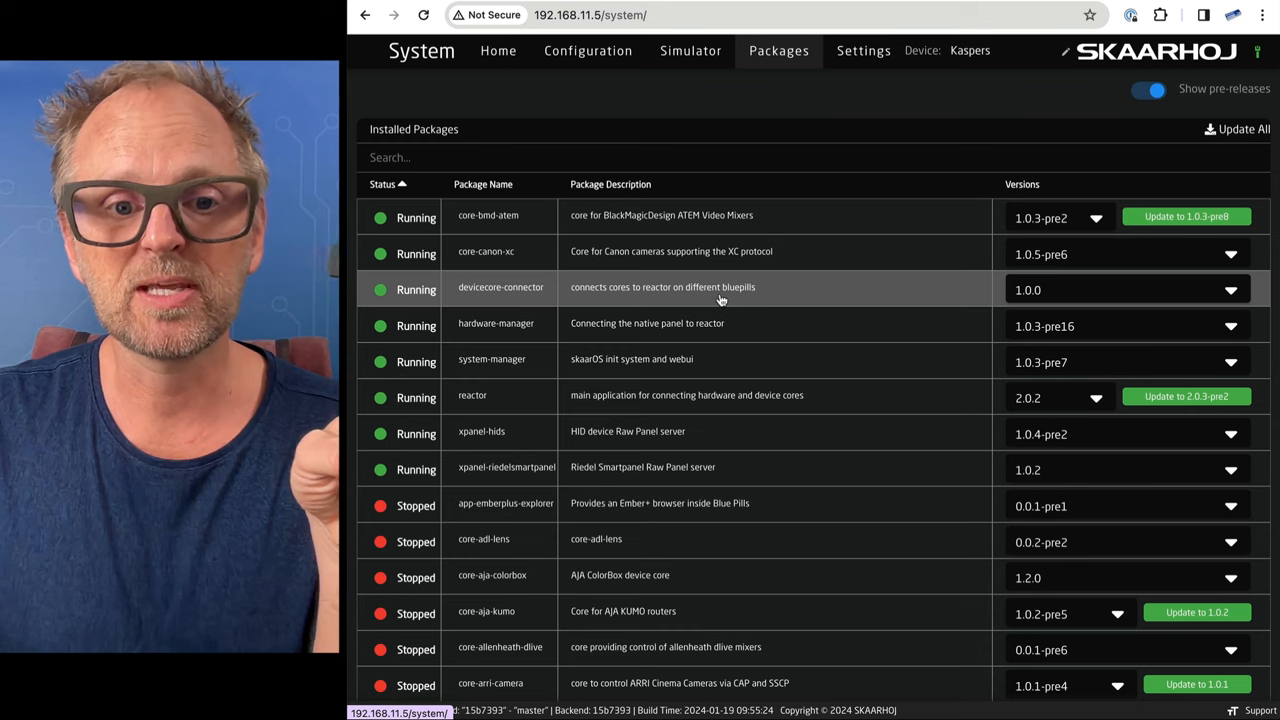
mouse_move(481, 431)
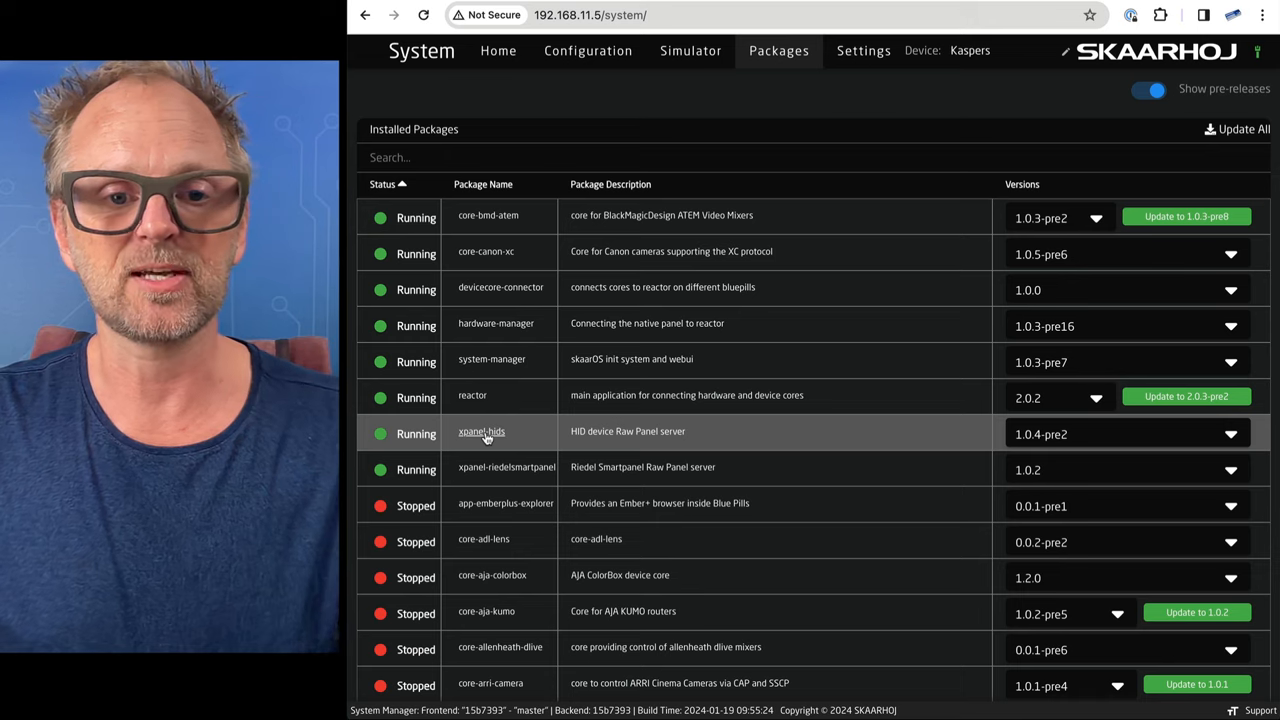
left_click(482, 431)
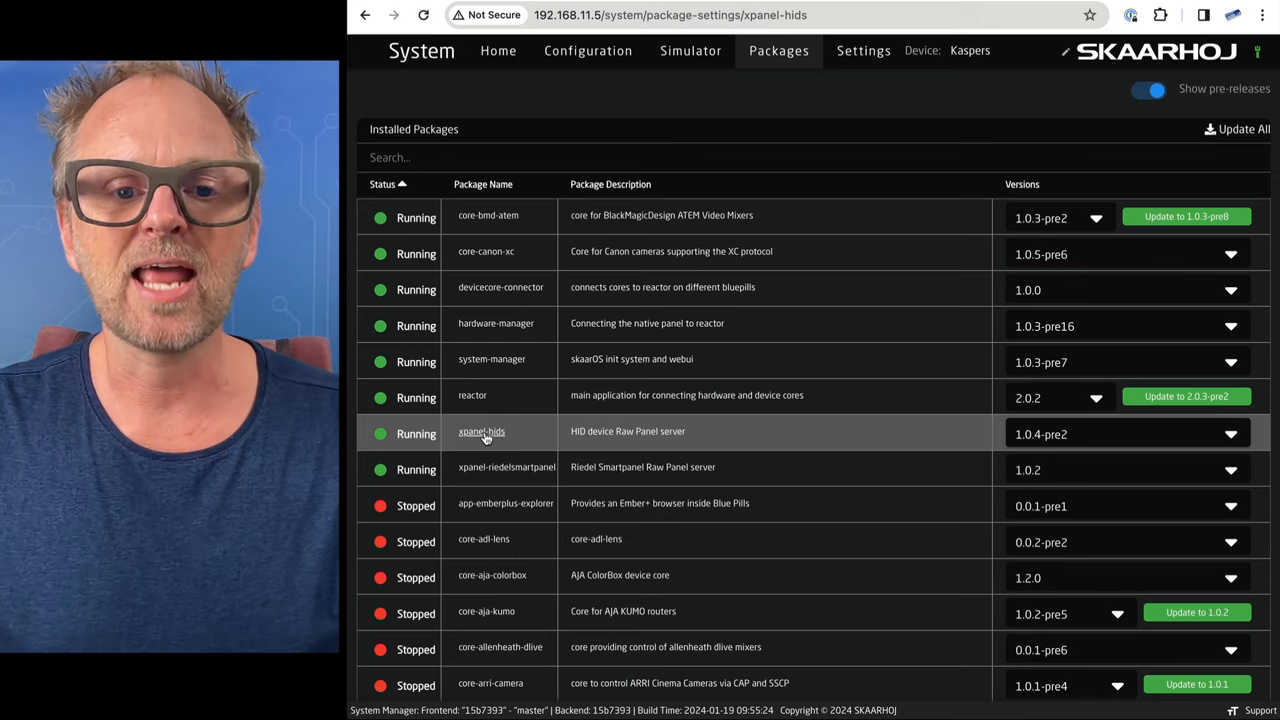
left_click(481, 431)
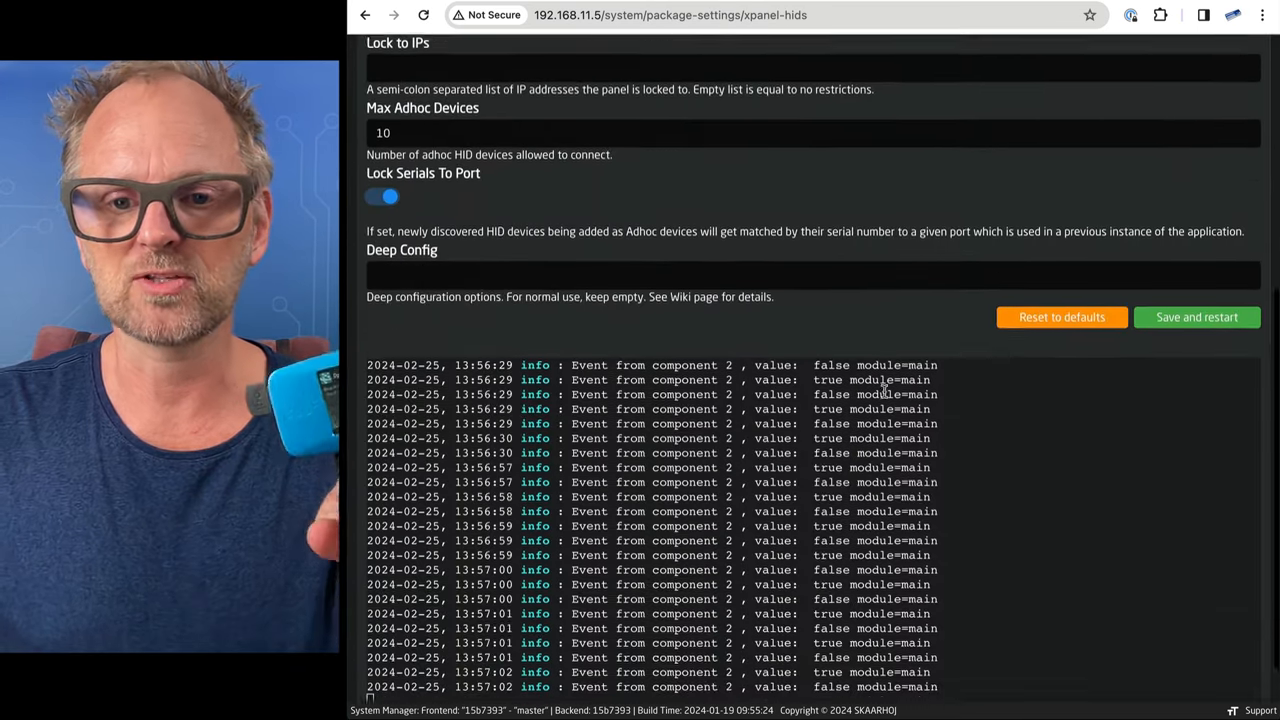
scroll("down", 3)
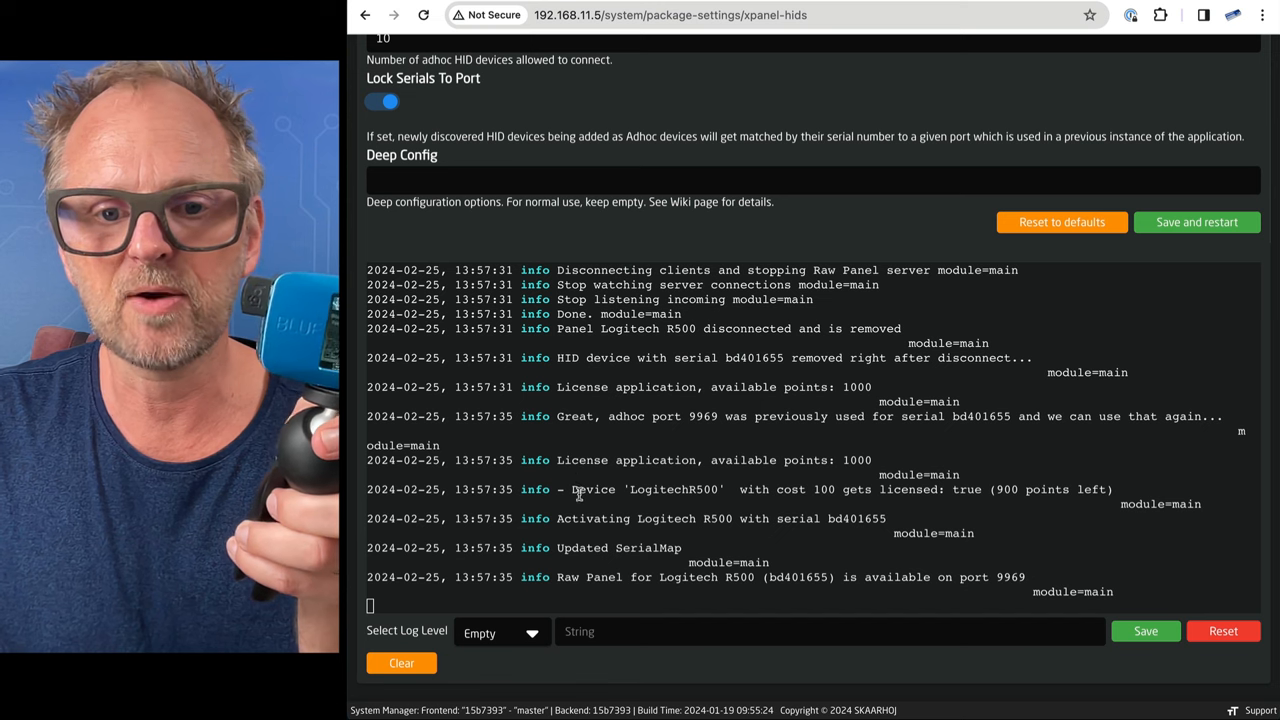
double_click(675, 489)
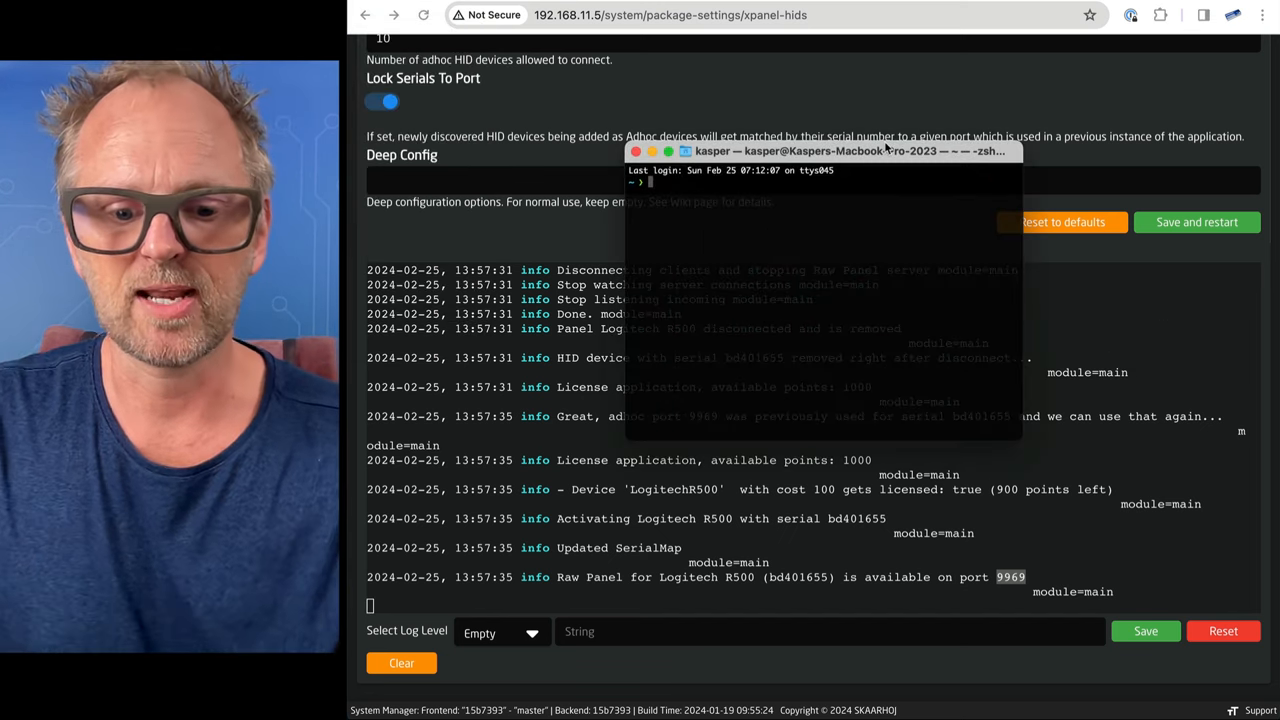
Run nc 192.168.11.5 9969 and watch R500 button events in the xpanel-hids log.
type("nc 192.168.11.5")
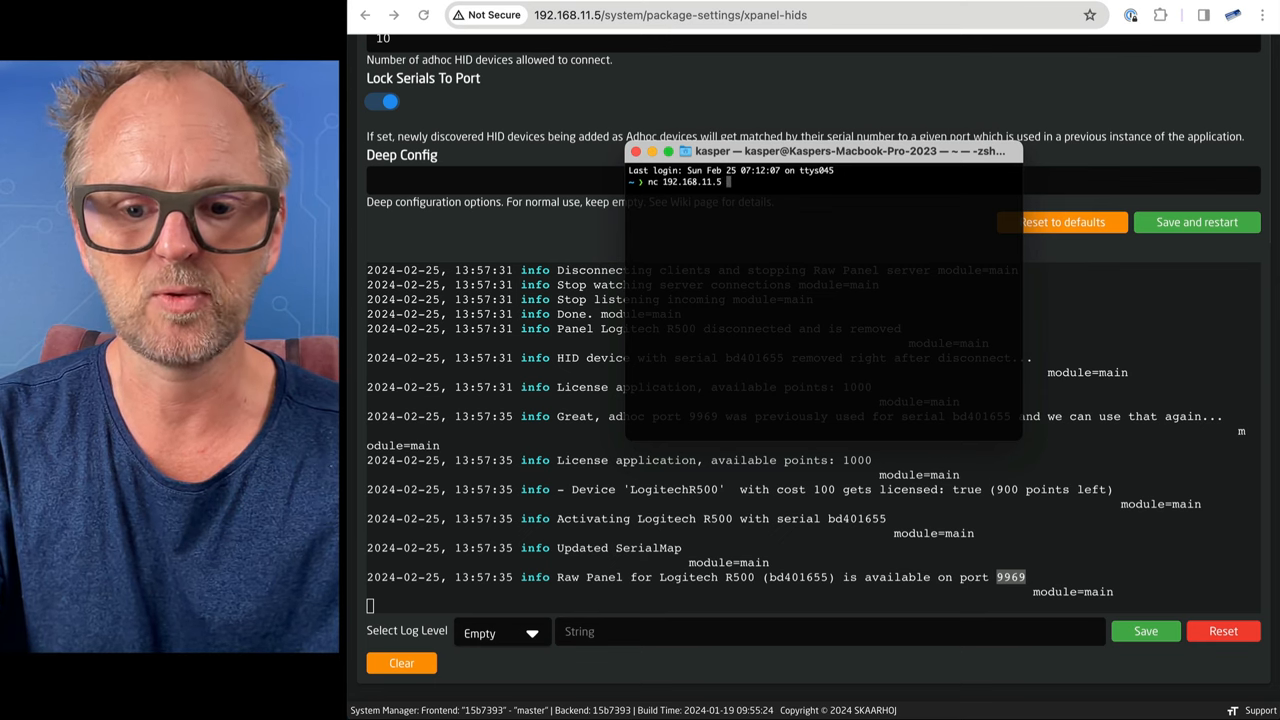
type("9969")
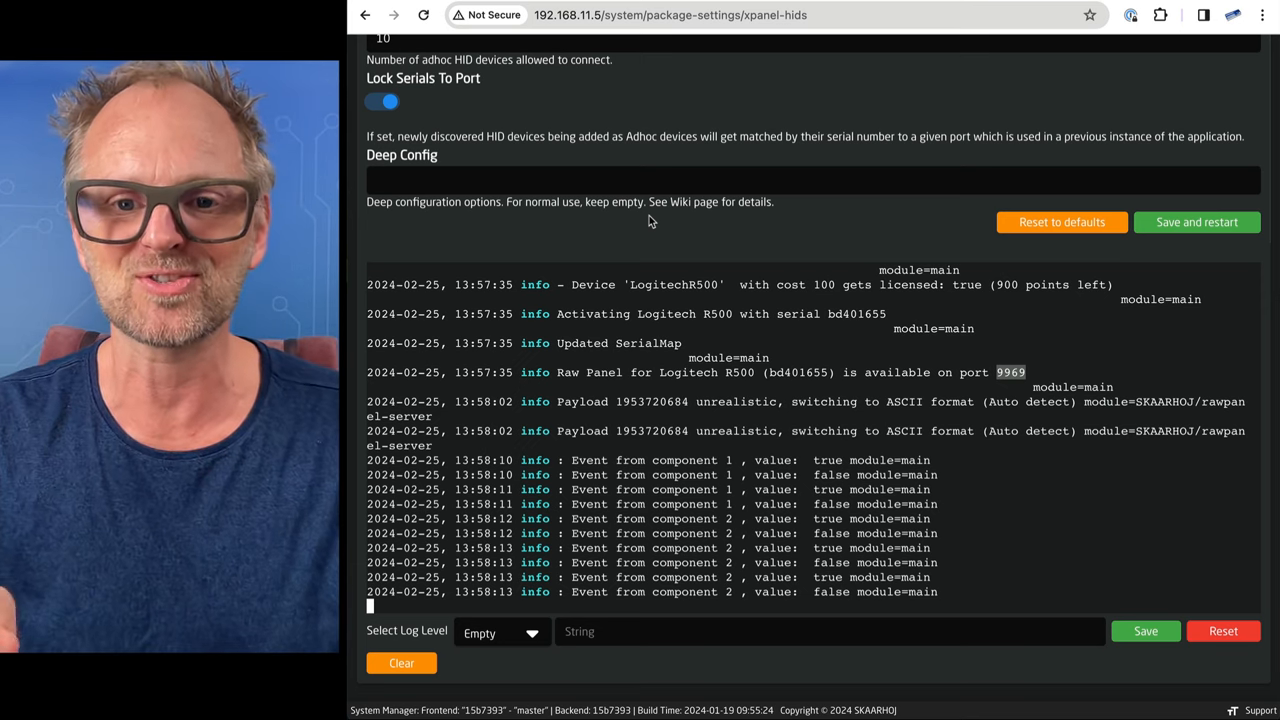
scroll("up", 3)
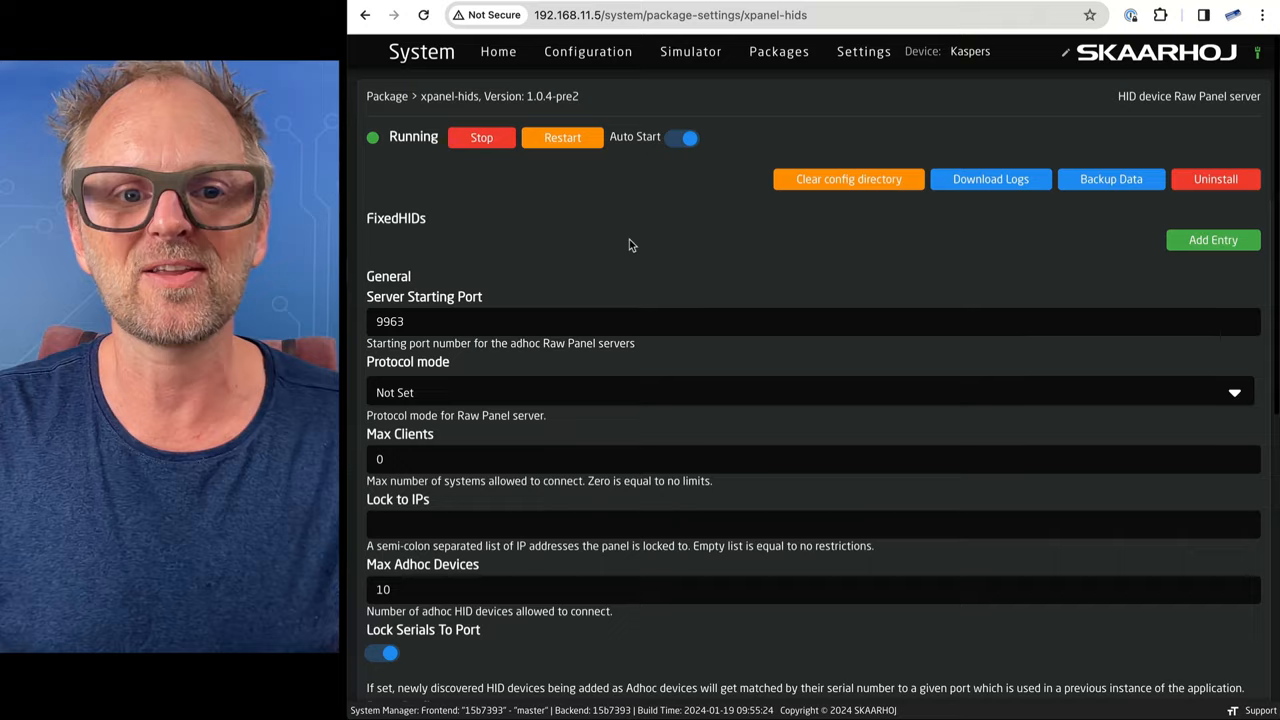